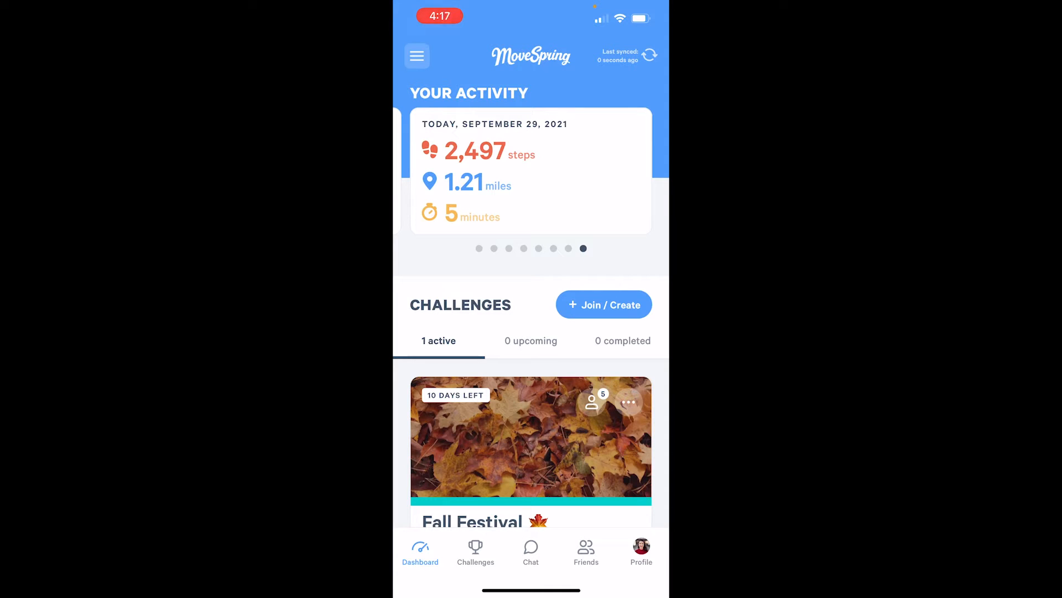
Open the Fall Festival challenge from the dashboard and scroll to its Virtual Race map
scroll(down, 3)
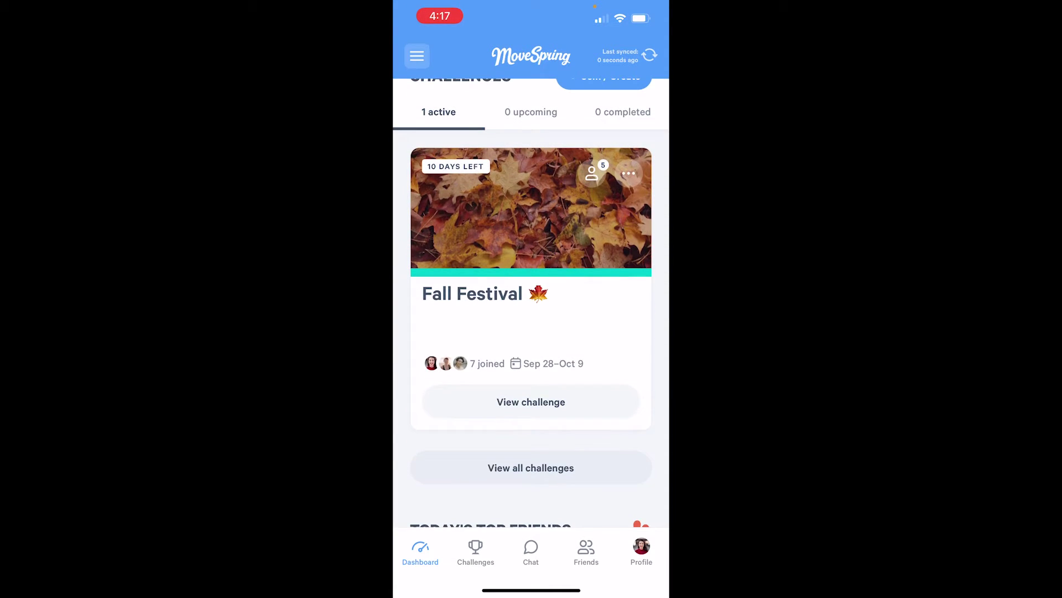
click(531, 401)
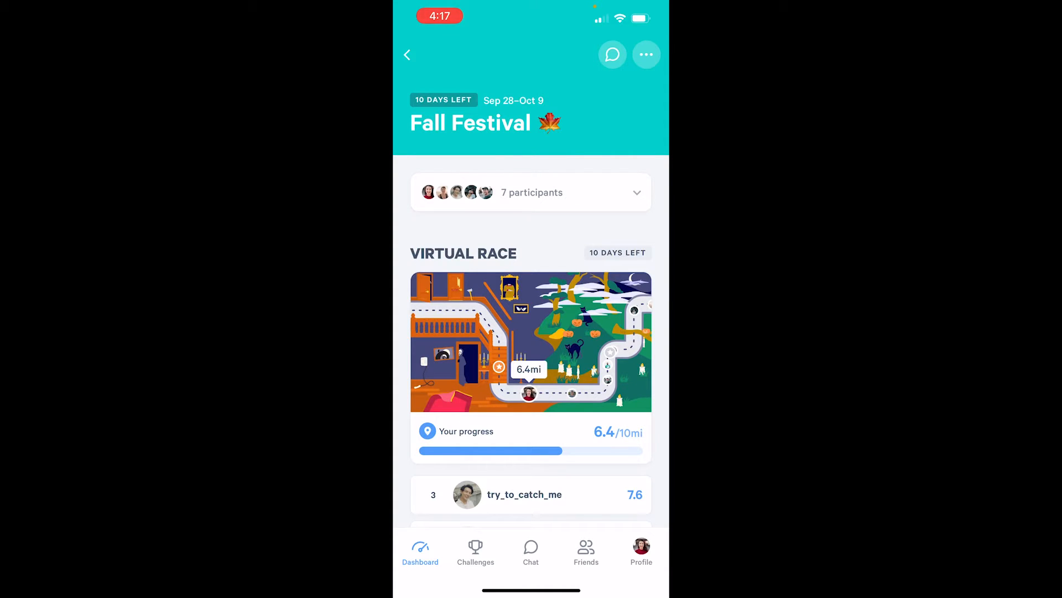
scroll(down, 3)
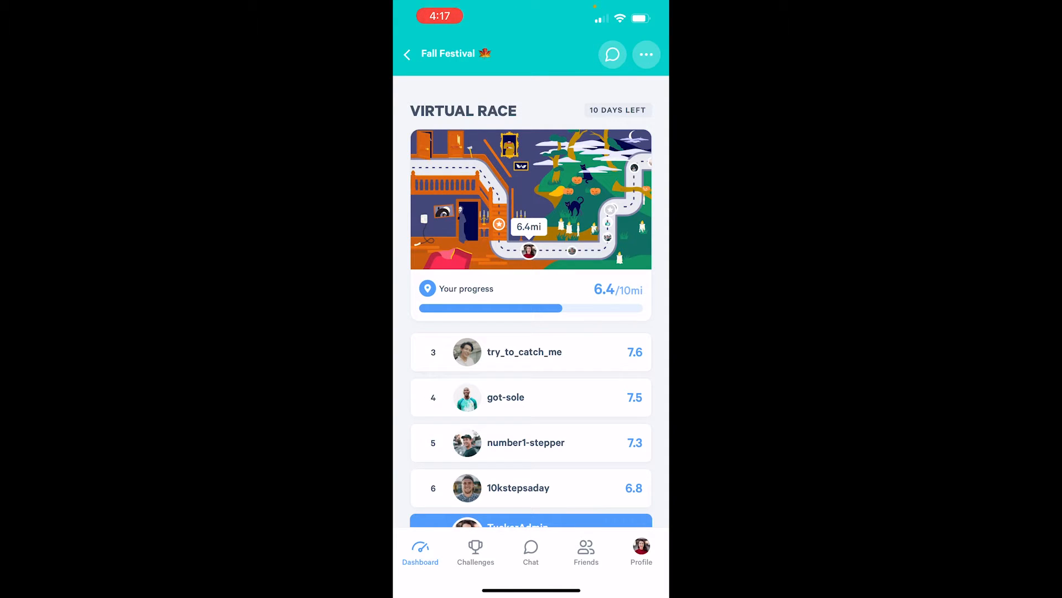
scroll(down, 3)
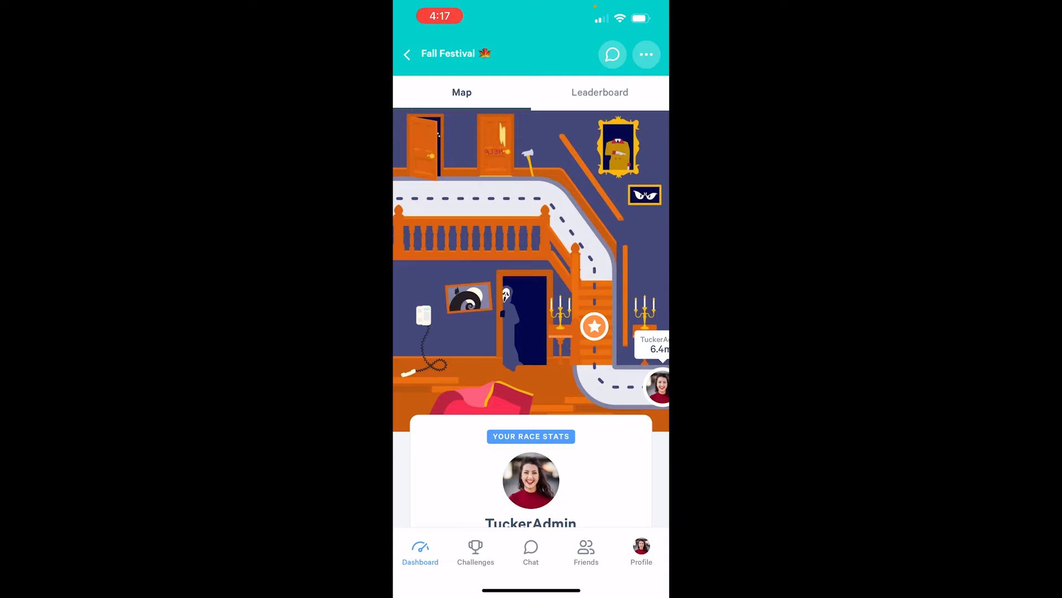
Review the reached milestone star and the Milestones list, then show the 7-participant leaderboard
click(594, 326)
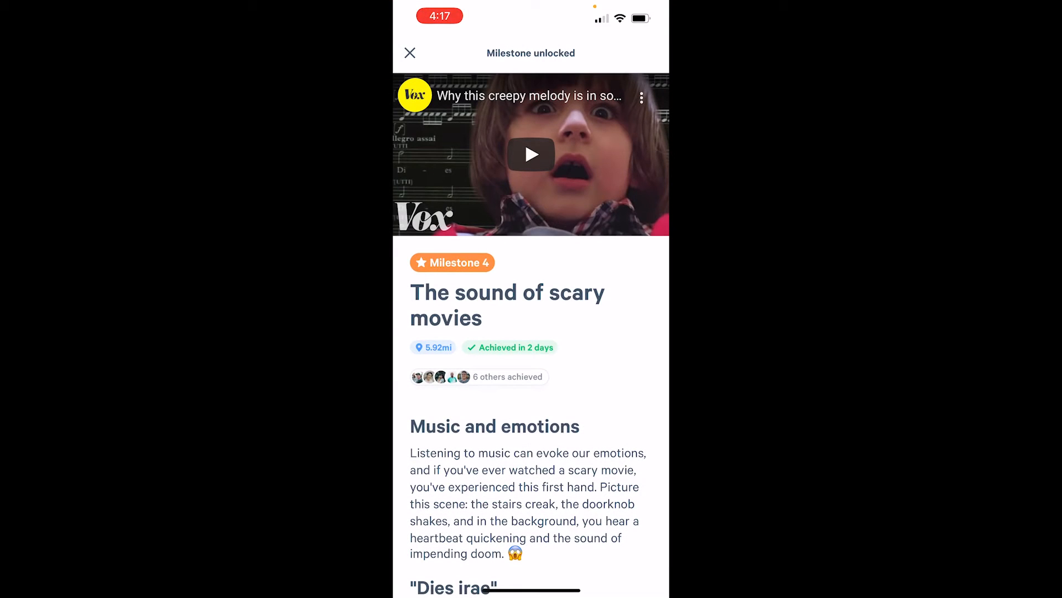
scroll(down, 3)
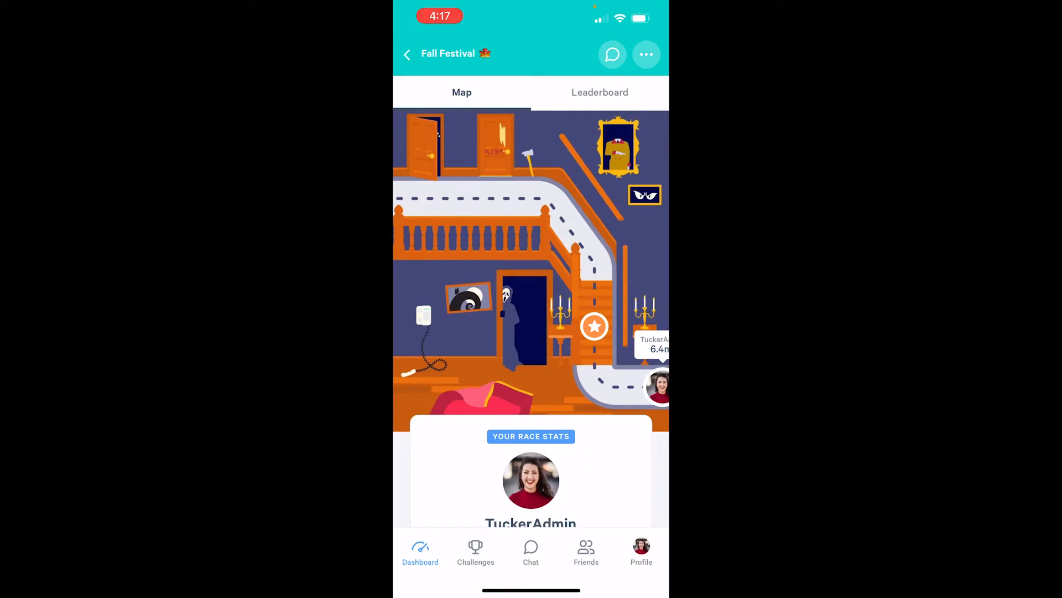
scroll(down, 3)
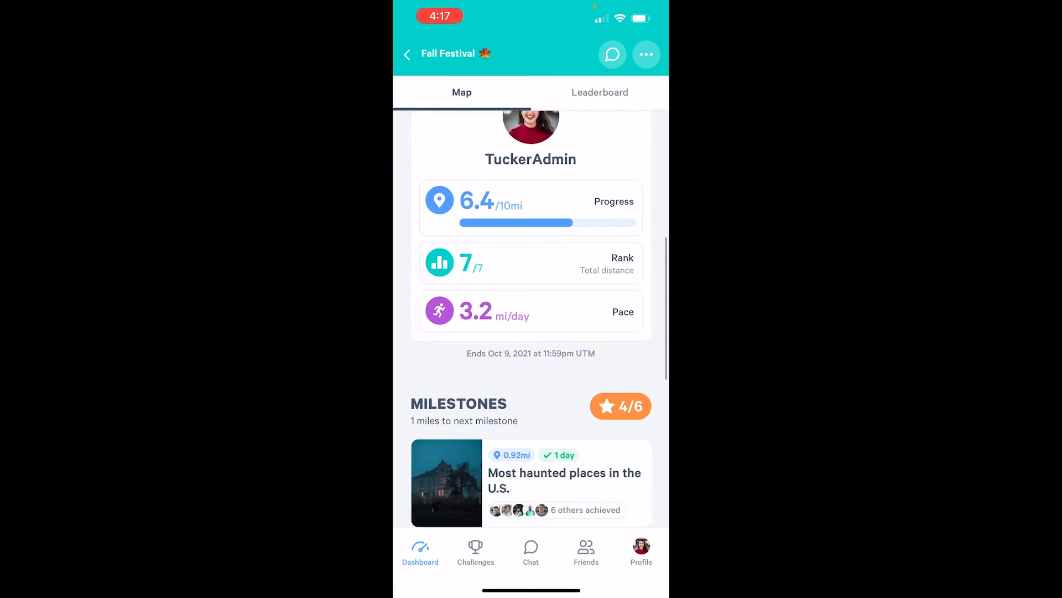
scroll(down, 3)
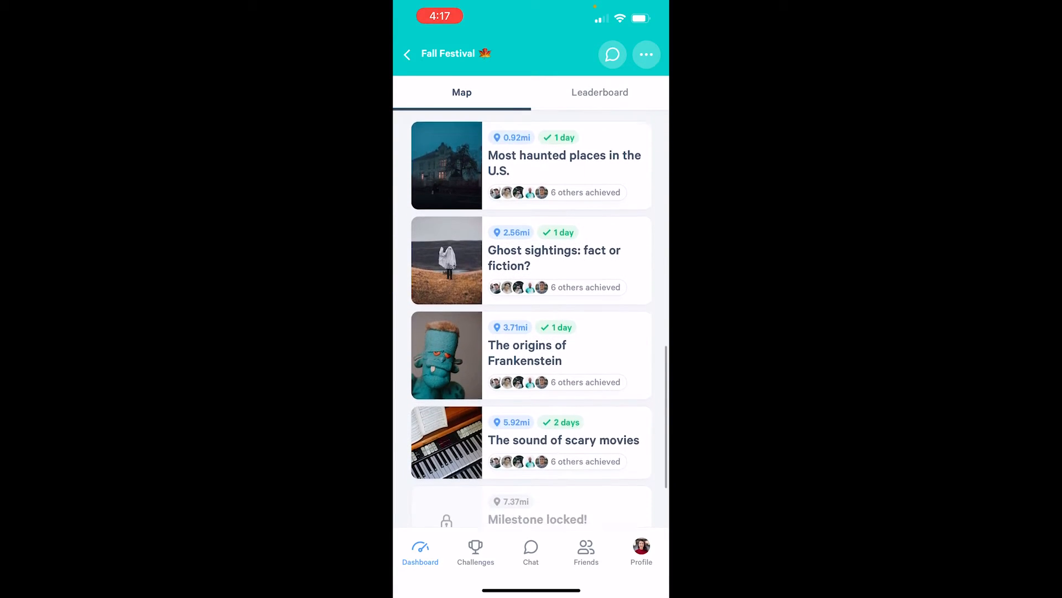
scroll(down, 3)
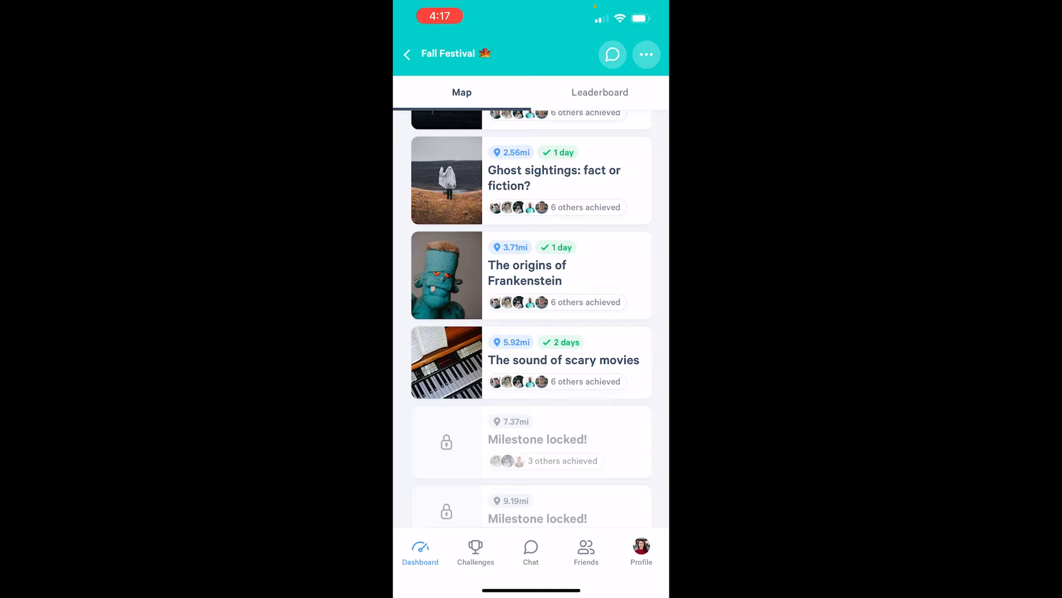
click(599, 93)
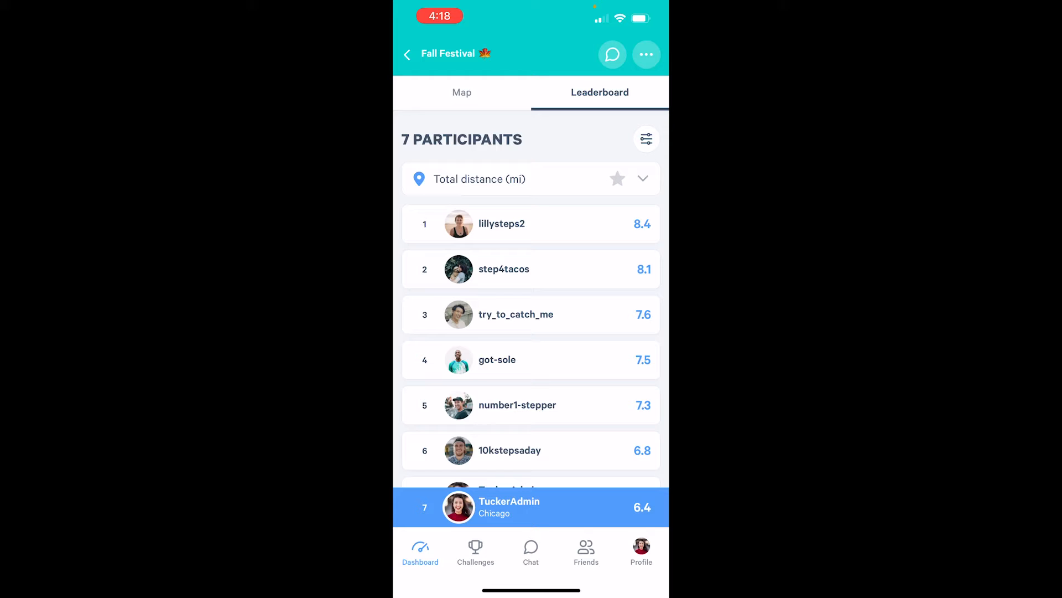
Return to the Fall Festival overview and scroll to the completed Group Race at 50.8 of 50 miles
click(462, 93)
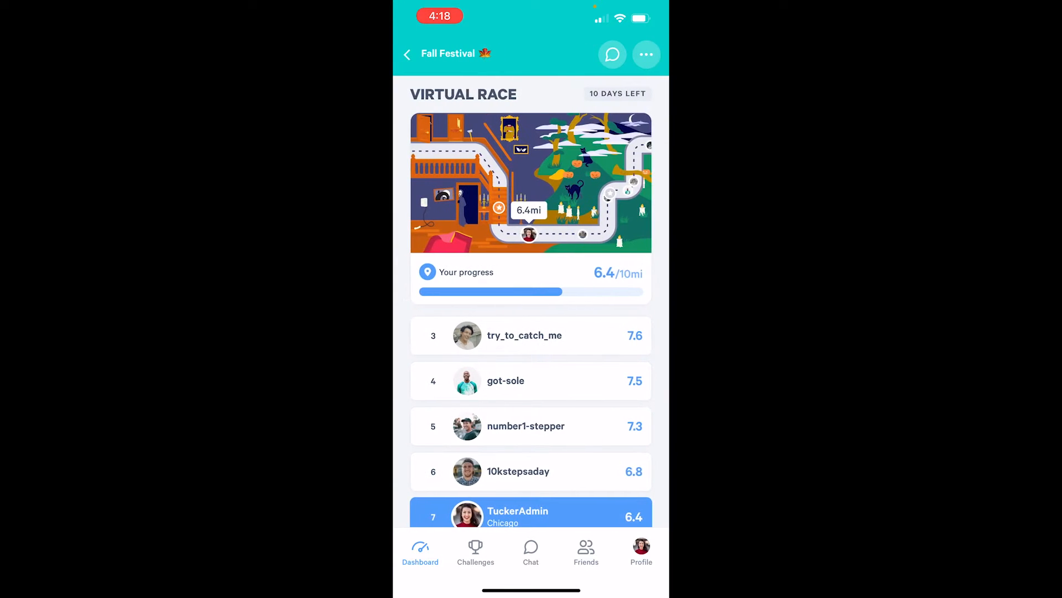
scroll(down, 3)
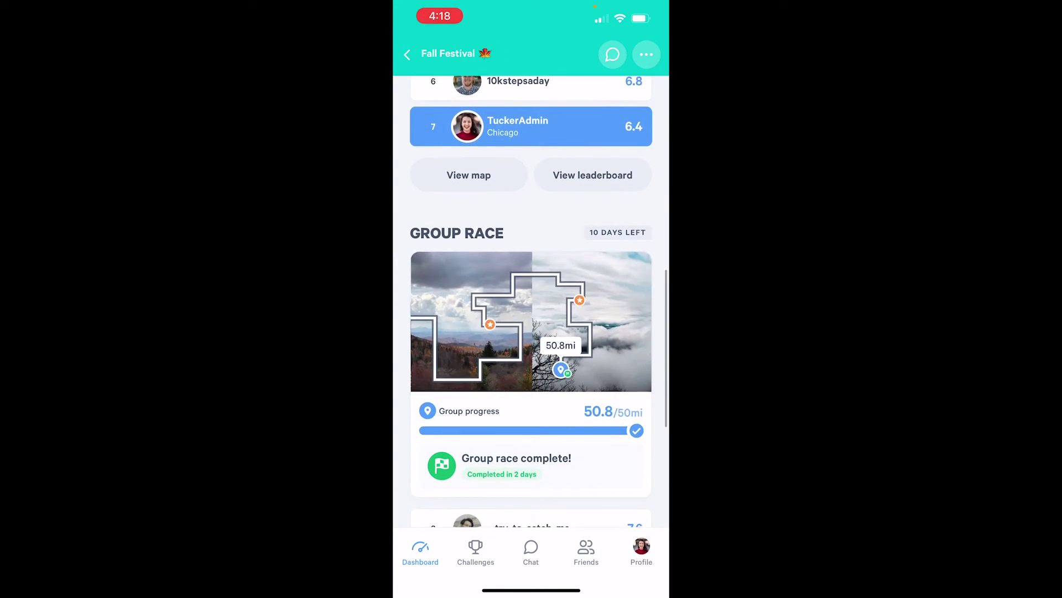
scroll(down, 3)
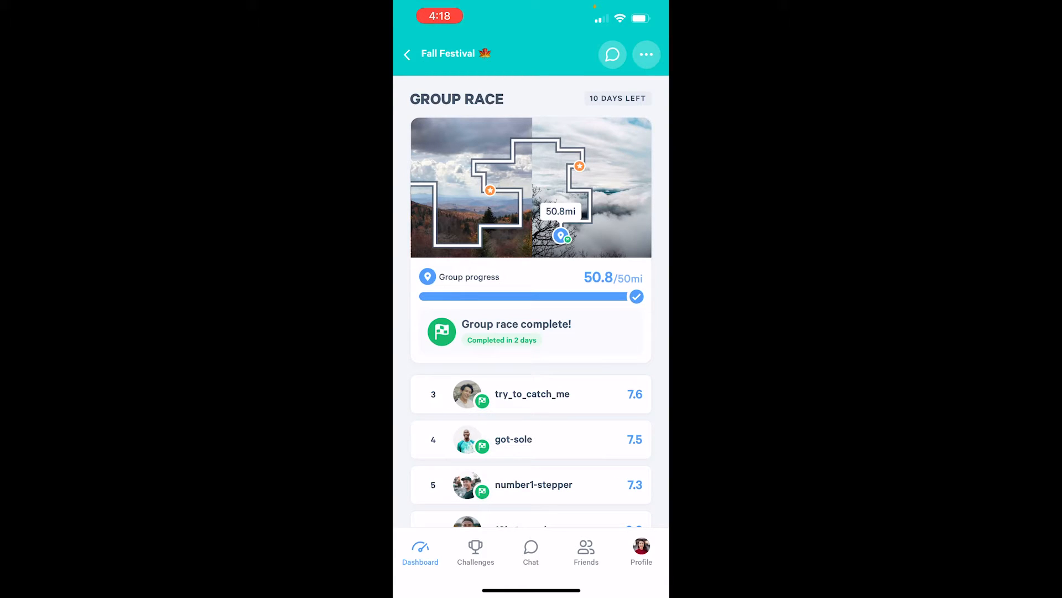
scroll(down, 3)
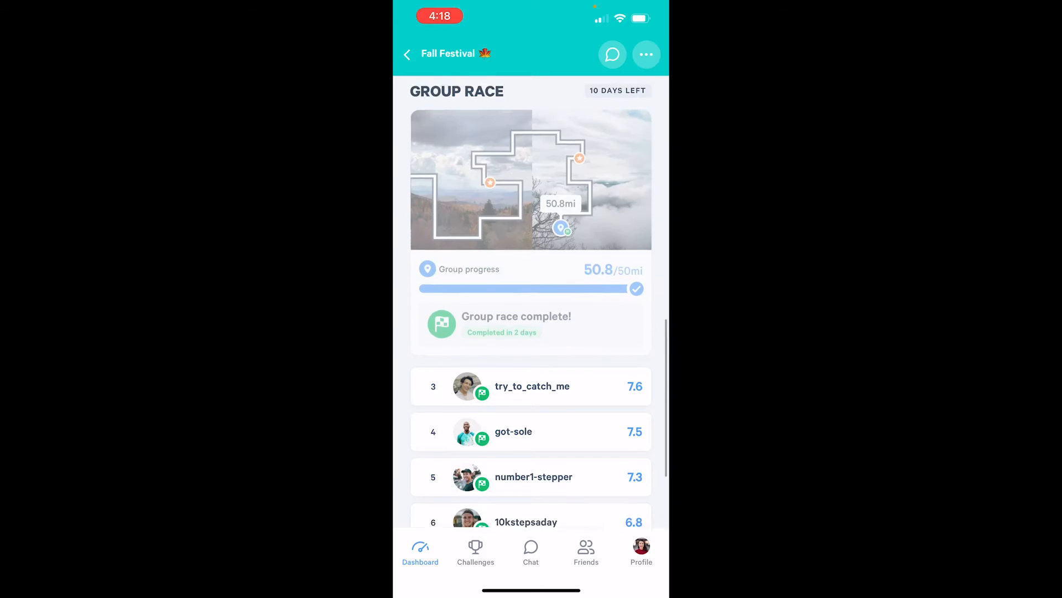
scroll(down, 3)
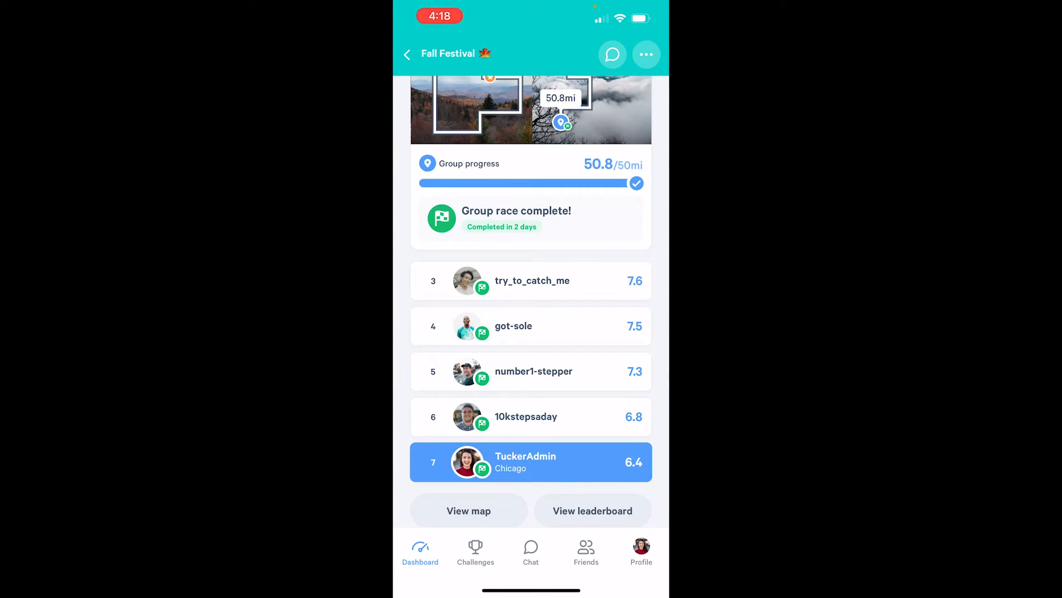
Open the Group Race map and look through its list of eight reached milestones
click(469, 511)
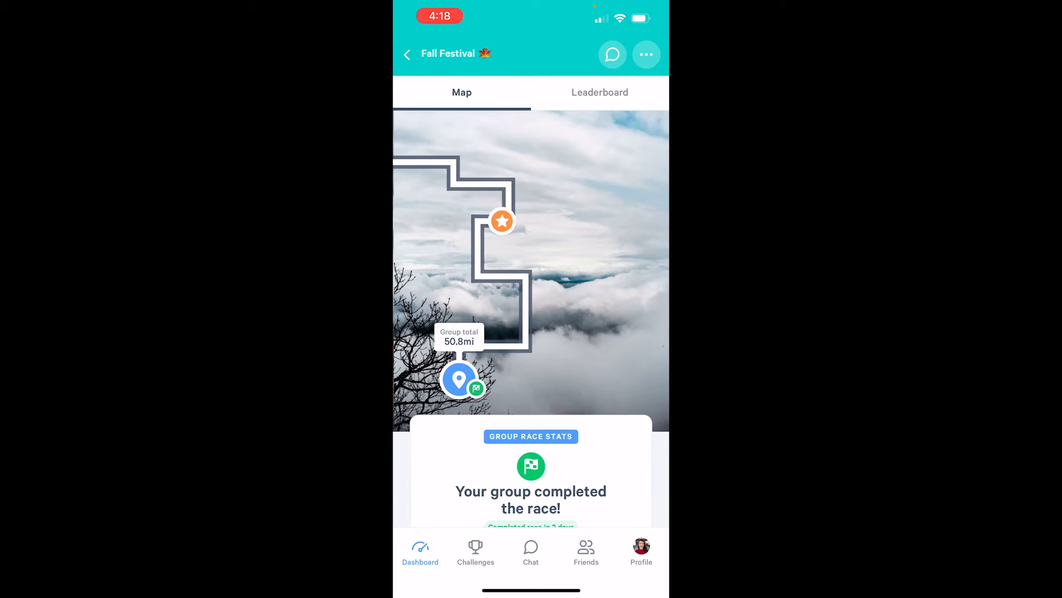
scroll(down, 3)
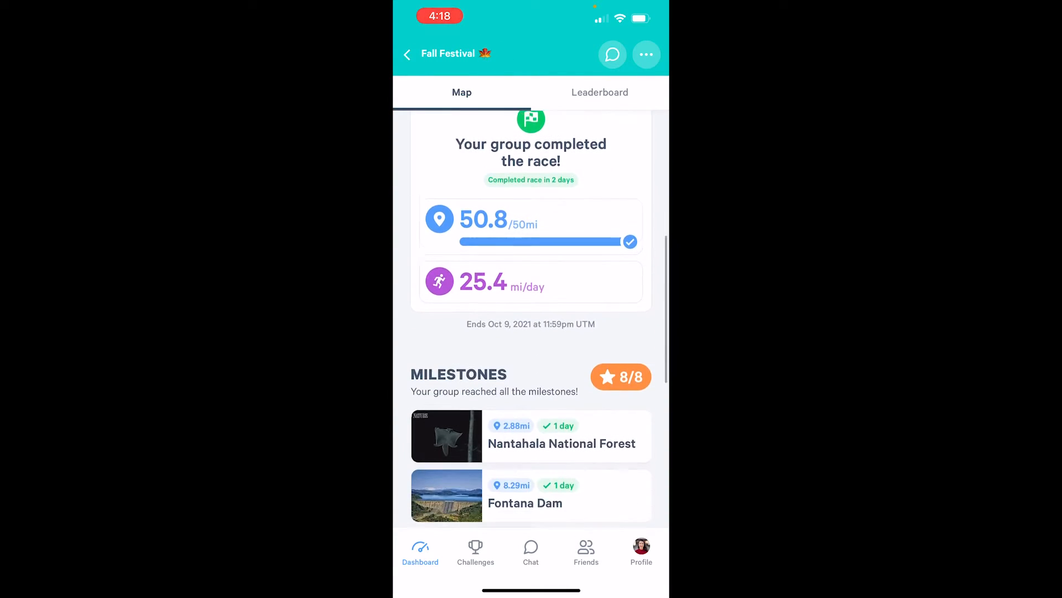
scroll(down, 3)
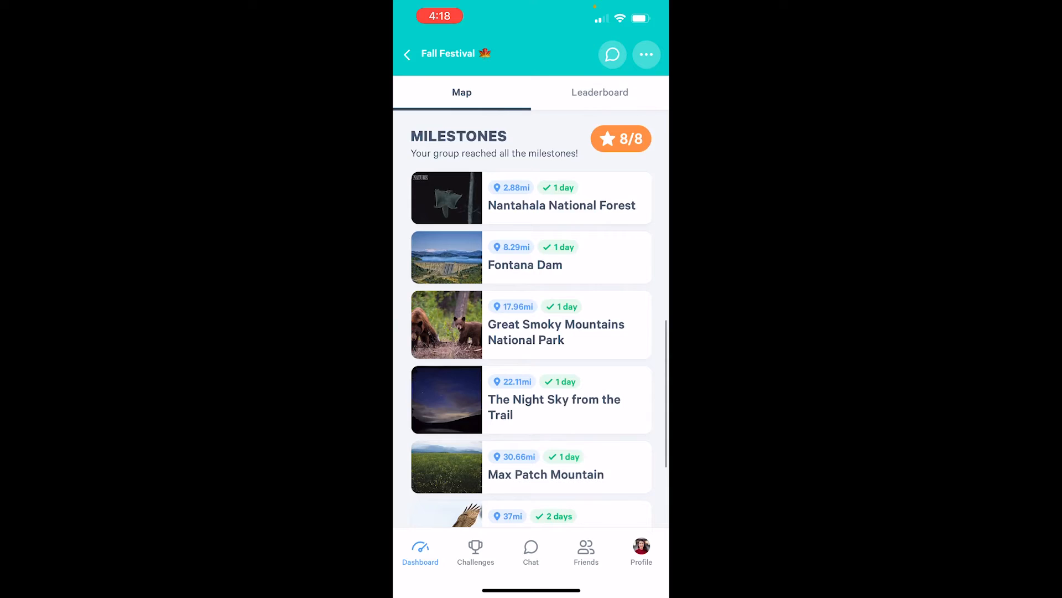
scroll(down, 3)
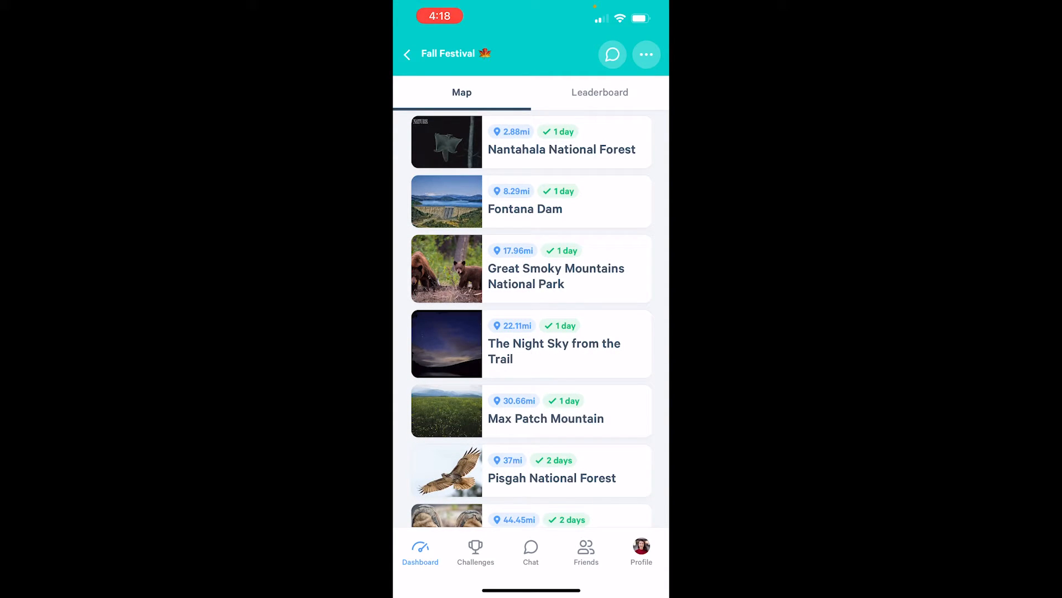
click(461, 92)
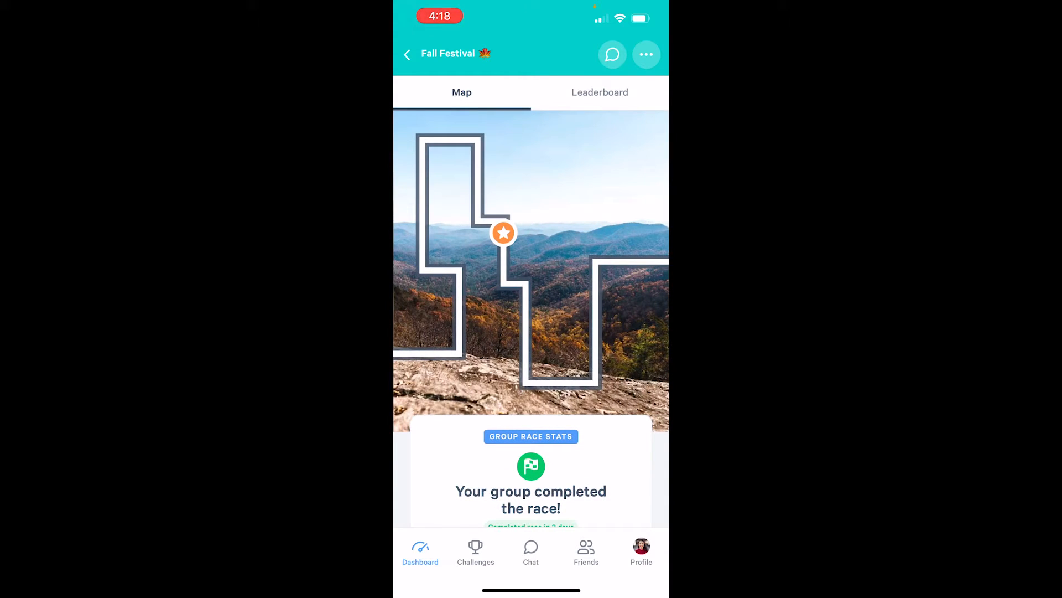
Read the Pisgah National Forest milestone details and return to the Group Race results
click(503, 233)
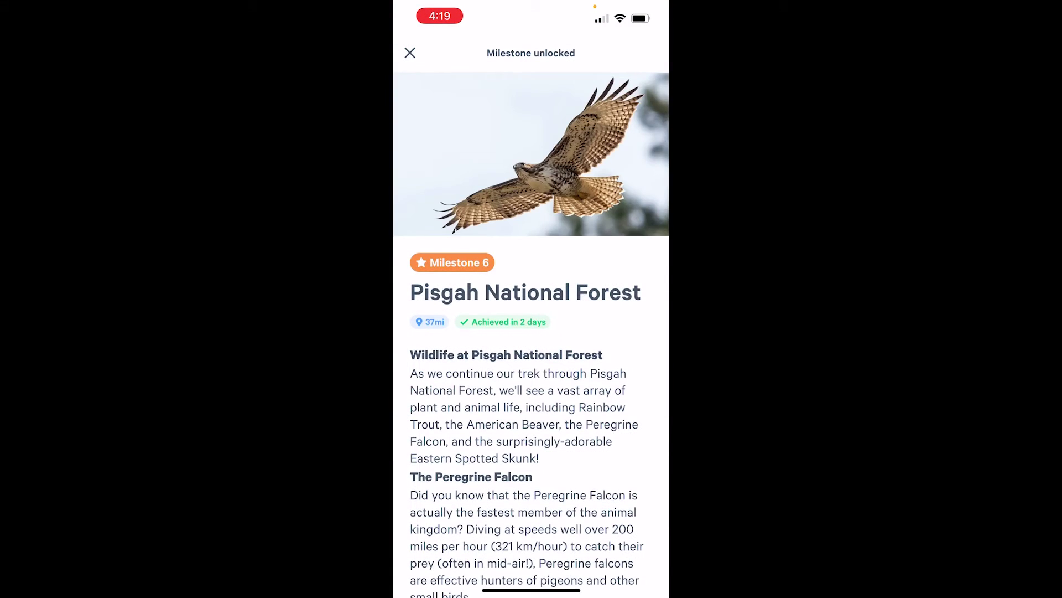
scroll(down, 3)
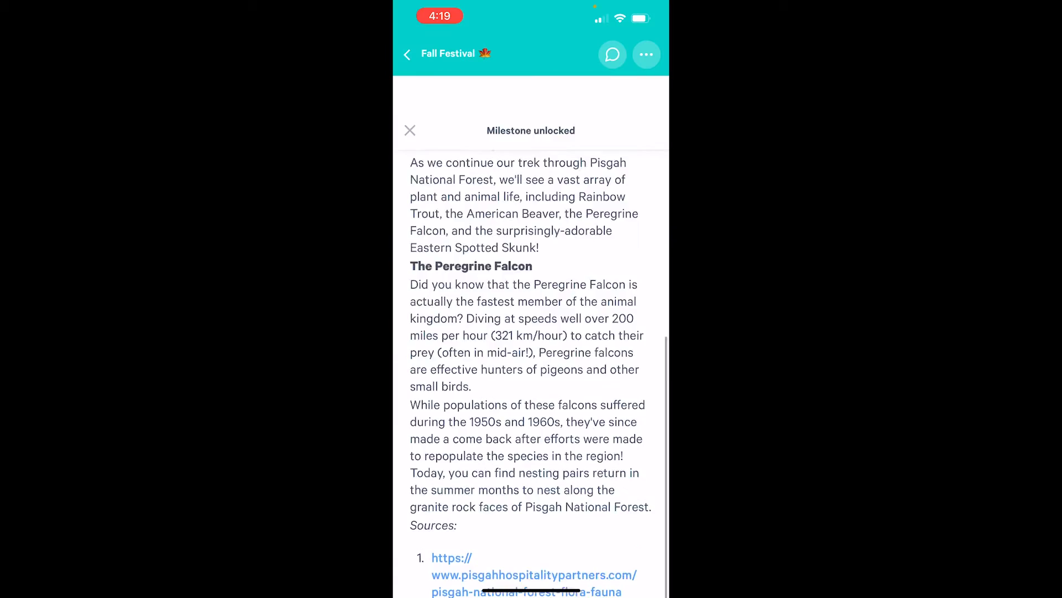
click(409, 131)
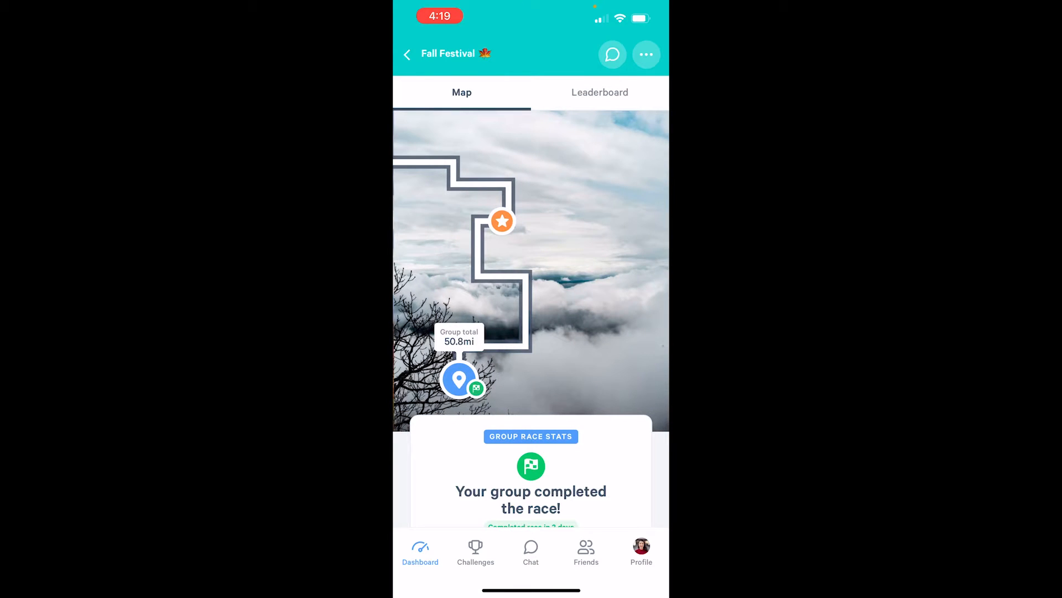
scroll(down, 3)
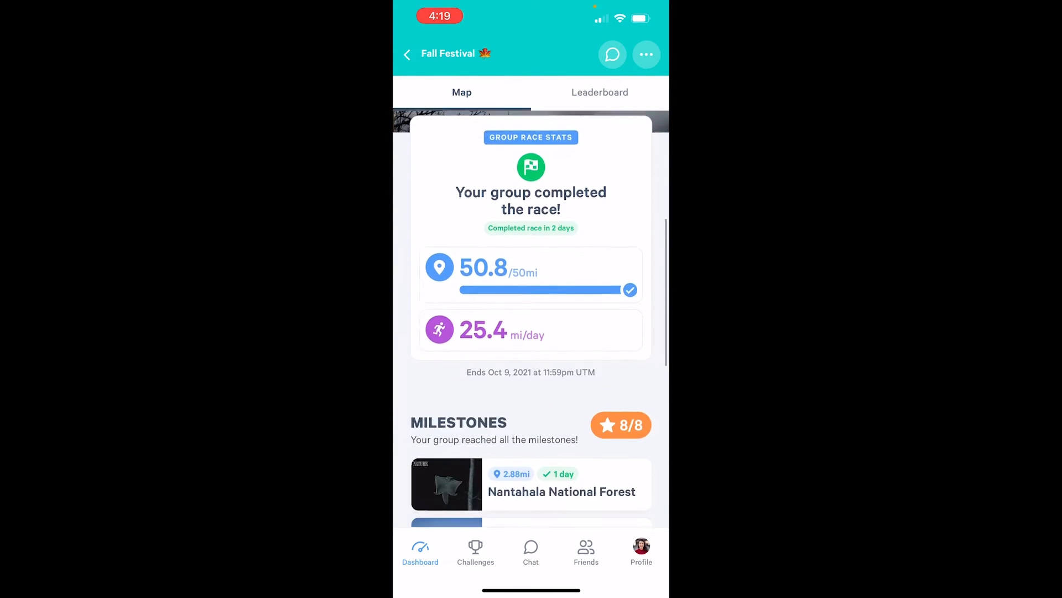
scroll(down, 3)
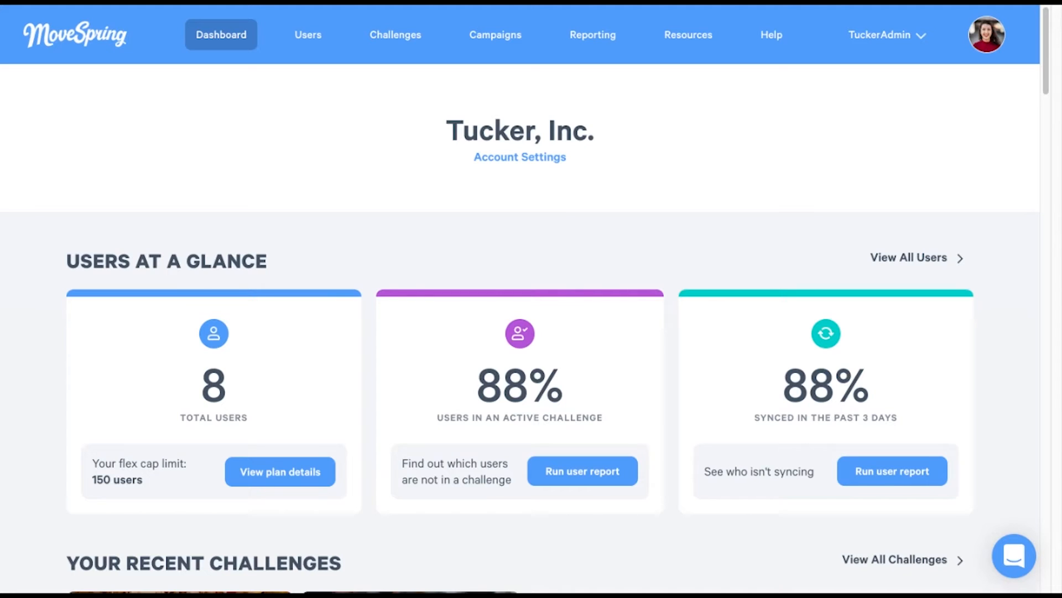
mouse_move(489, 51)
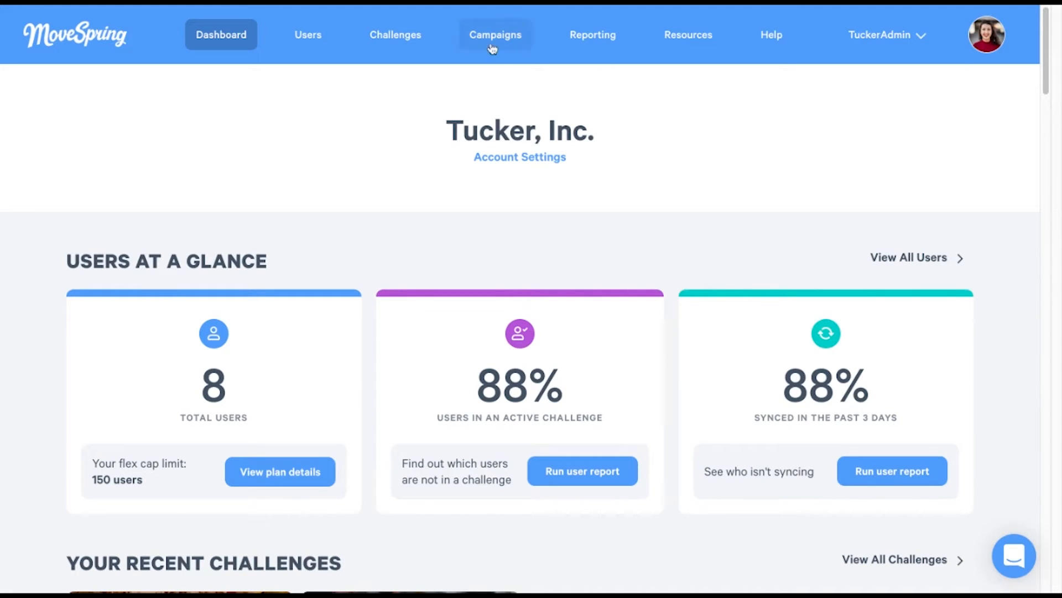
Go to Challenges and show the empty Custom racetracks list
click(394, 34)
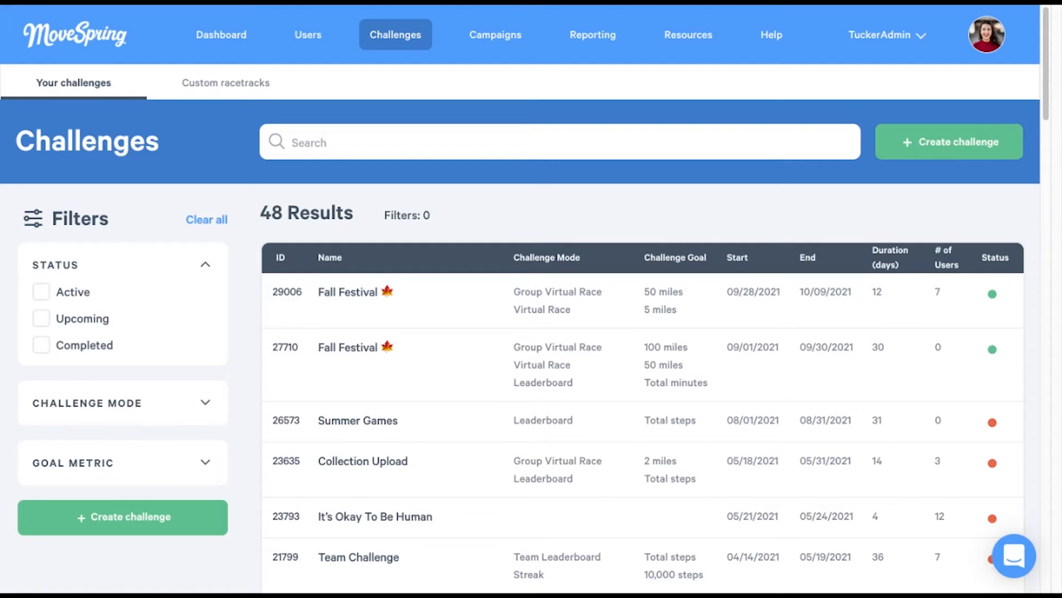
click(226, 82)
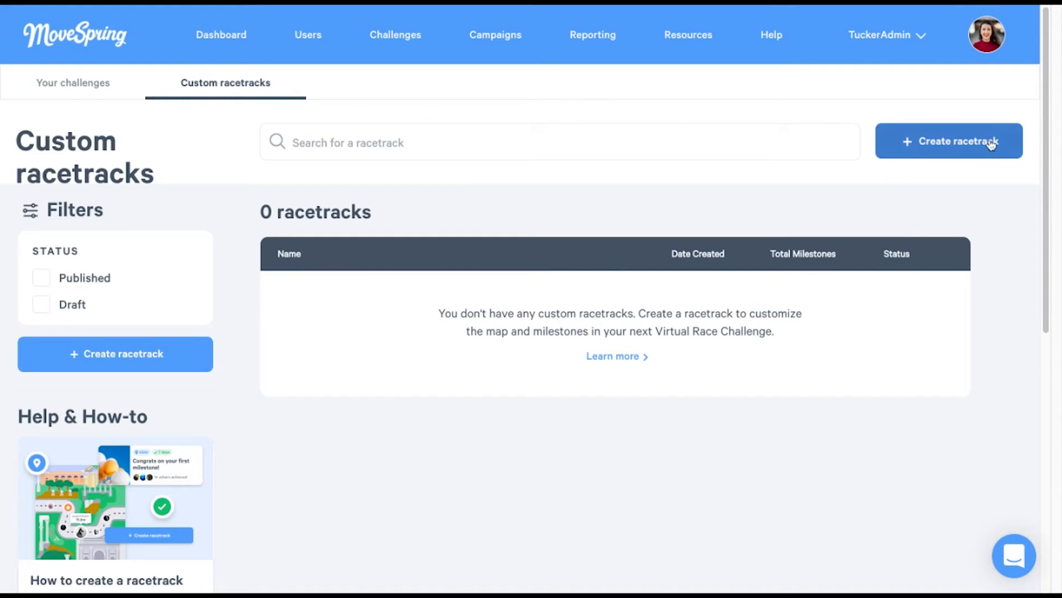
Create a new draft racetrack and open its settings form
click(950, 141)
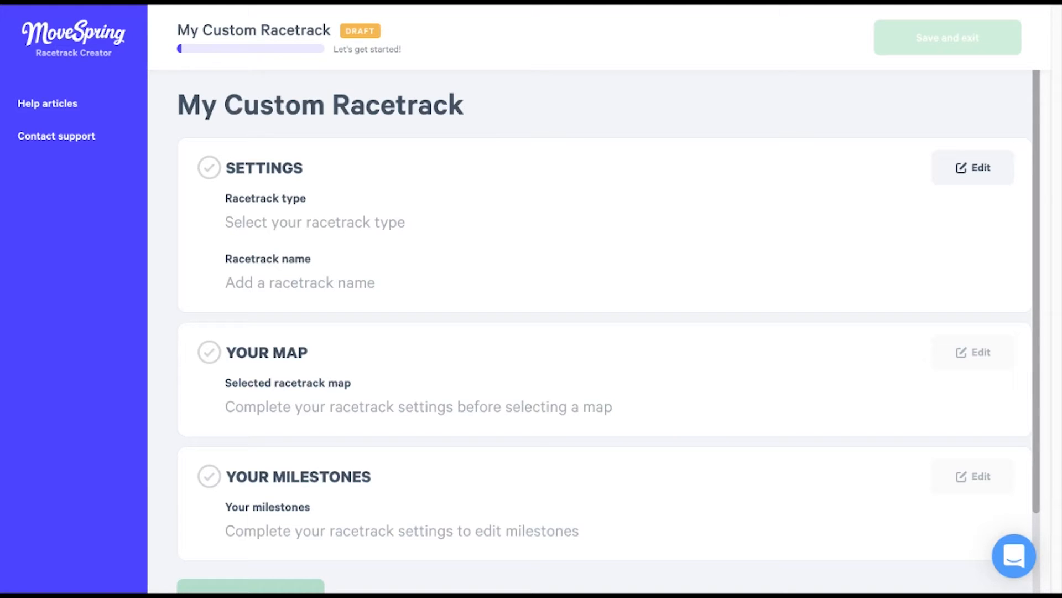
mouse_move(991, 155)
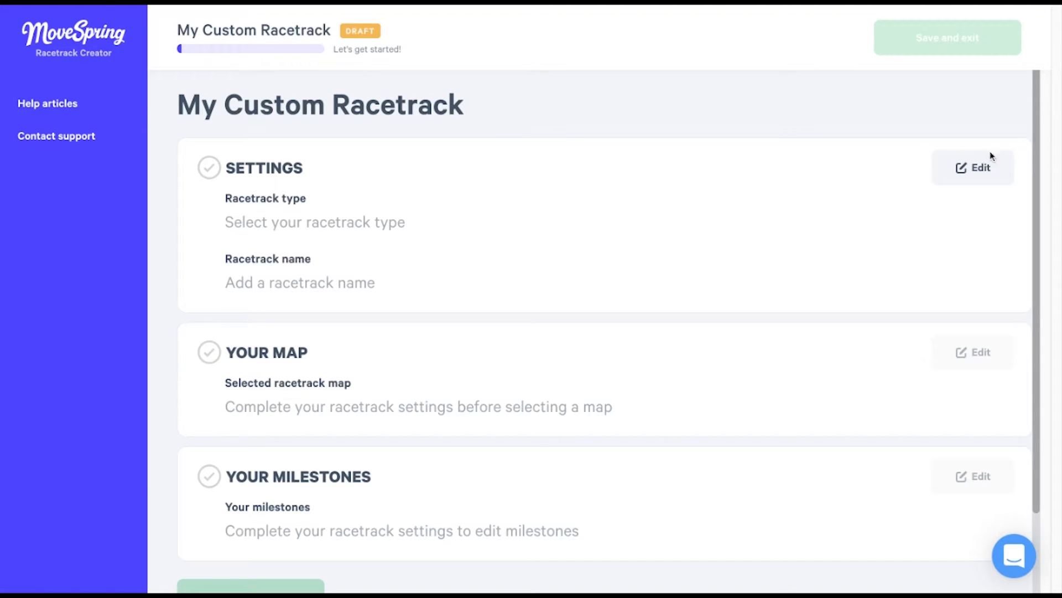
click(976, 167)
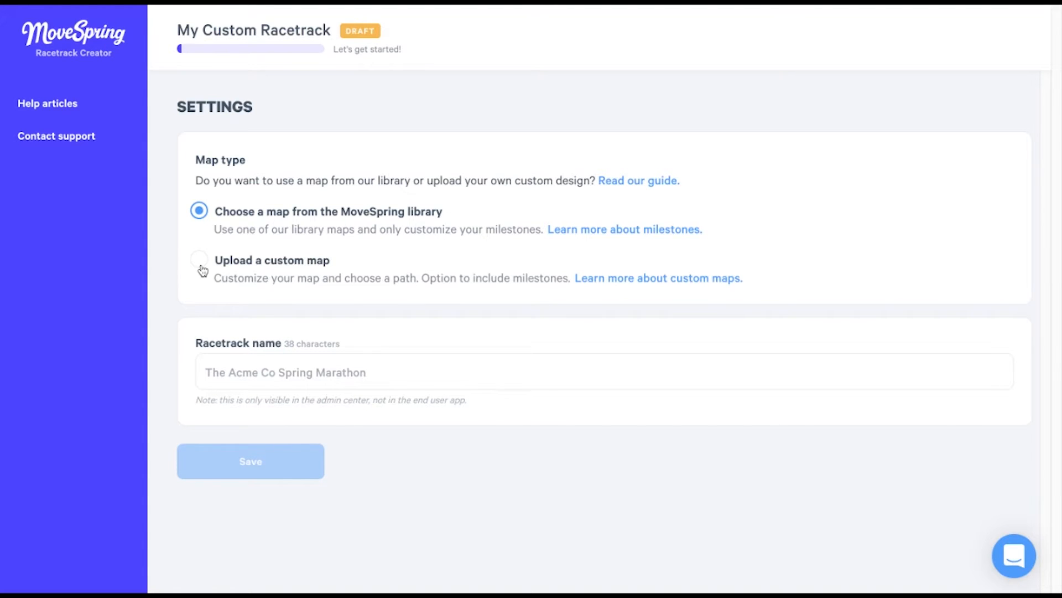
Choose Upload a custom map with milestones, name it 'My Custom Racetrack' and save
click(199, 260)
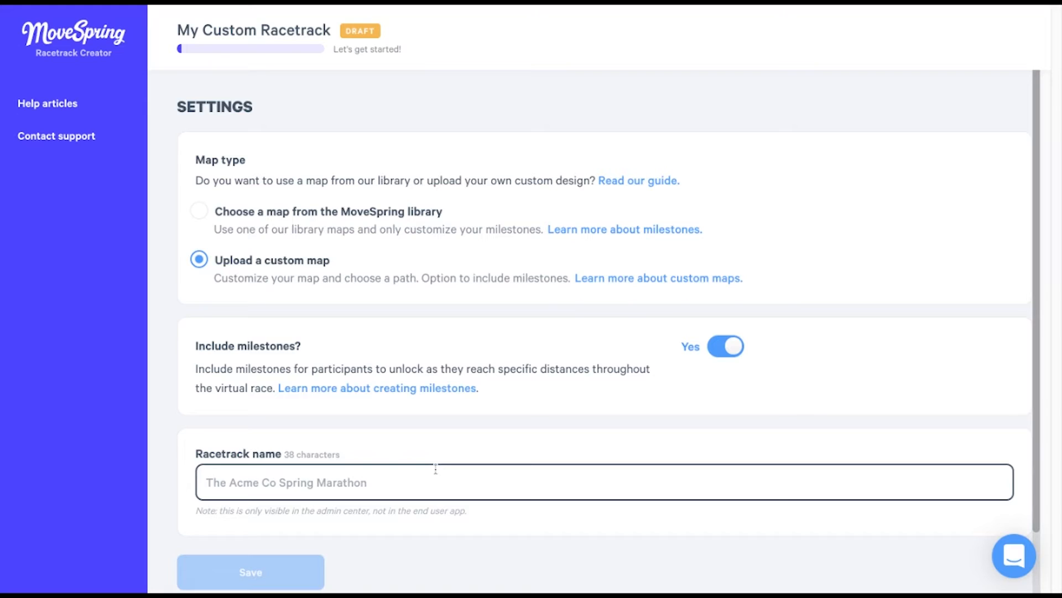
text(My Custom)
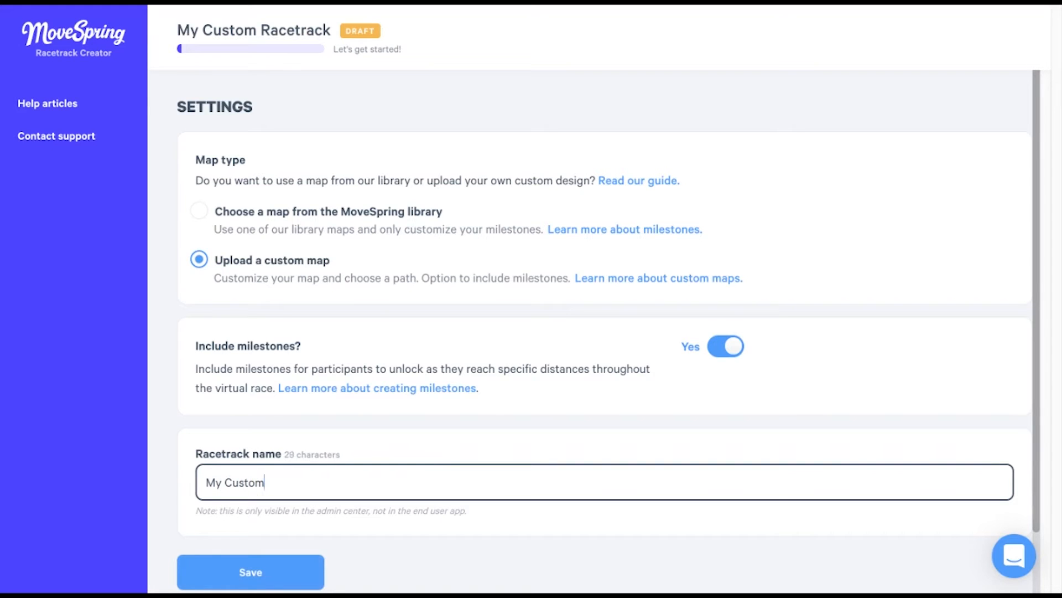
text(Racetrac)
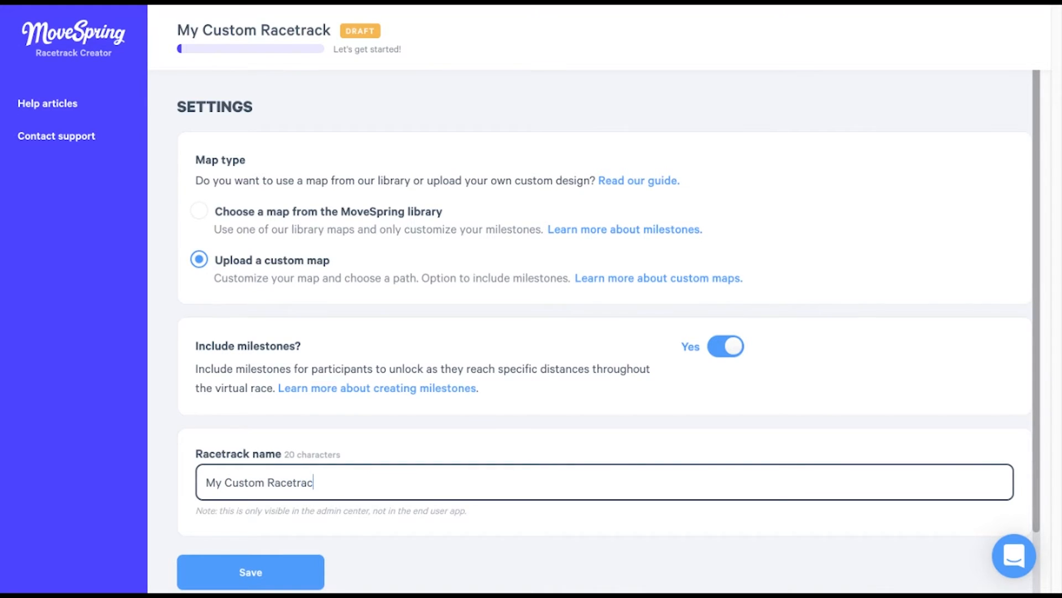
text(k)
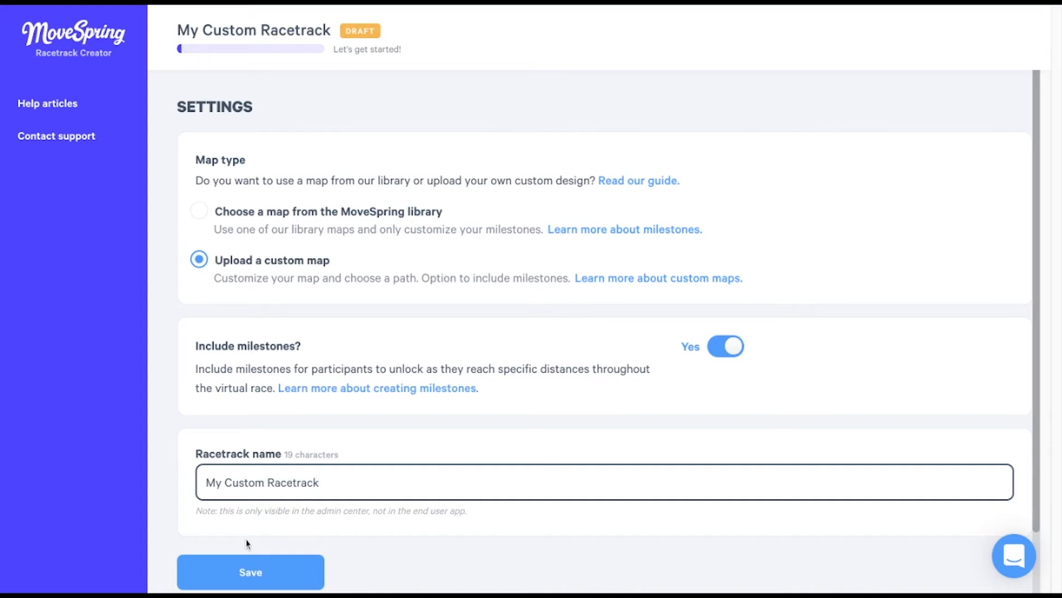
click(250, 571)
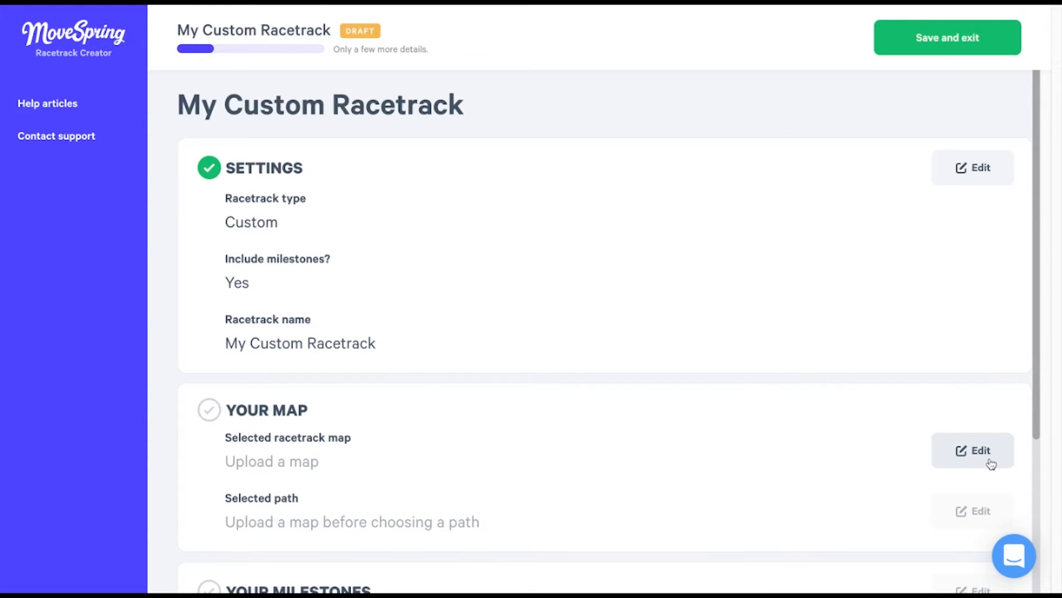
Edit the Selected racetrack map to reach the scene upload page
click(974, 451)
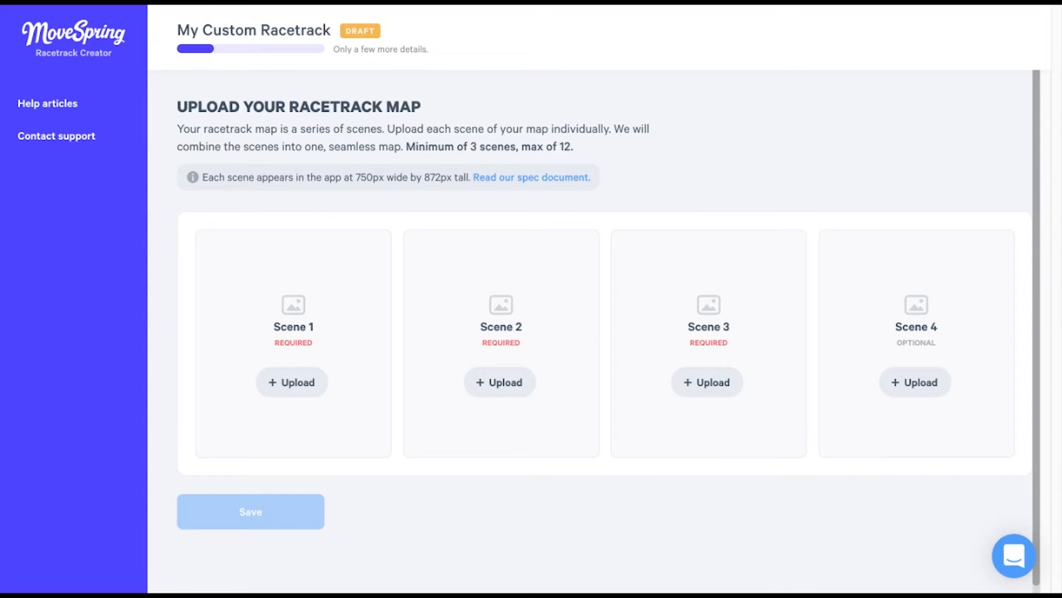
mouse_move(305, 372)
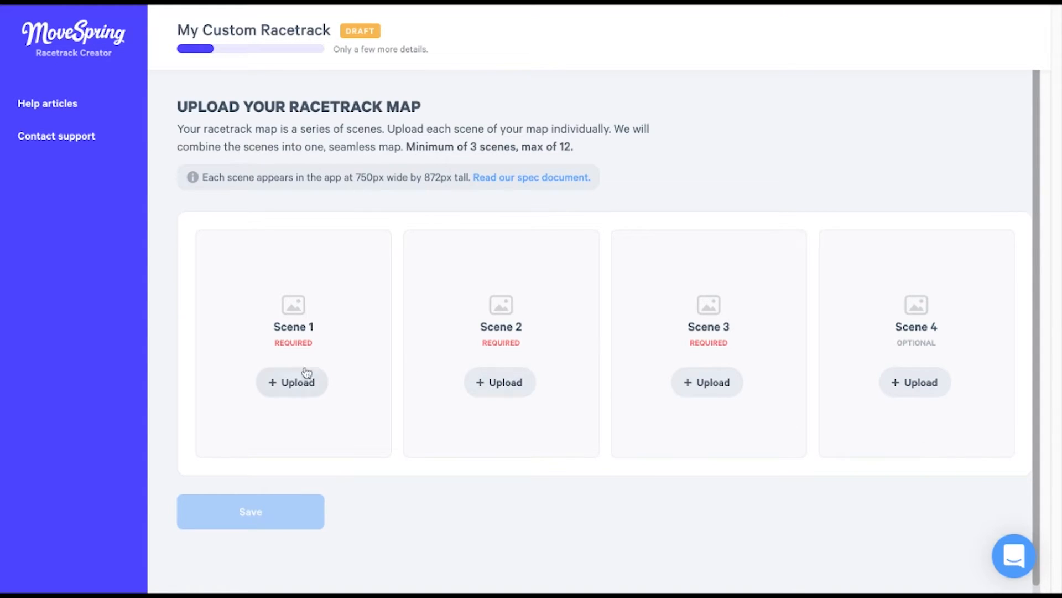
Upload the cropped mountain-and-city photo from the device as Scene 1
click(292, 382)
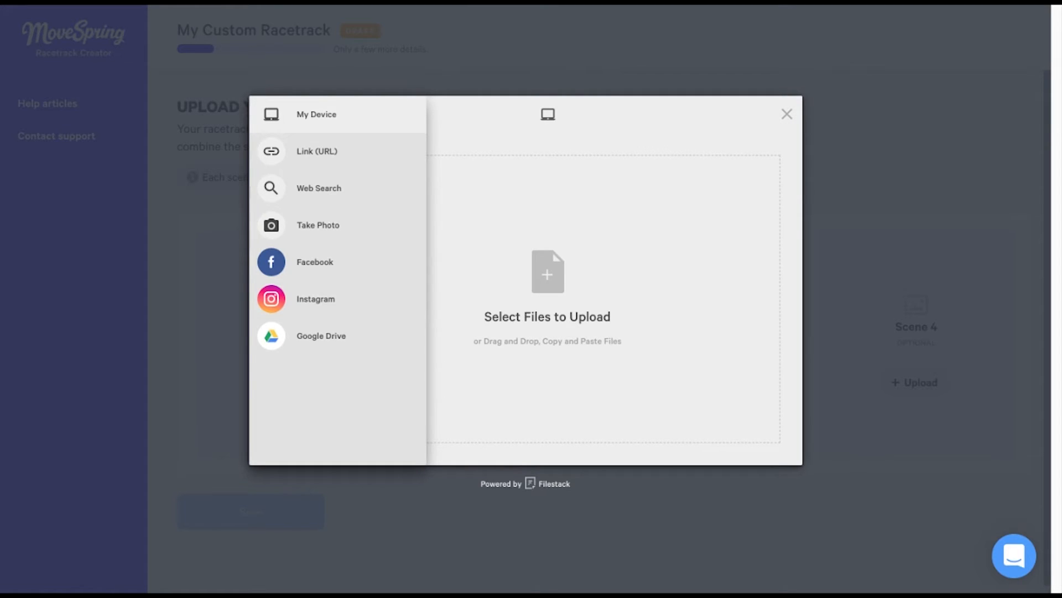
click(270, 114)
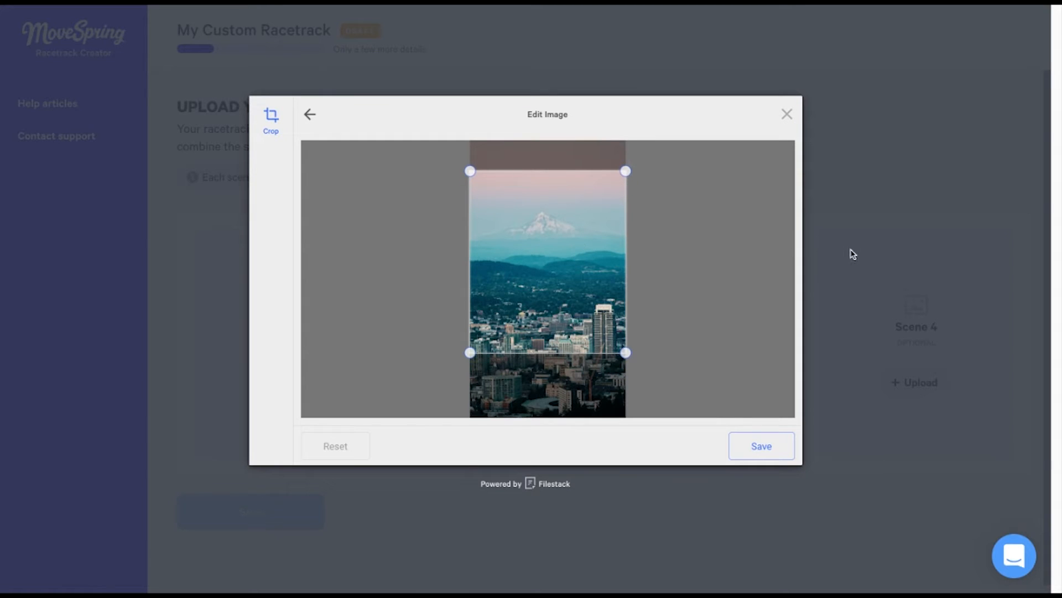
click(757, 445)
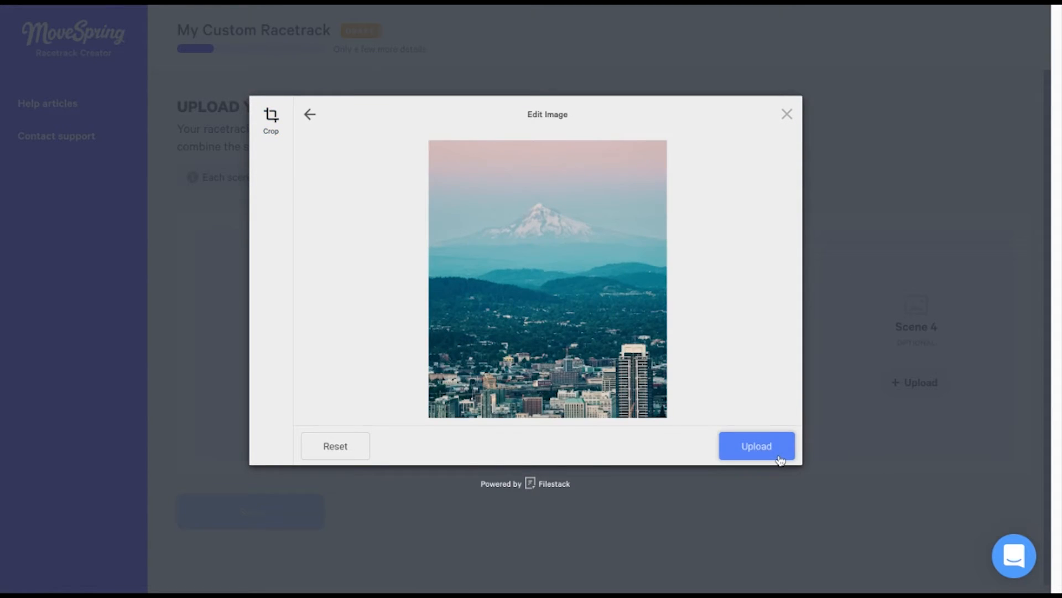
click(757, 445)
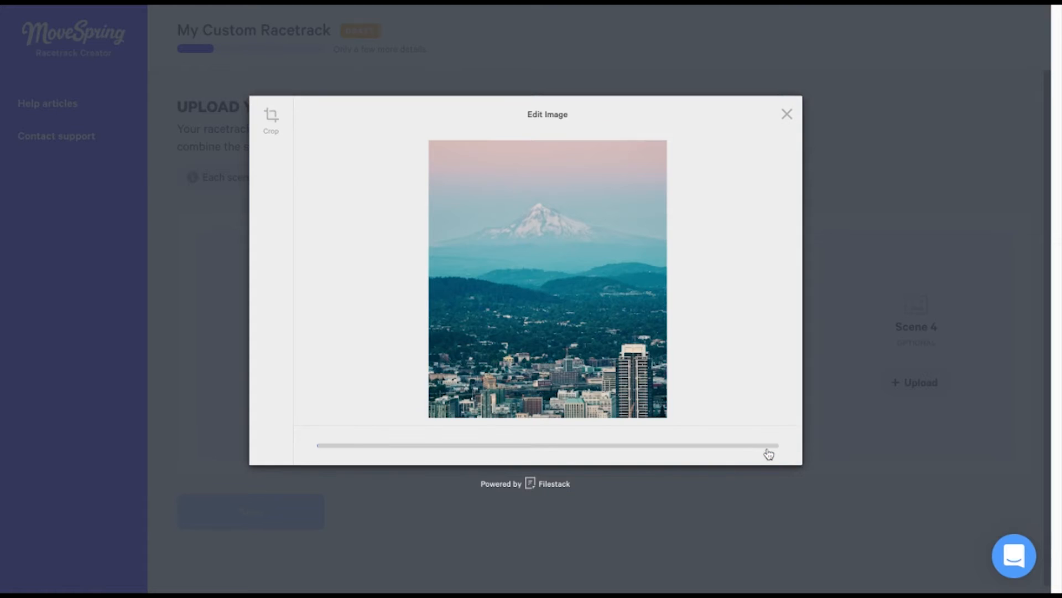
click(787, 113)
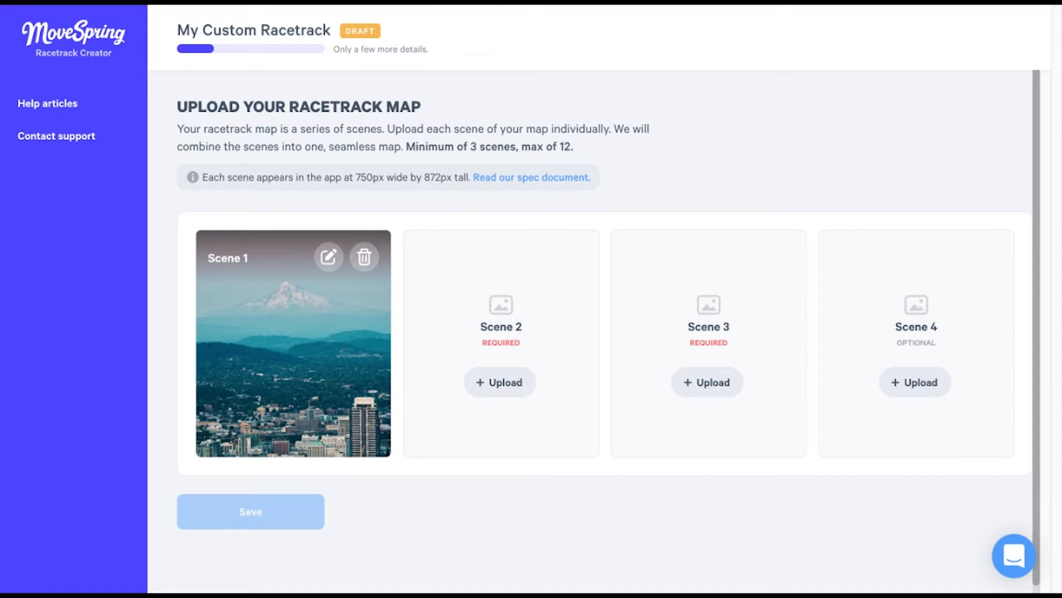
mouse_move(673, 312)
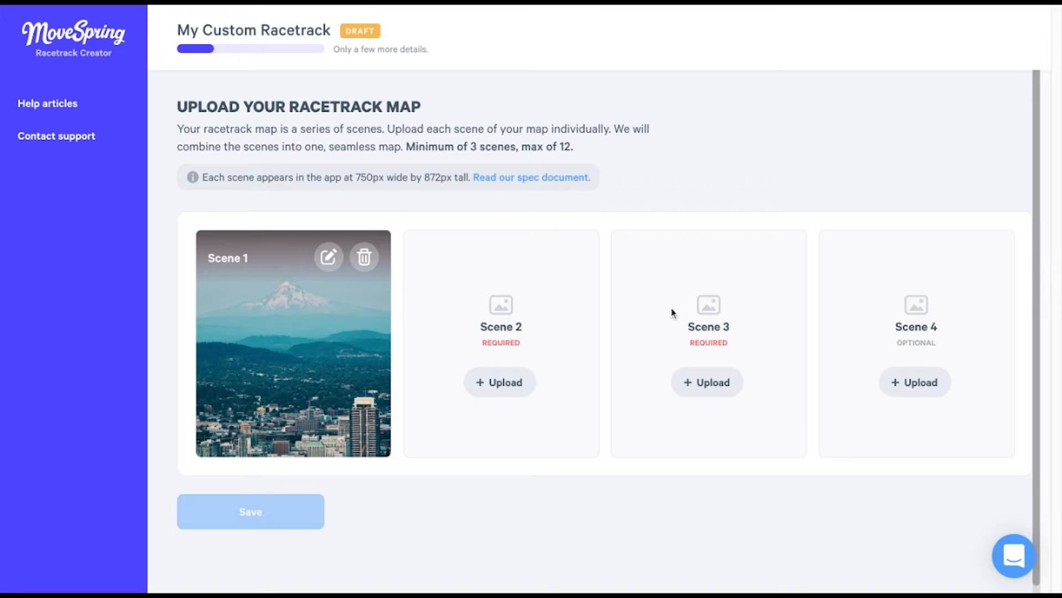
Upload the mirrored-sculpture photo as Scene 2 and the bridge-and-skyline photo as Scene 3
click(499, 382)
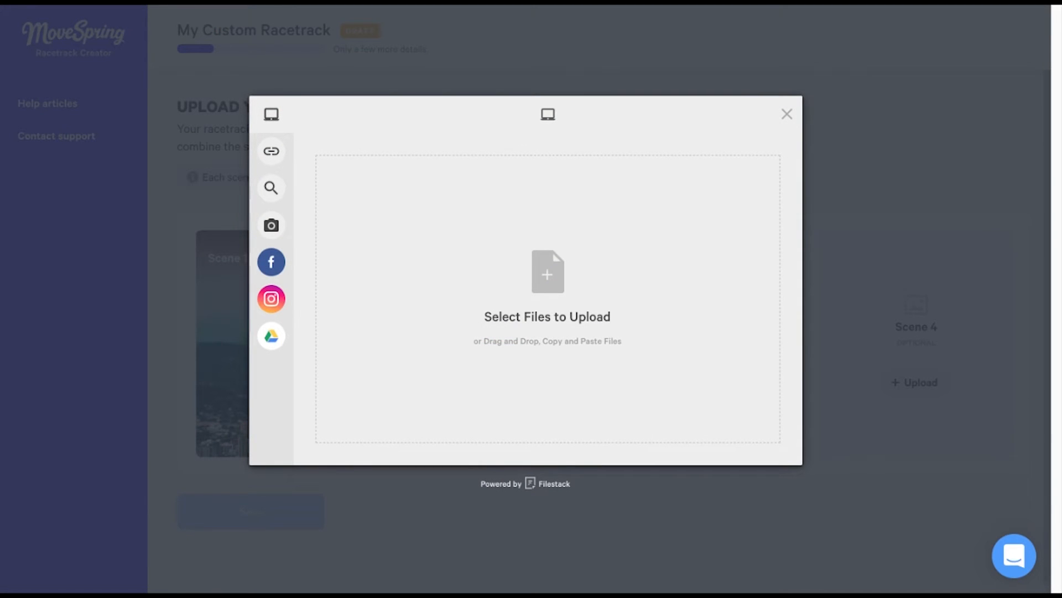
click(546, 273)
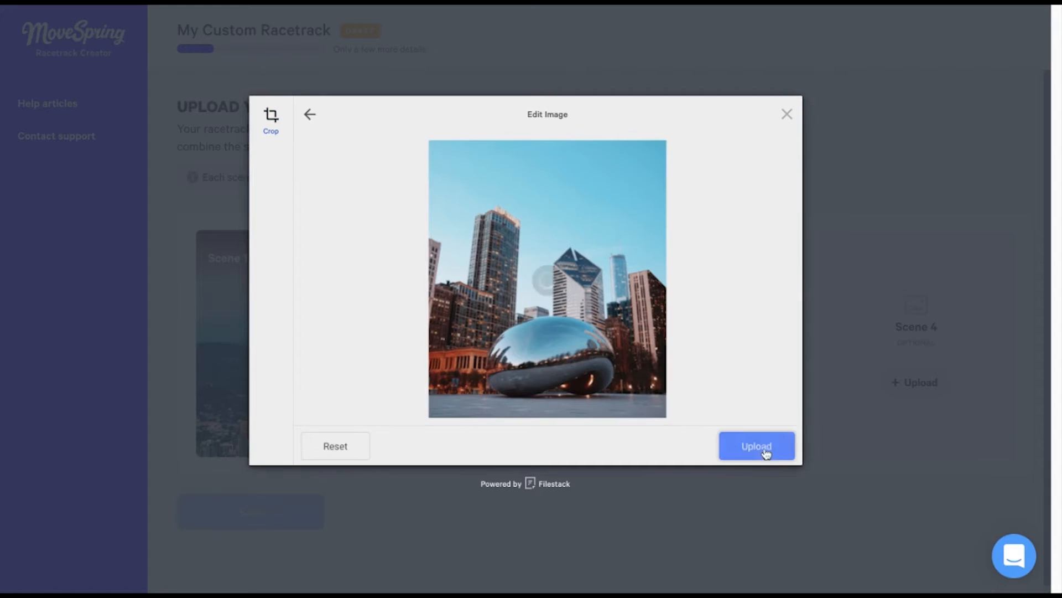
click(757, 446)
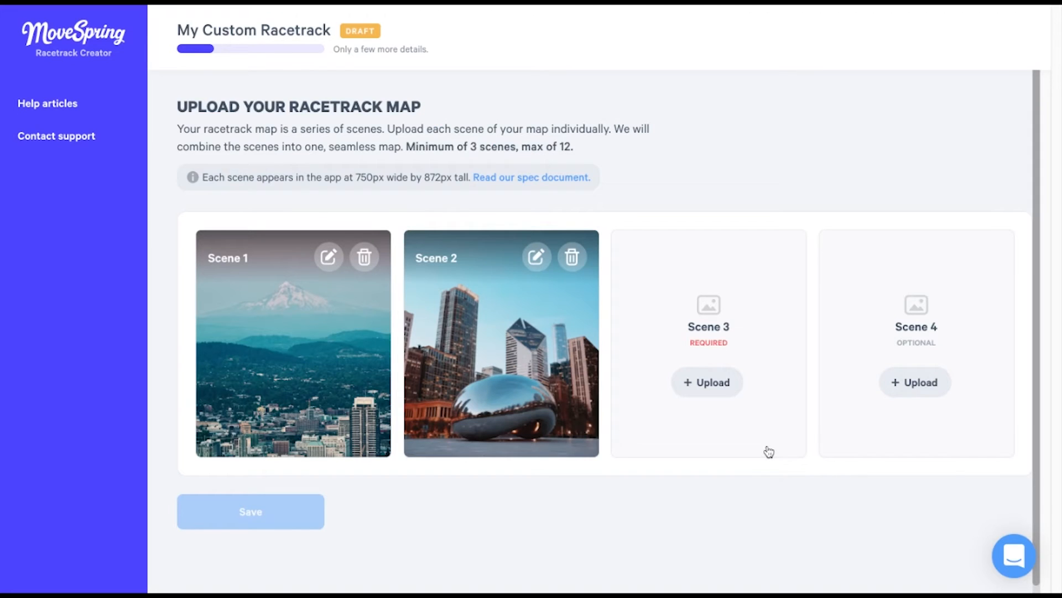
click(708, 382)
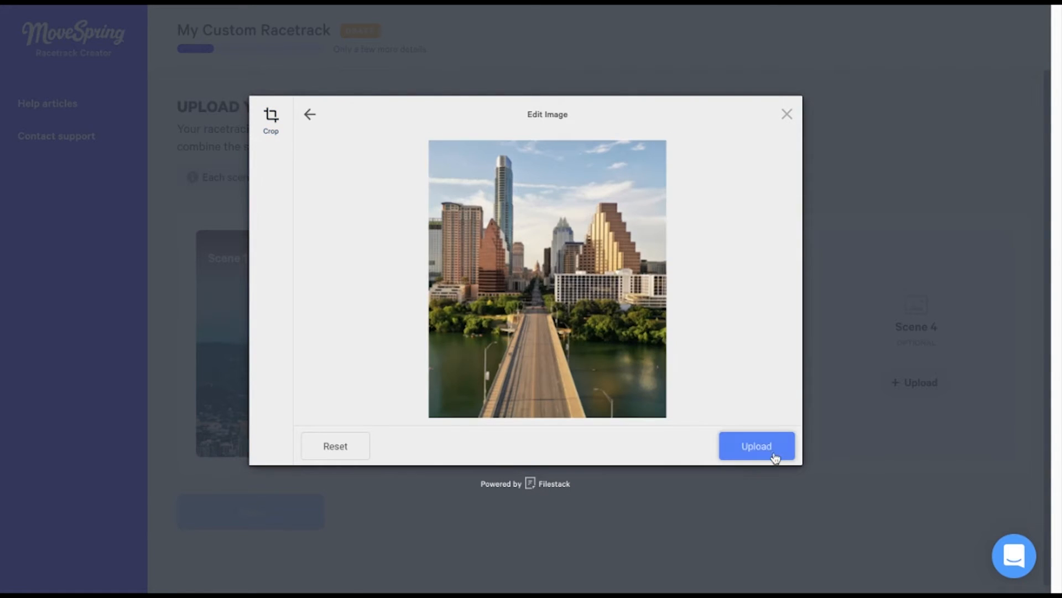
click(757, 445)
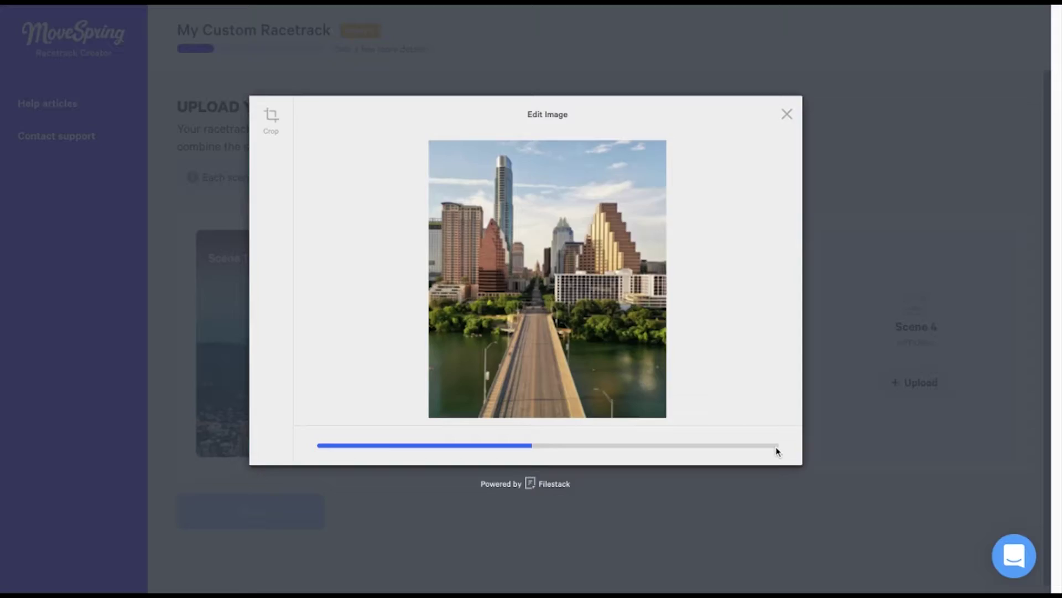
click(787, 113)
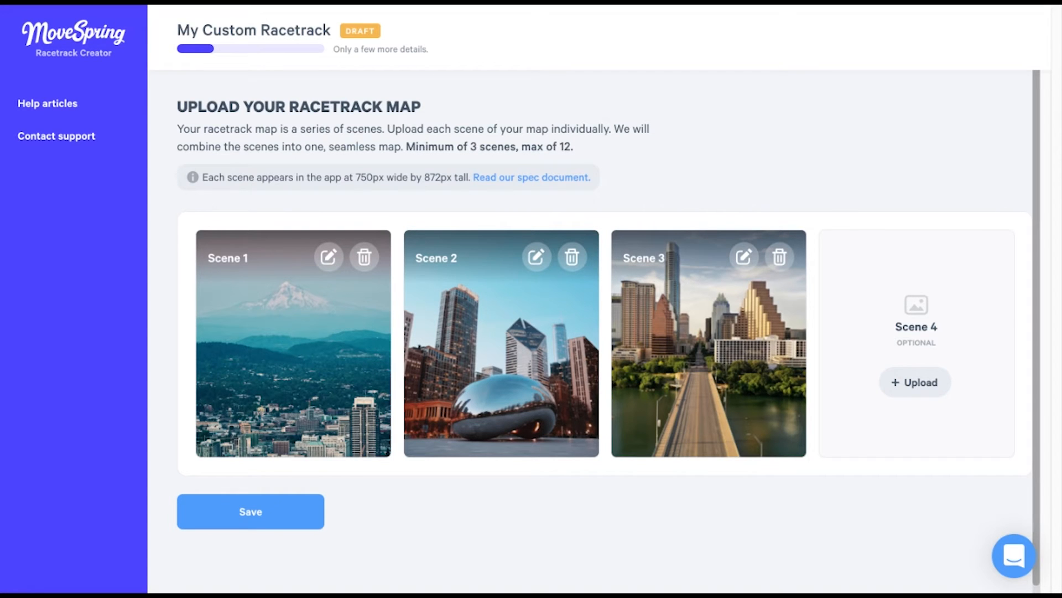
Look at the Scene 4 uploader and leave it empty
click(914, 382)
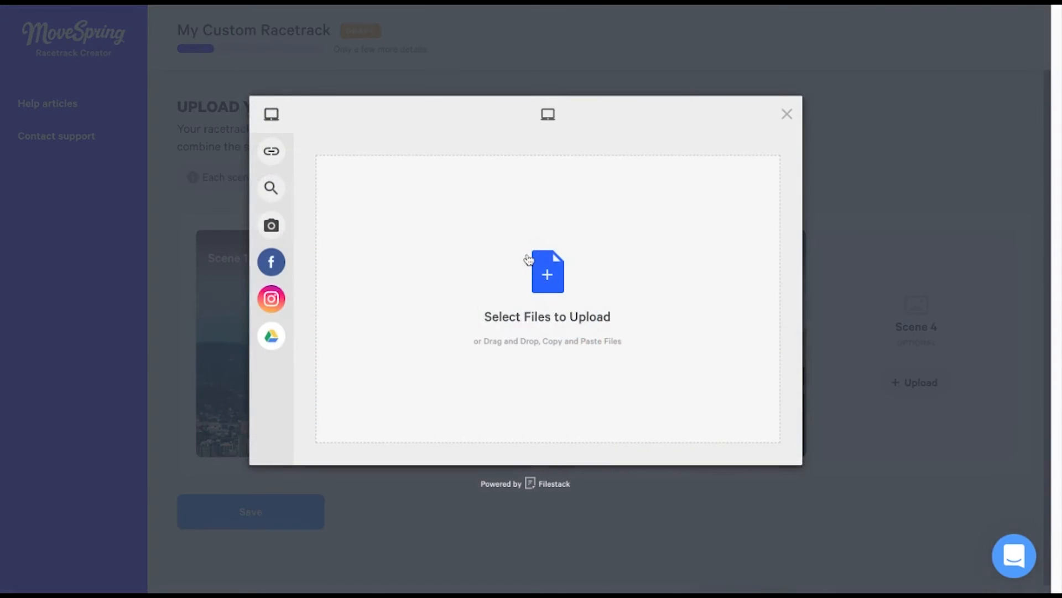
click(787, 114)
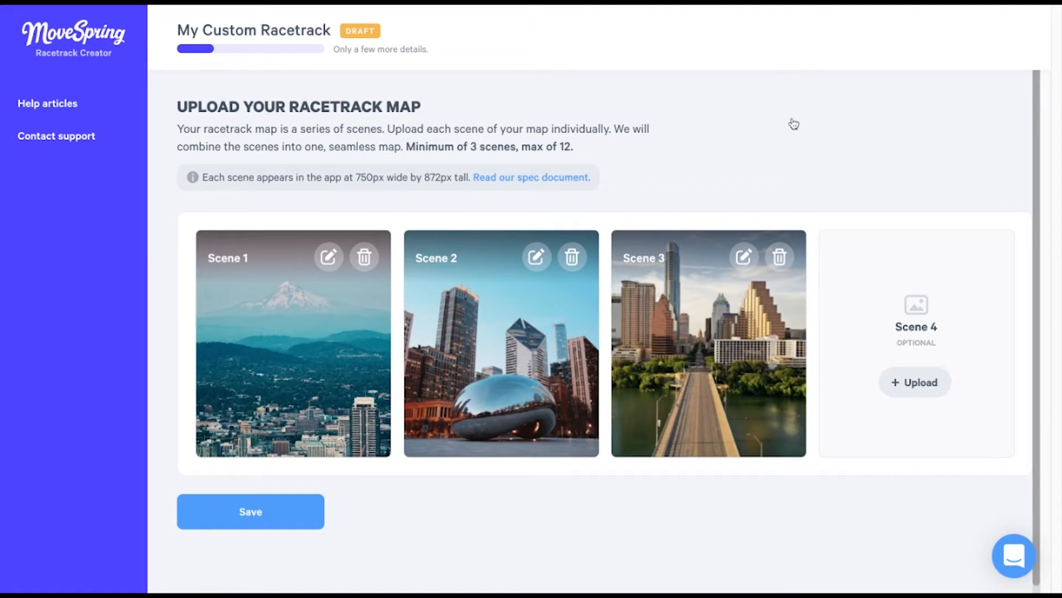
mouse_move(572, 258)
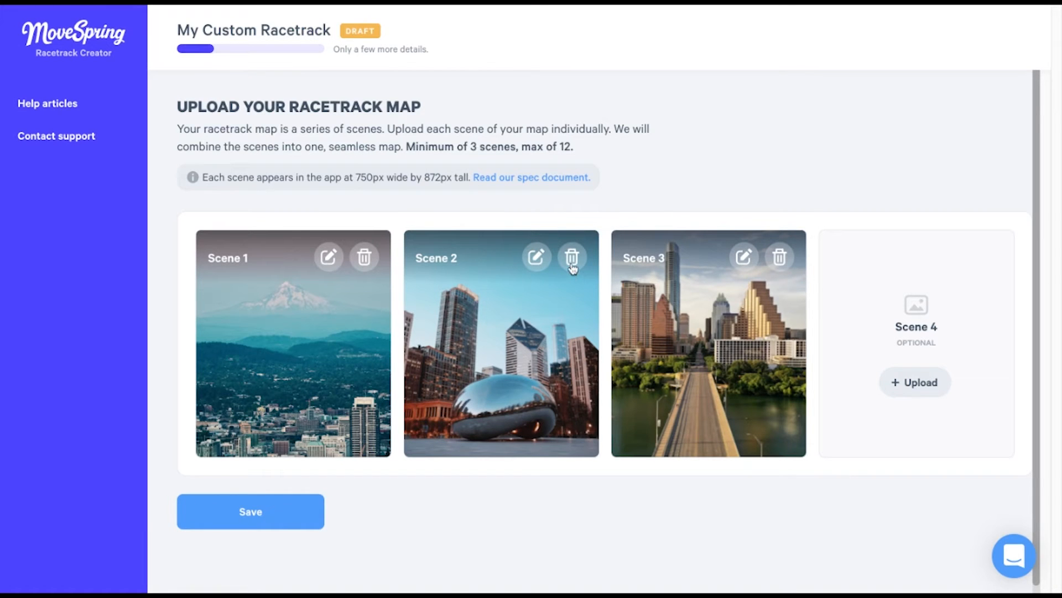
click(572, 256)
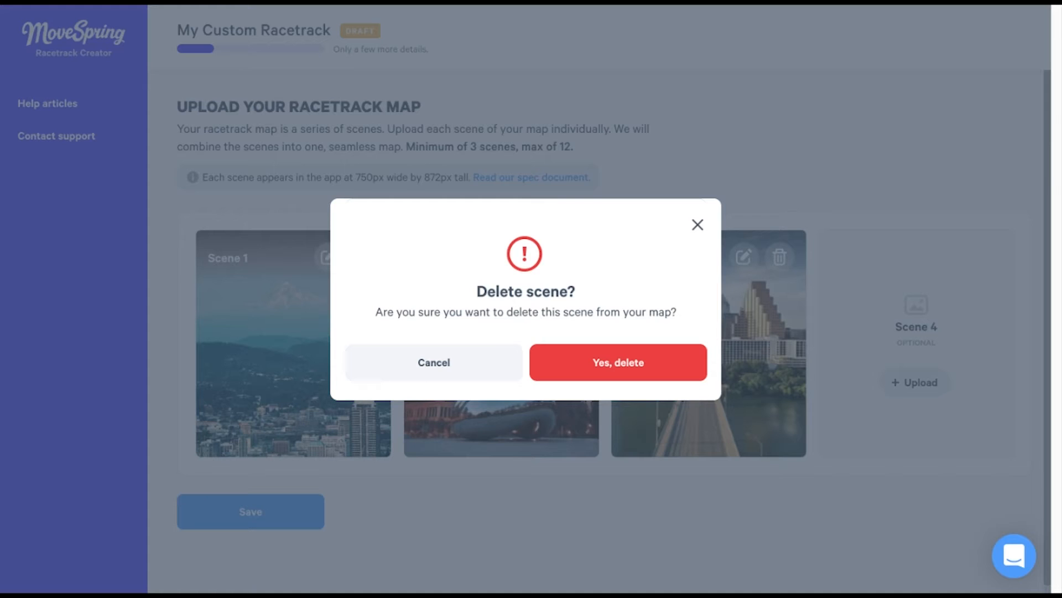
click(434, 362)
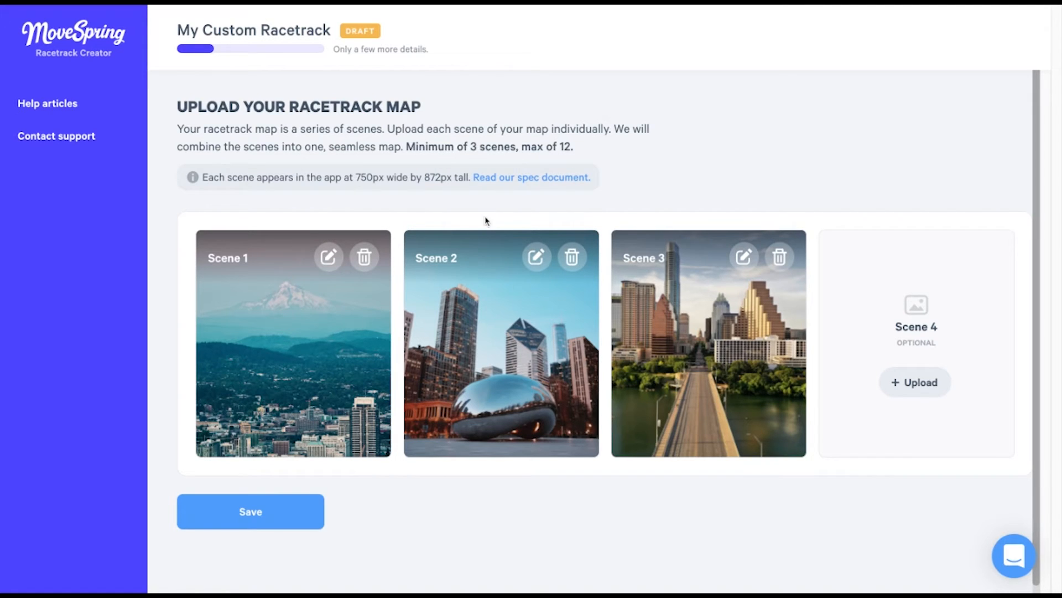
Save the three-scene map and return to the racetrack summary page
click(250, 511)
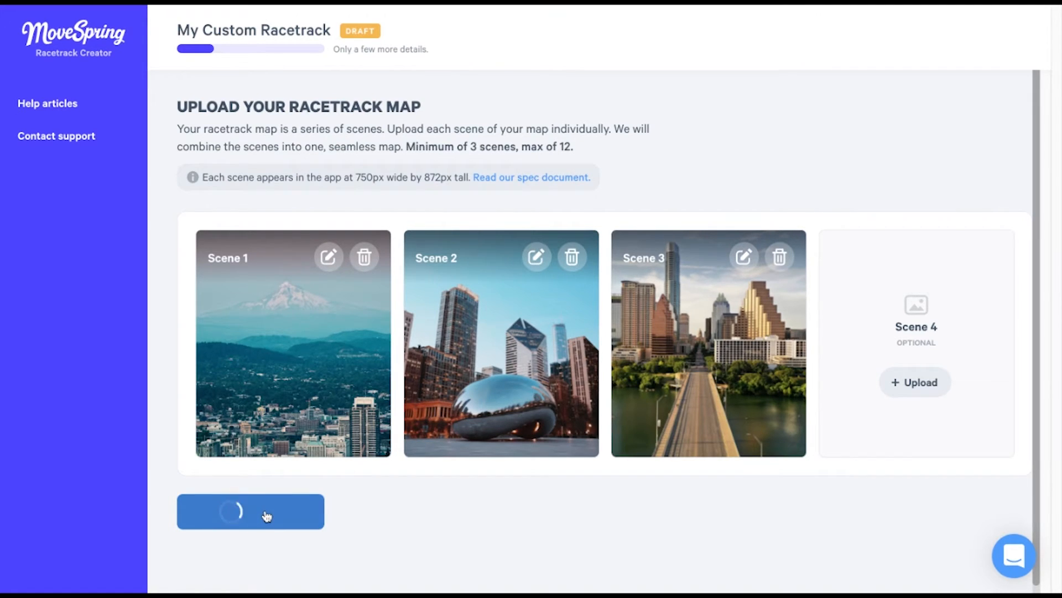
click(251, 516)
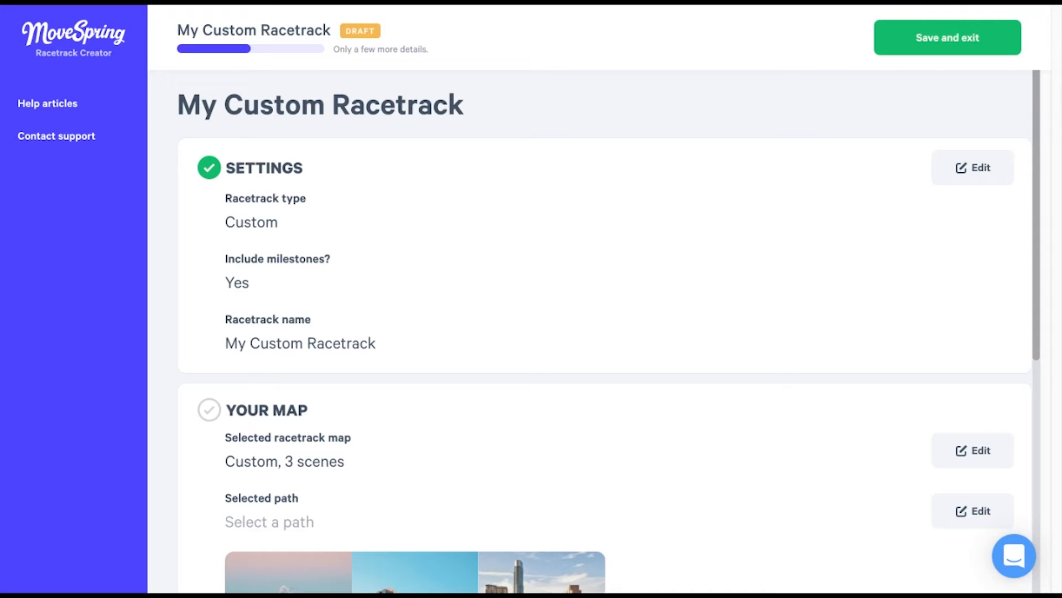
mouse_move(330, 518)
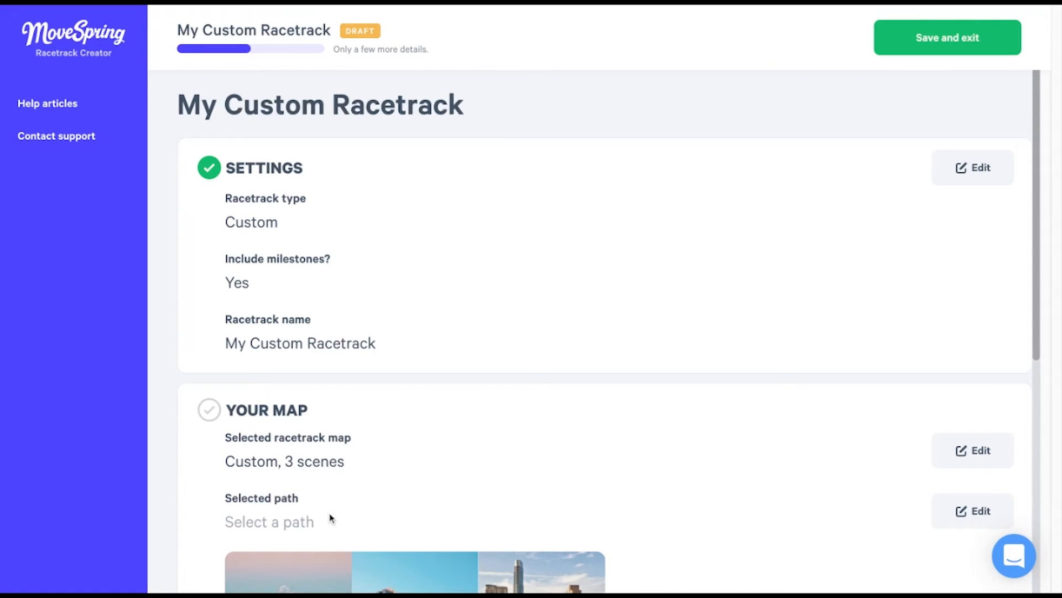
mouse_move(971, 513)
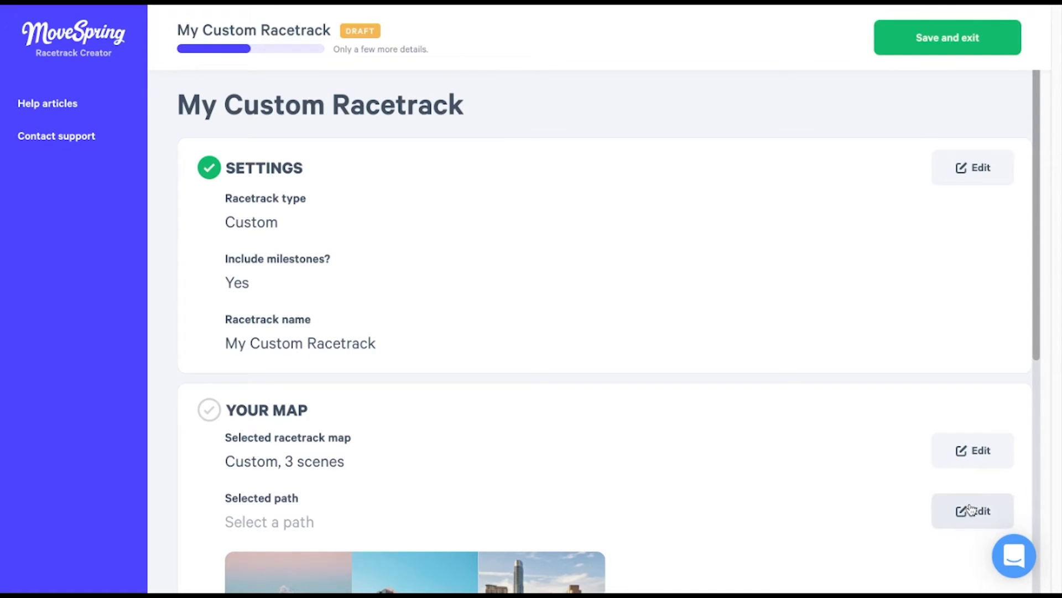
Browse the path carousel and preview Path 5 across the three city scenes
click(975, 511)
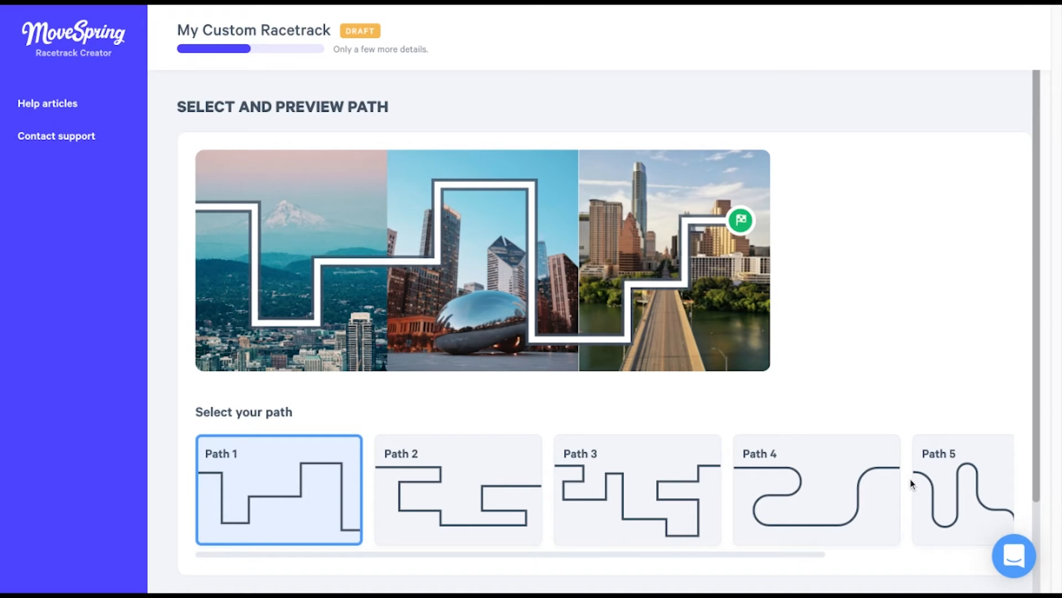
mouse_move(876, 489)
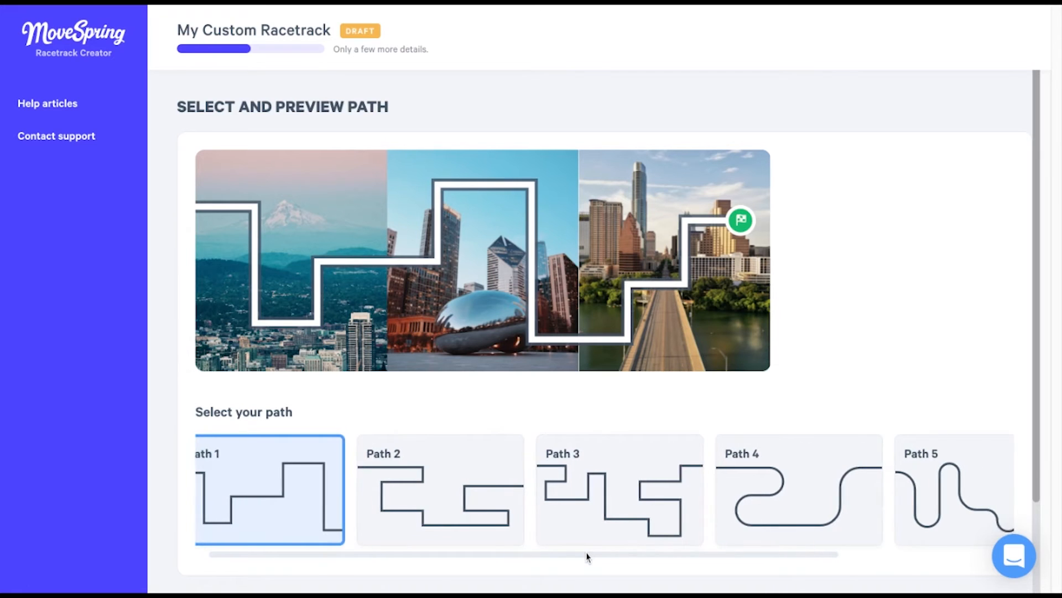
scroll(right, 3)
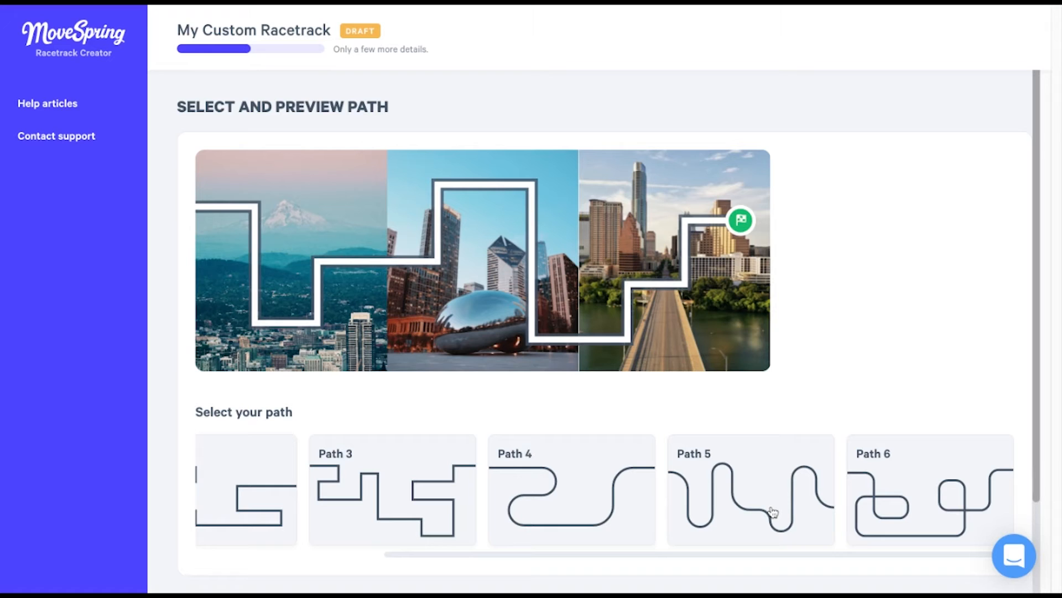
click(751, 503)
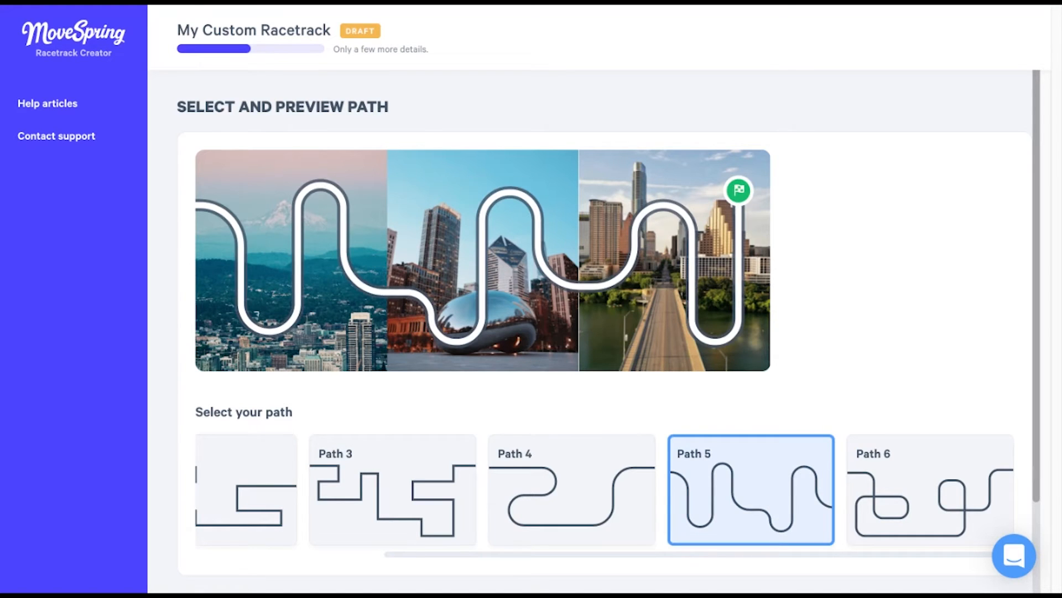
mouse_move(743, 562)
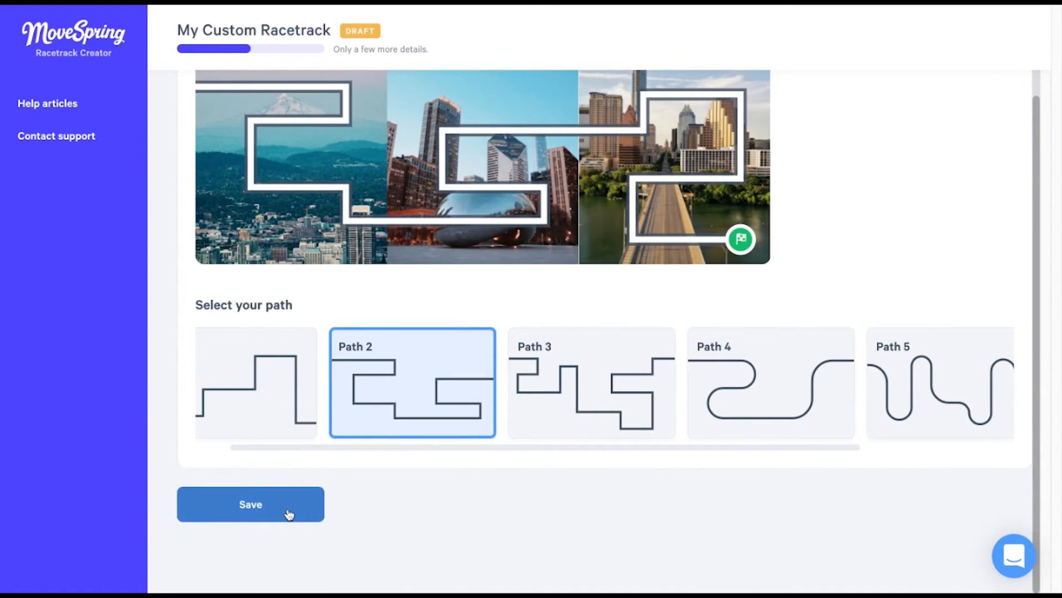
Save the chosen path and scroll the racetrack summary down to the milestones section
click(251, 505)
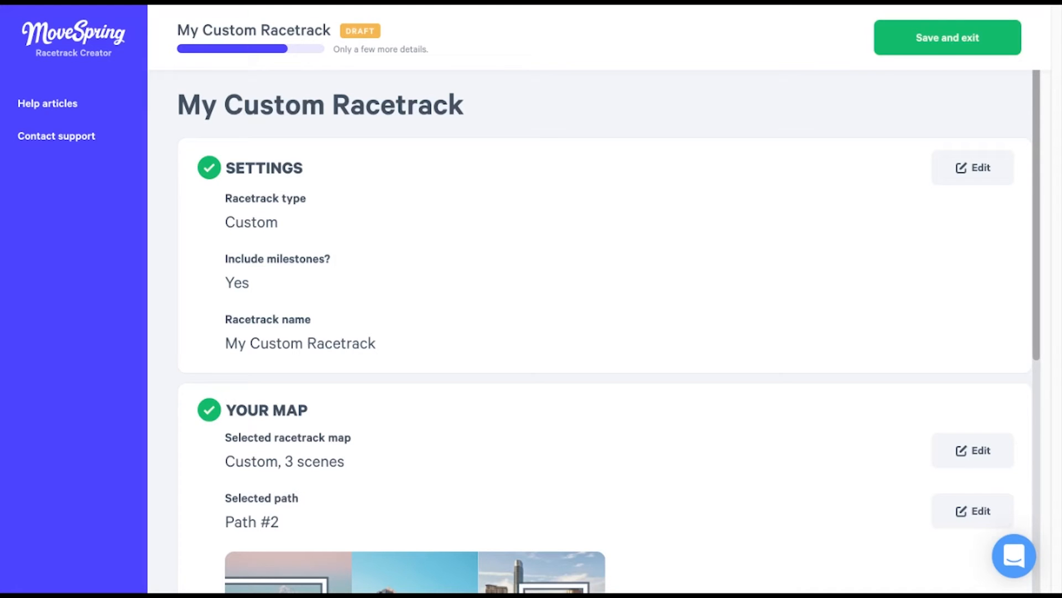
mouse_move(342, 496)
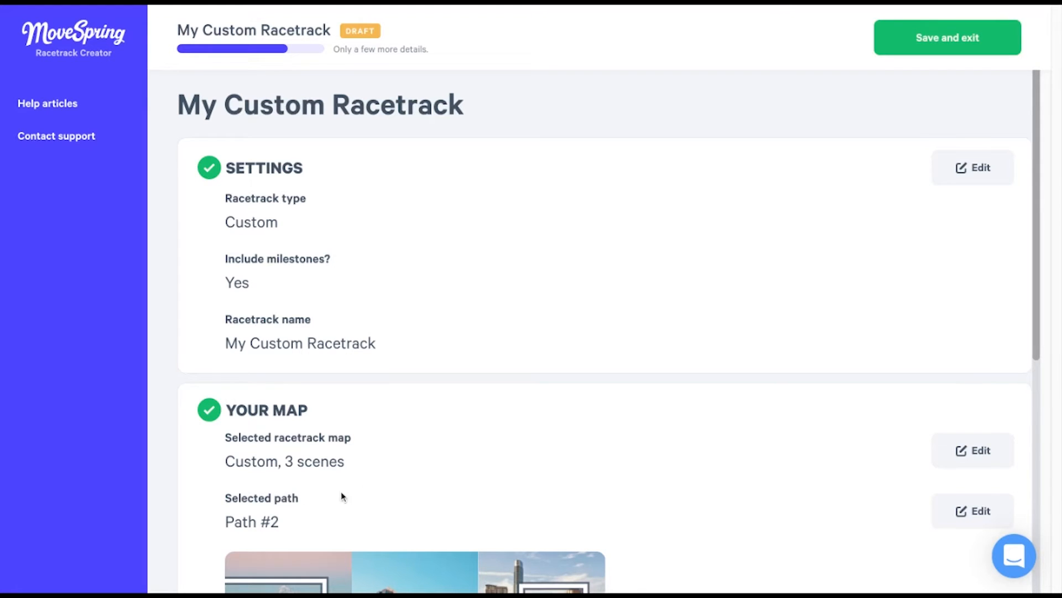
scroll(down, 3)
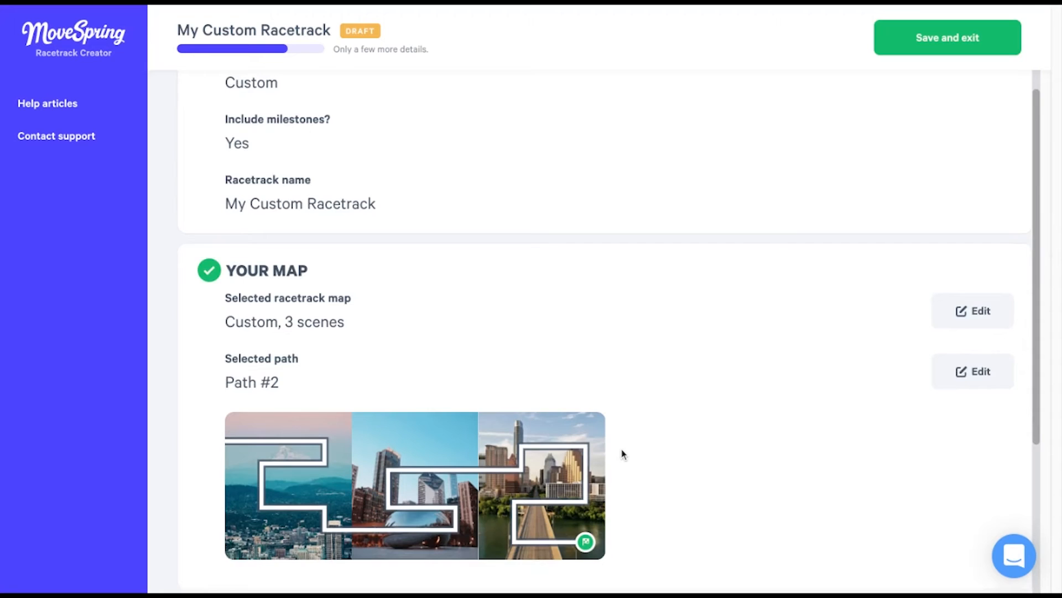
scroll(down, 3)
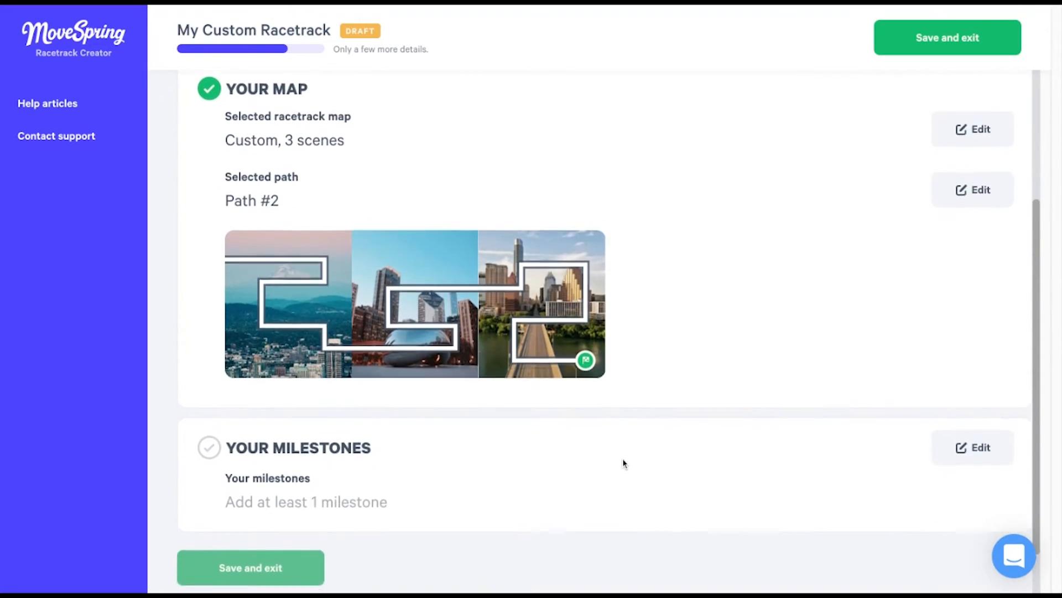
scroll(down, 3)
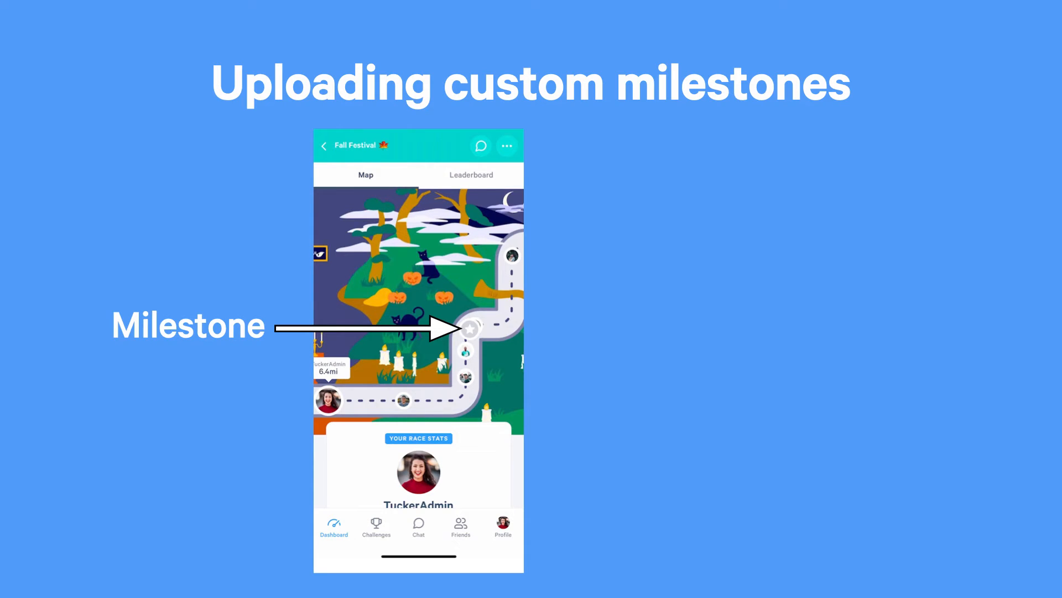
click(469, 328)
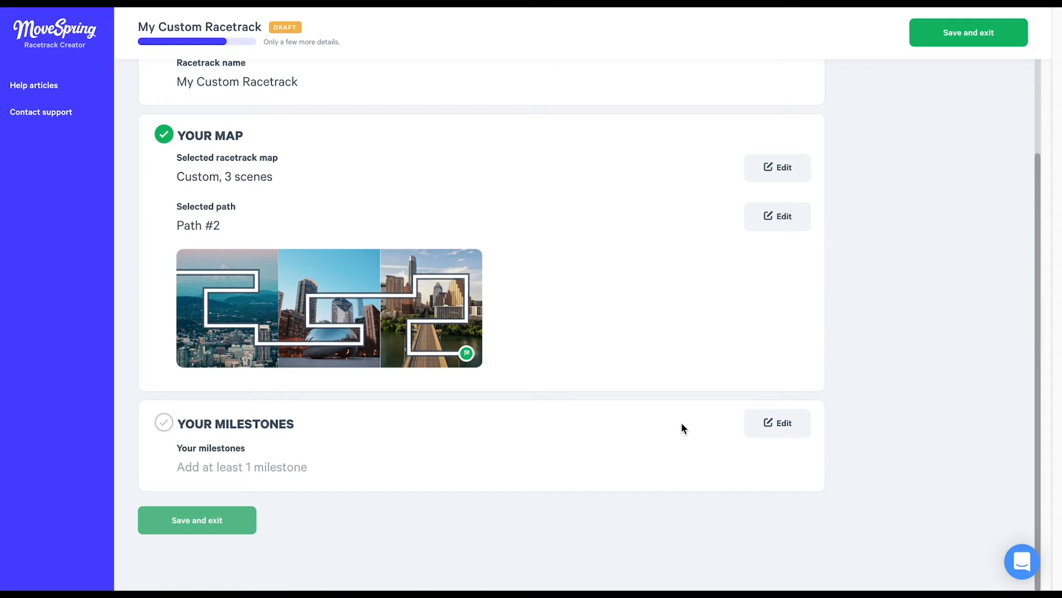
Edit the racetrack's milestones and add a first "New Milestone"
click(777, 423)
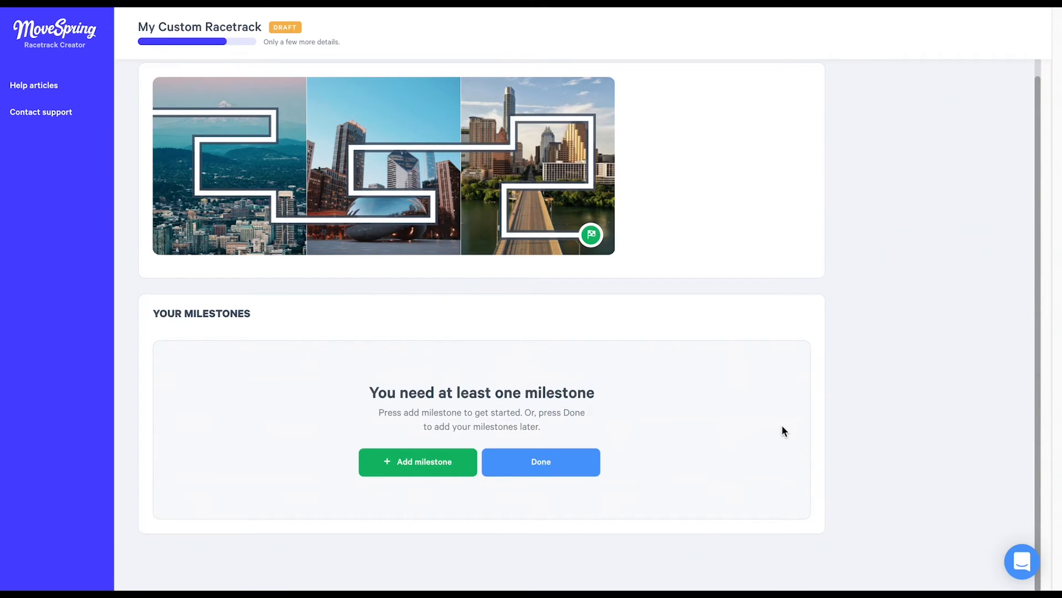
mouse_move(431, 469)
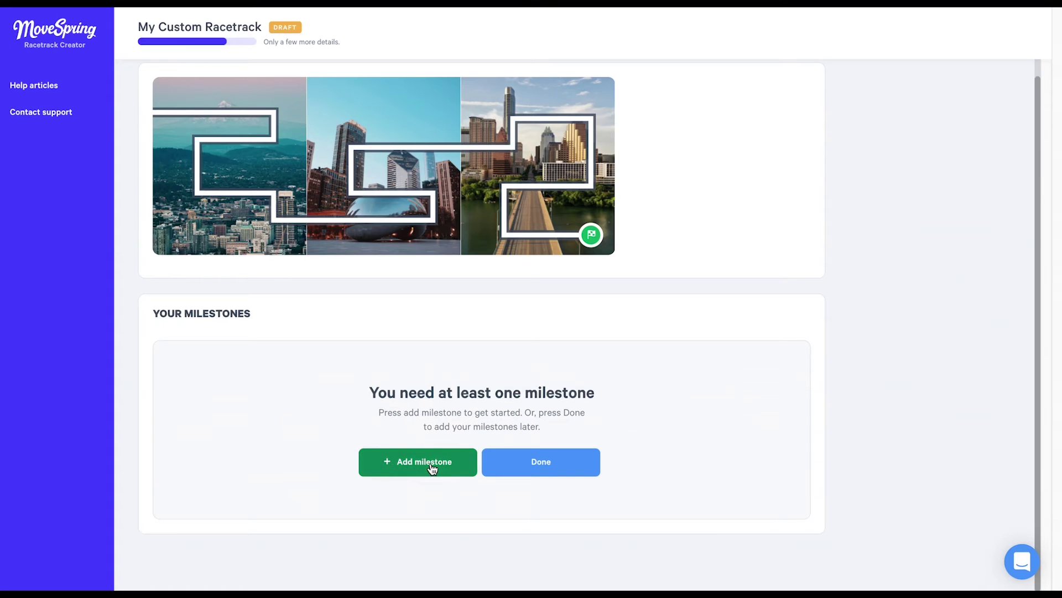
click(418, 463)
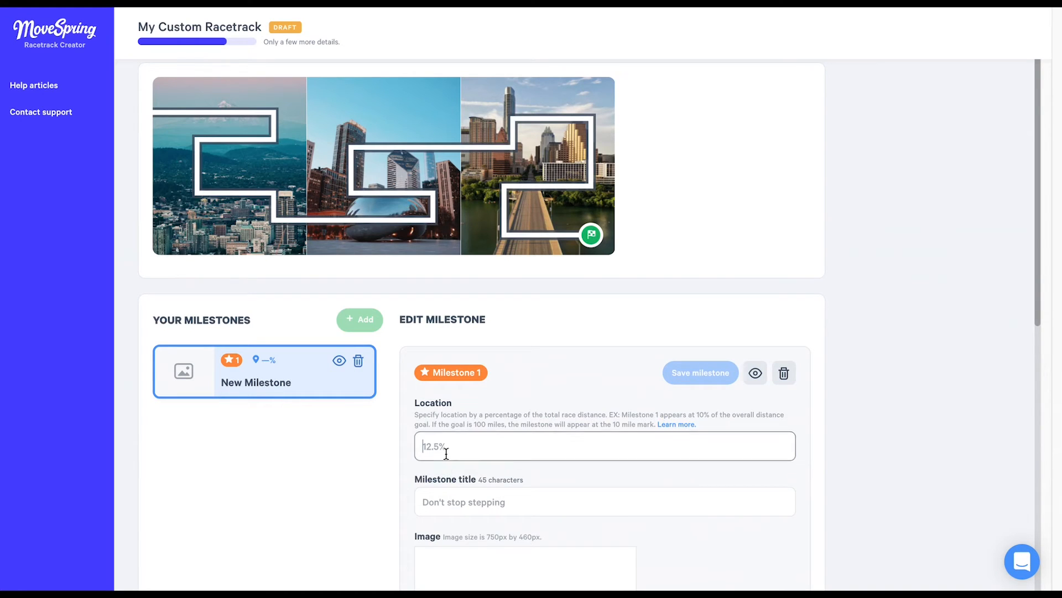
Set Milestone 1's location to 17% and title it Portland, OR
text(15)
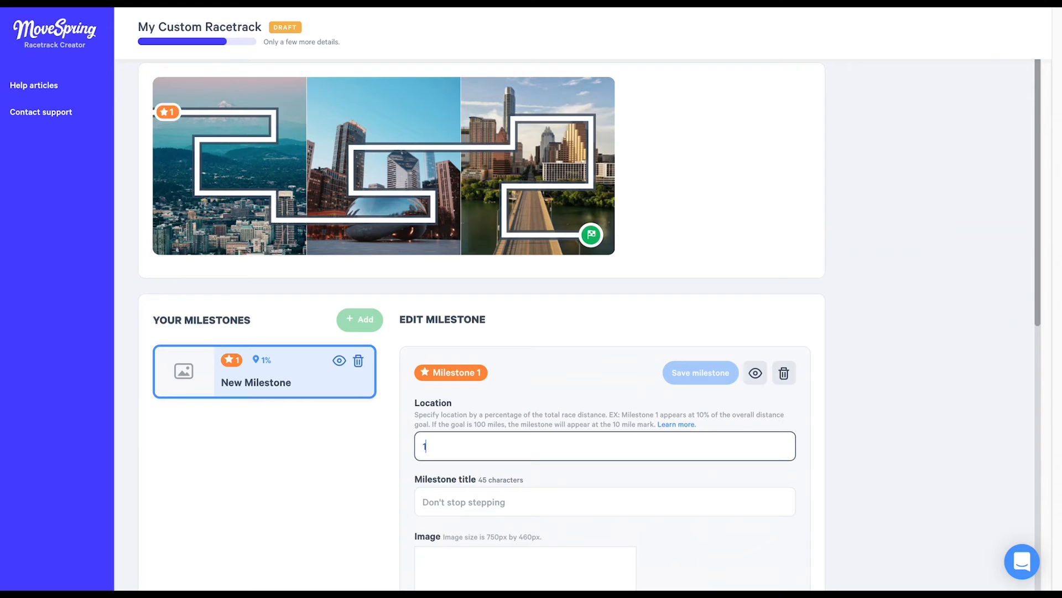
text(7)
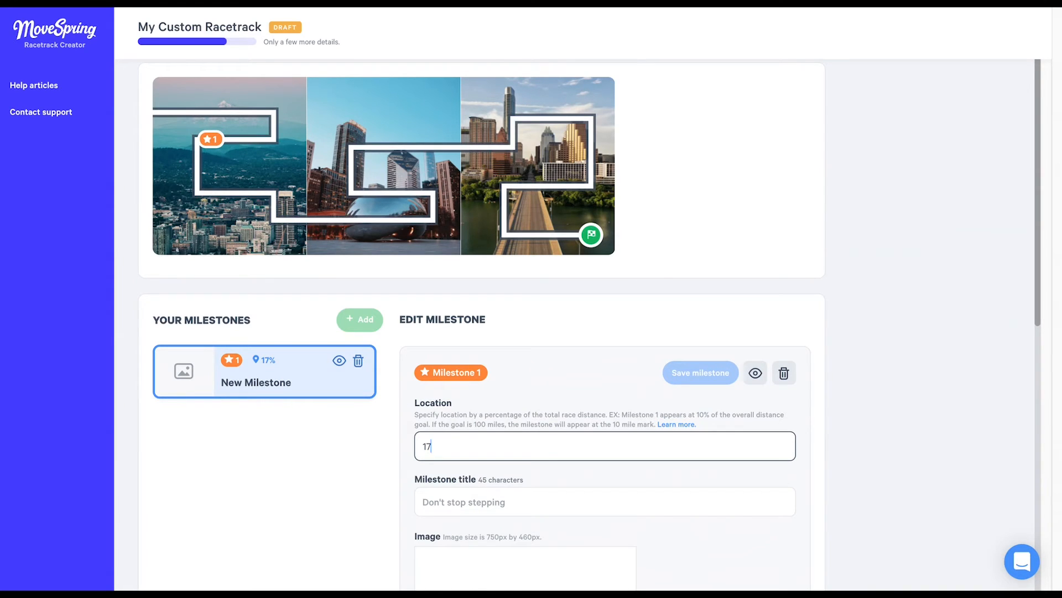
mouse_move(449, 456)
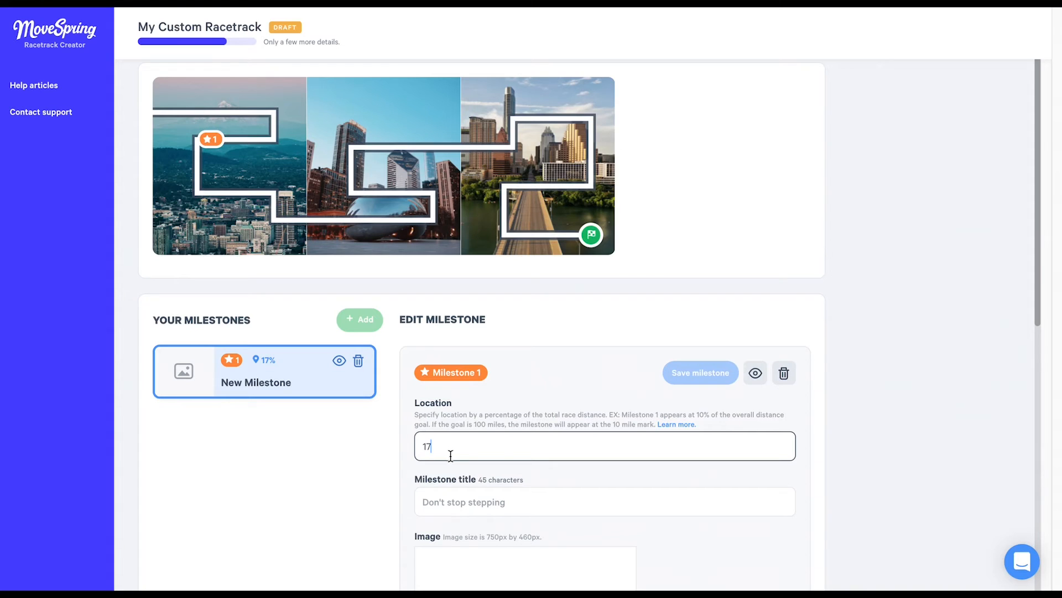
click(604, 503)
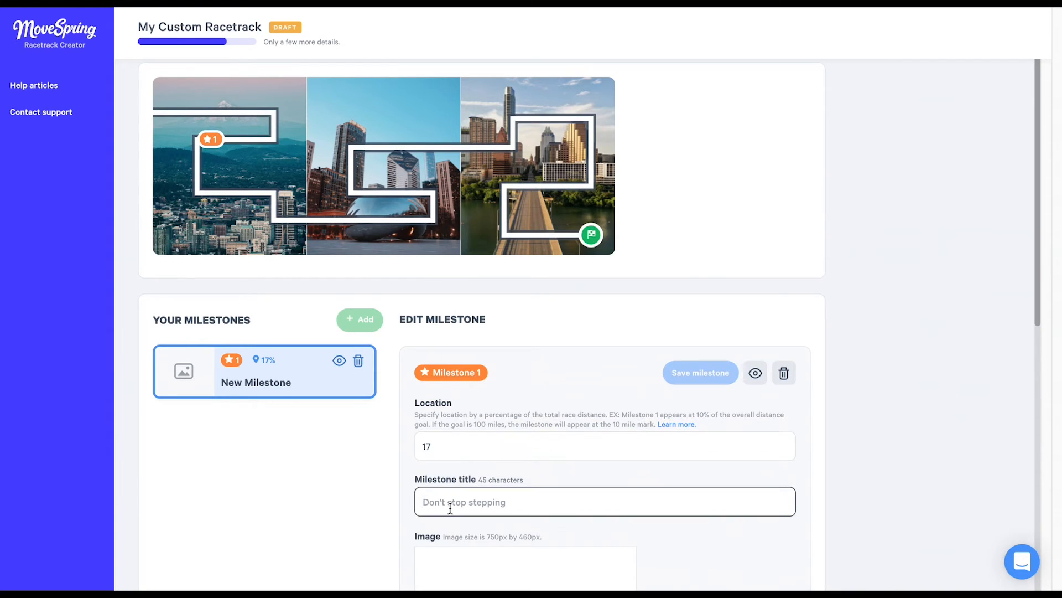
text(Portland, OR)
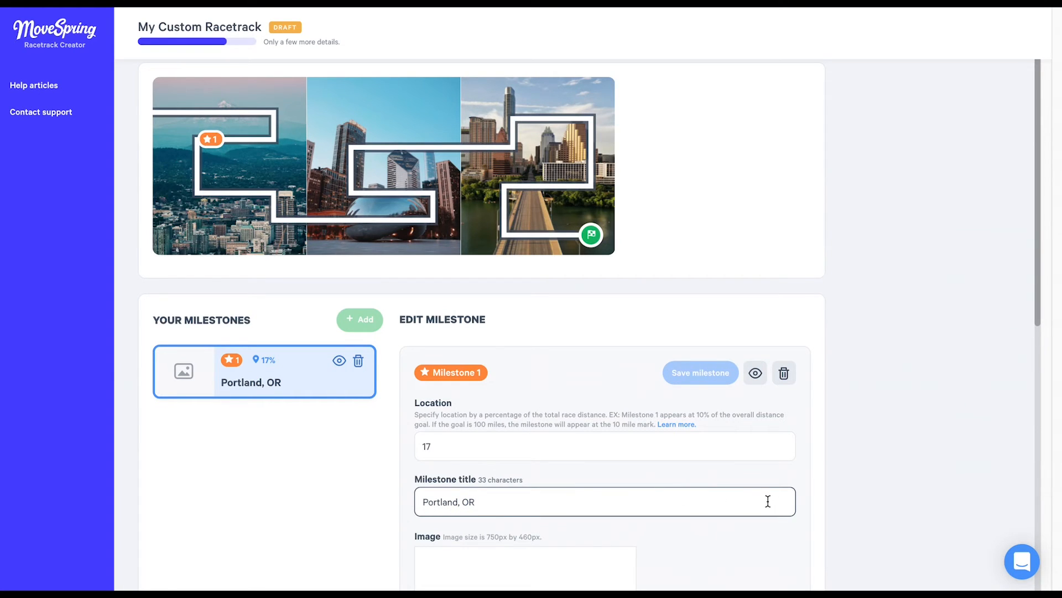
scroll(down, 3)
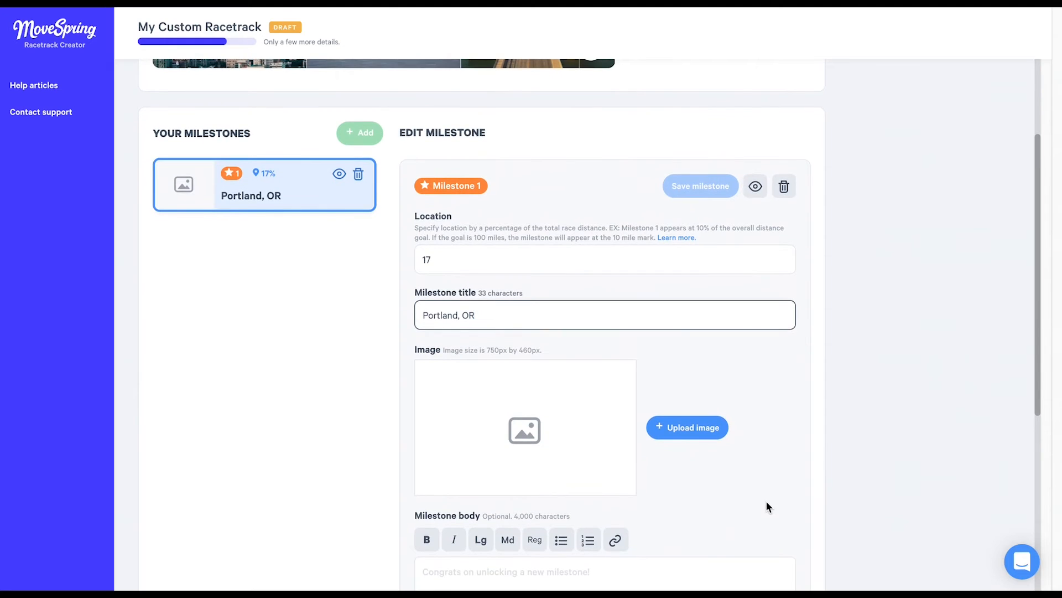
mouse_move(693, 445)
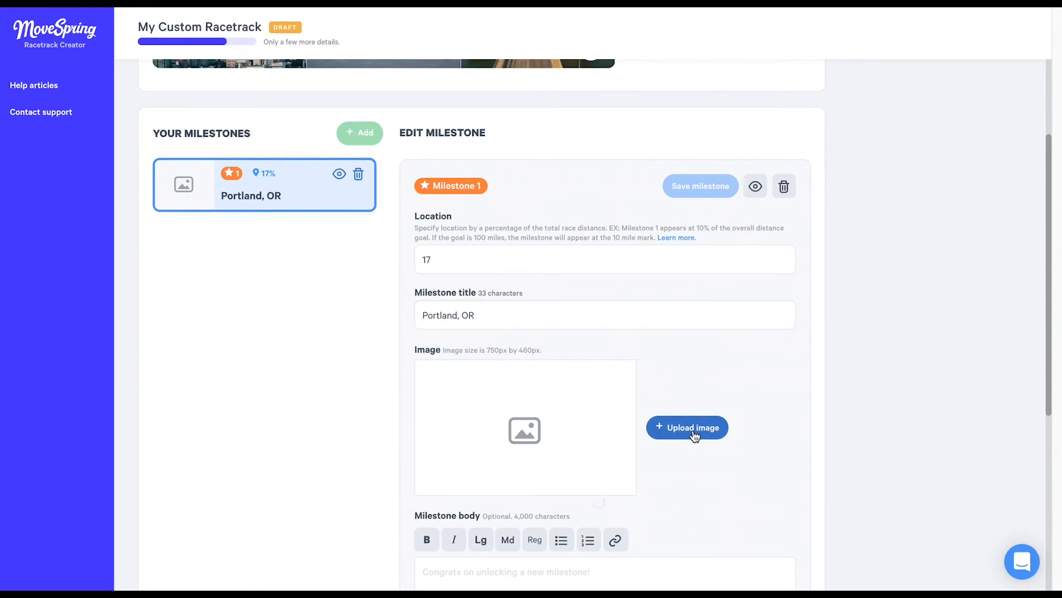
Upload a forest photo as the Portland milestone's image
click(687, 427)
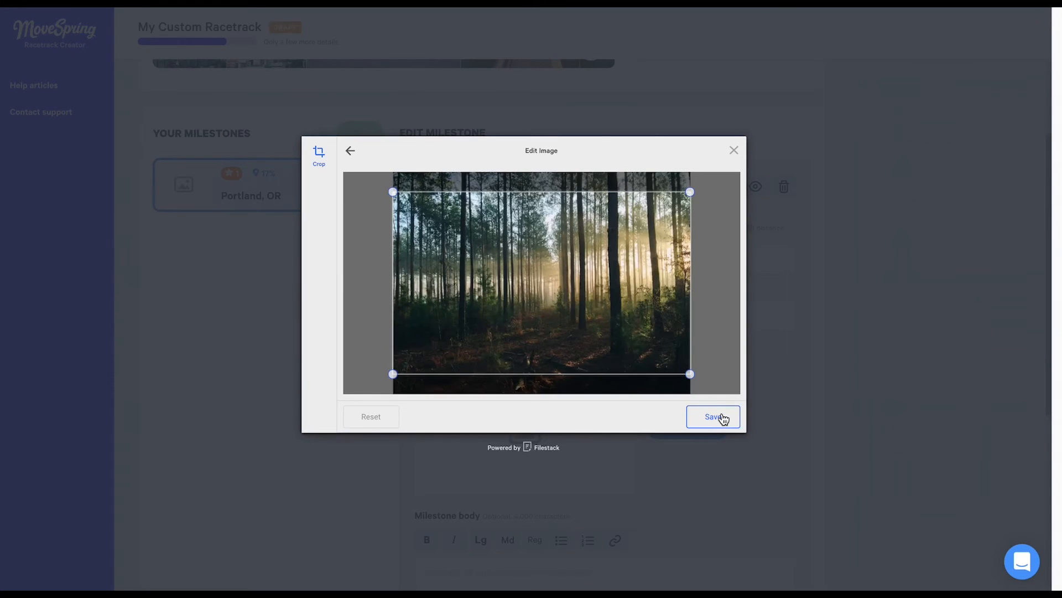
click(712, 416)
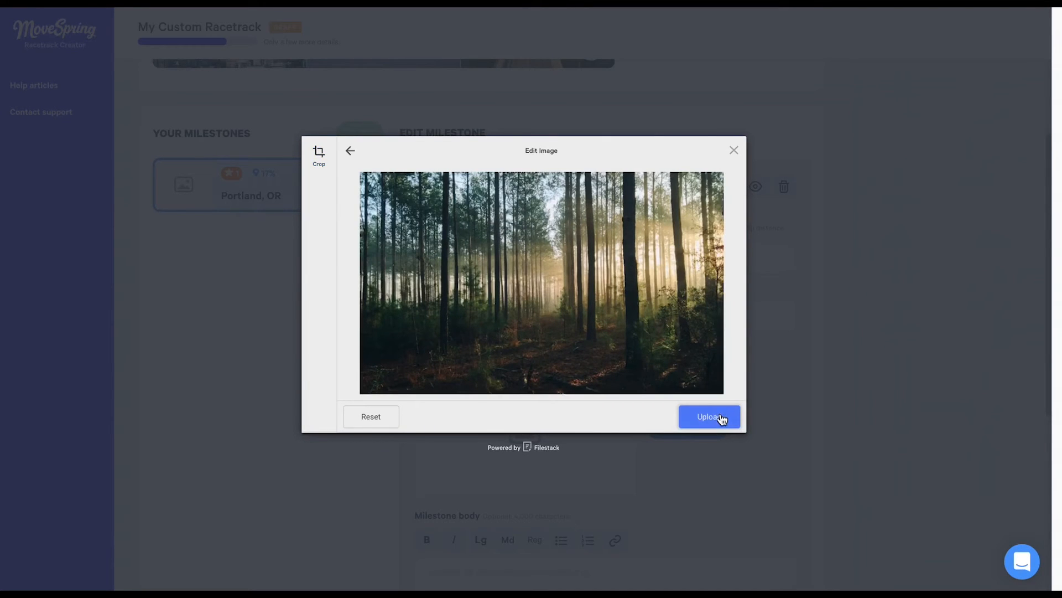
click(709, 416)
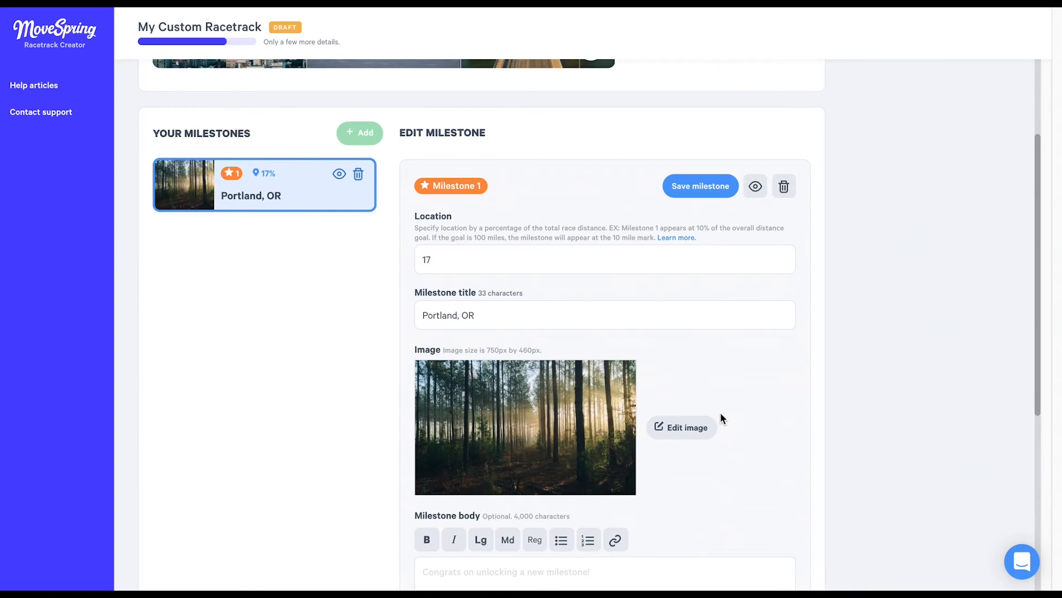
scroll(down, 3)
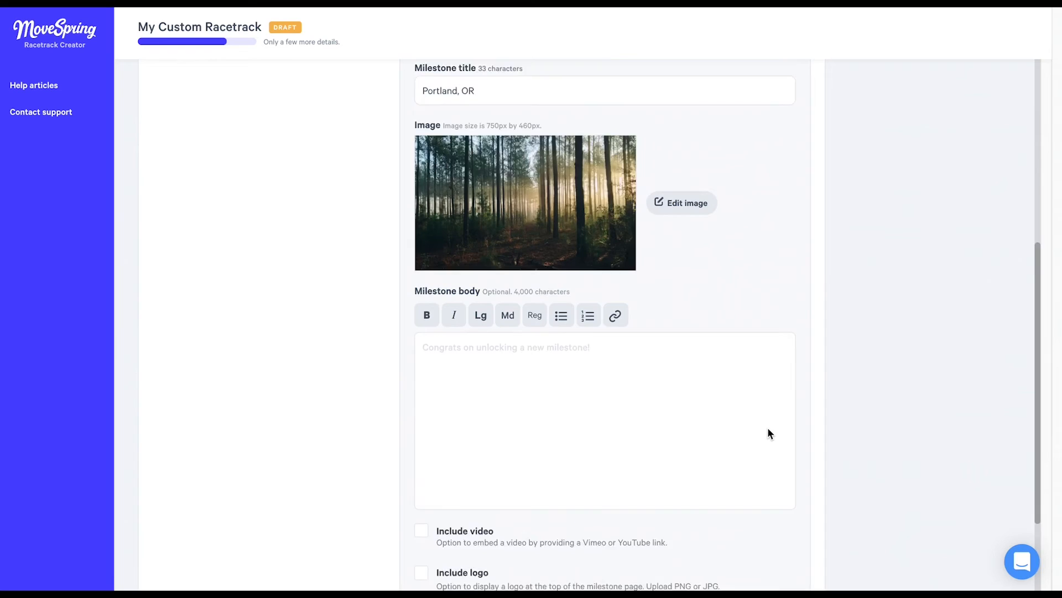
scroll(down, 3)
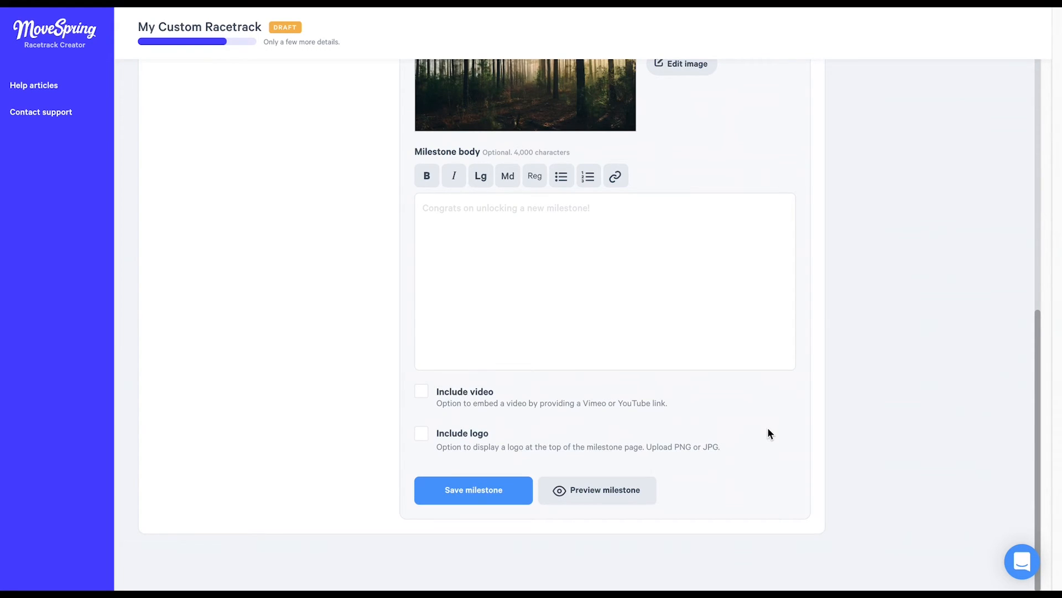
mouse_move(775, 436)
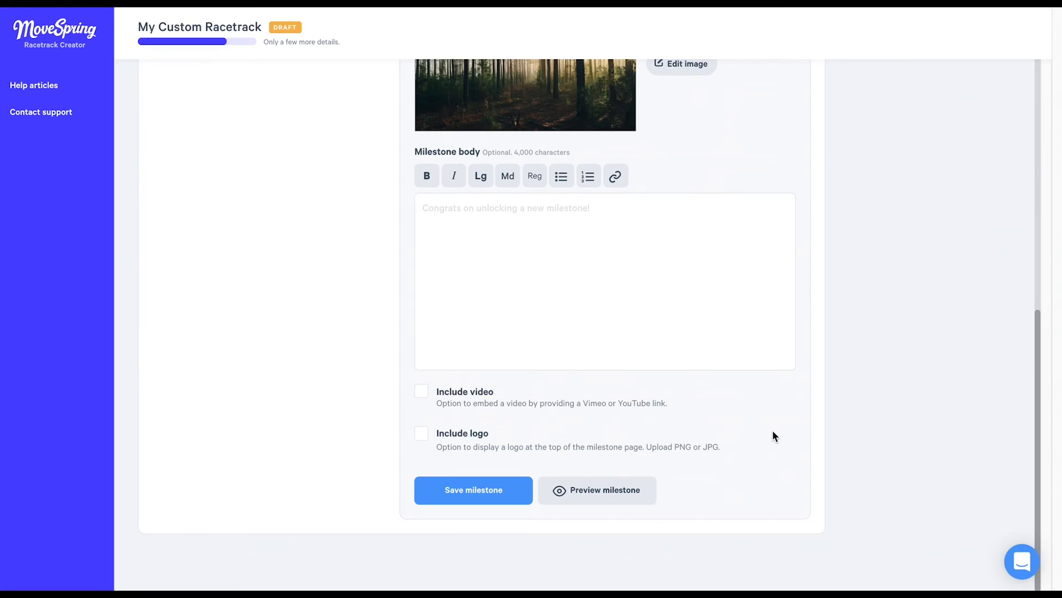
mouse_move(617, 256)
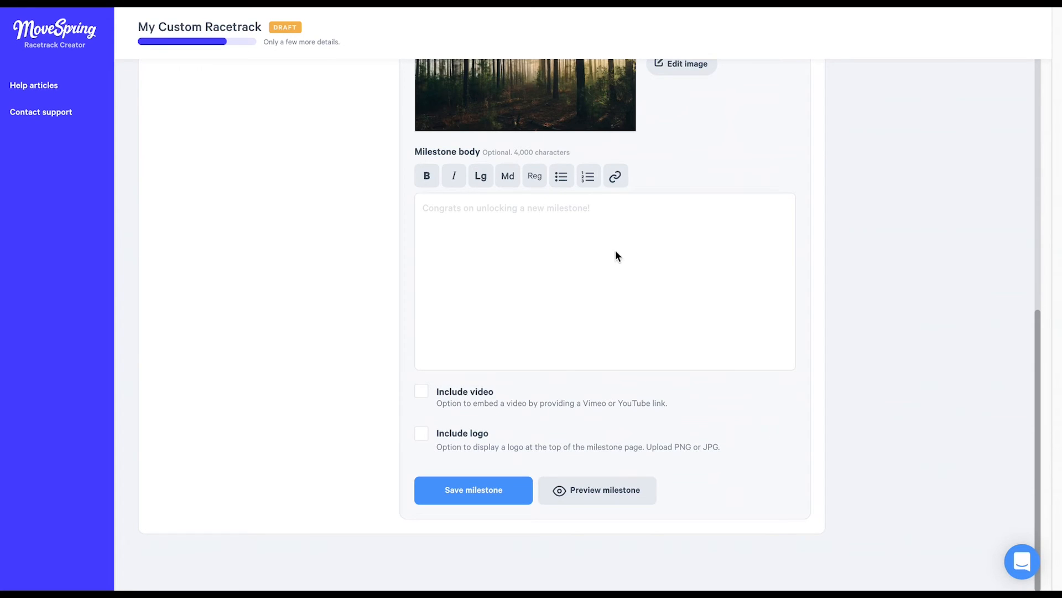
Write a Portland description as the milestone body and enable video embedding
click(455, 208)
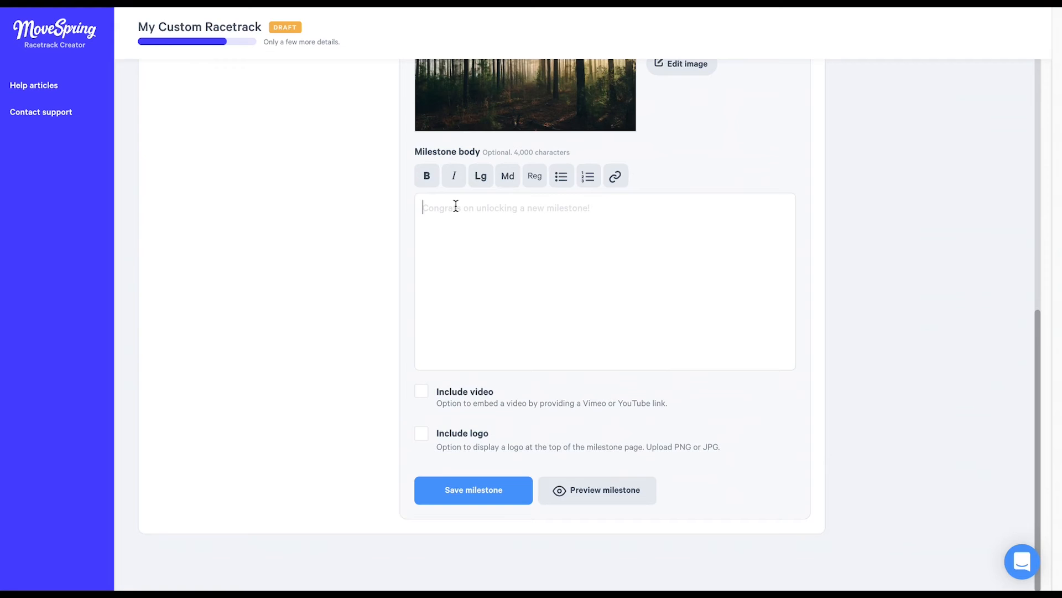
text(Portland, Oregon ranks as the 27th-largest city in America. Watch the video above to learn some of the best things to do in Portland!)
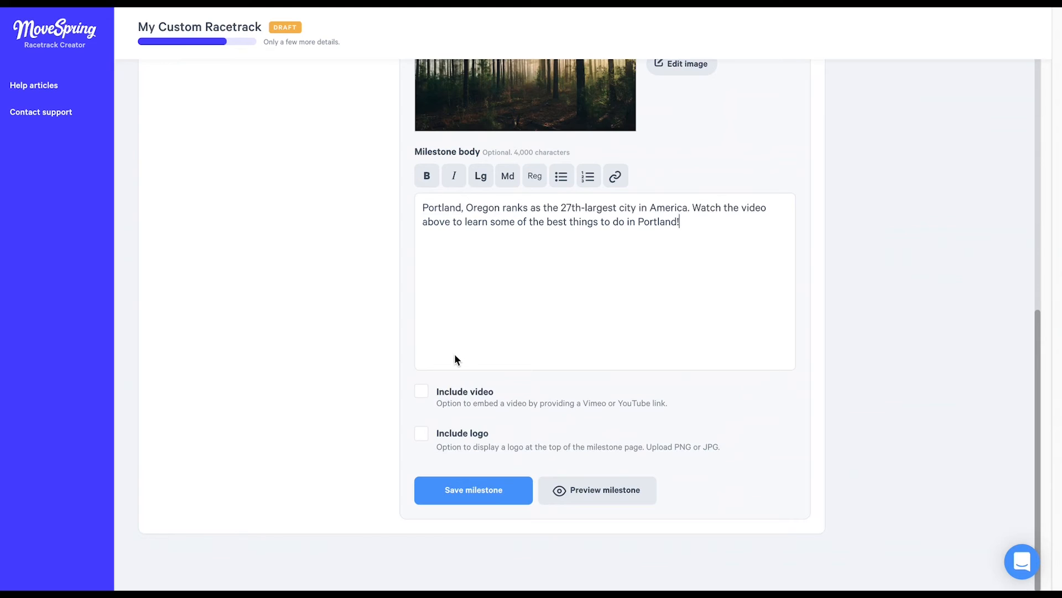
click(420, 390)
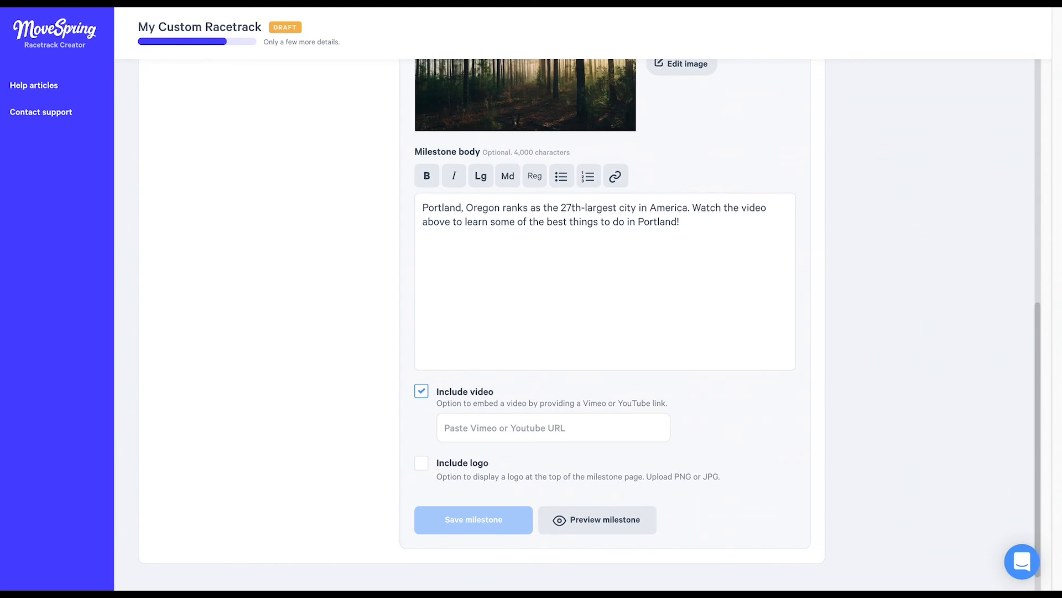
mouse_move(377, 374)
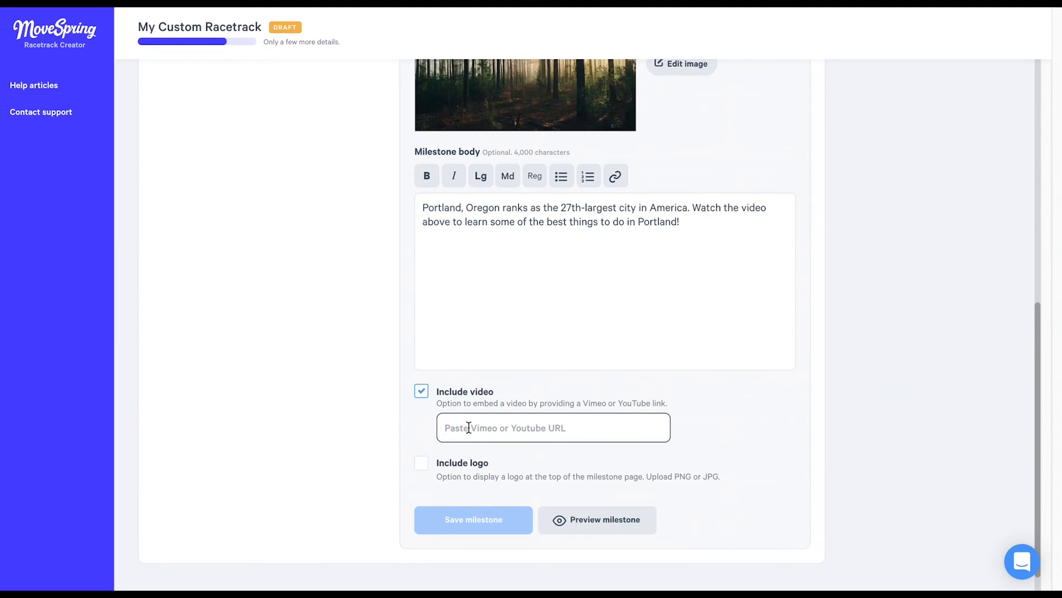
Enter the YouTube link for the milestone video and leave the logo option off
text(https://www.youtube.com/watch?v=7F5x1wRgXkI)
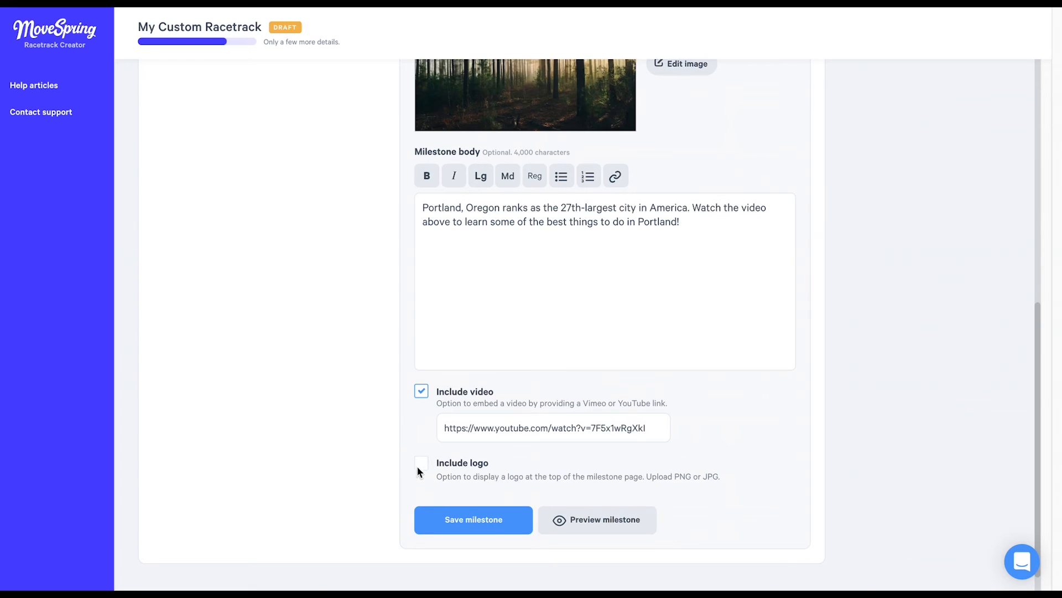
click(420, 466)
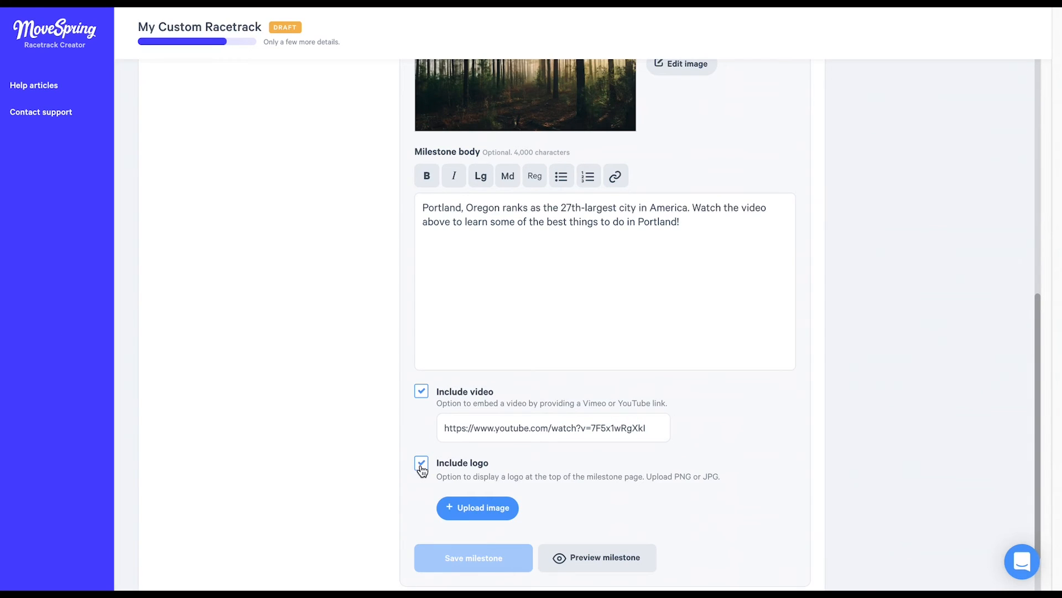
click(420, 464)
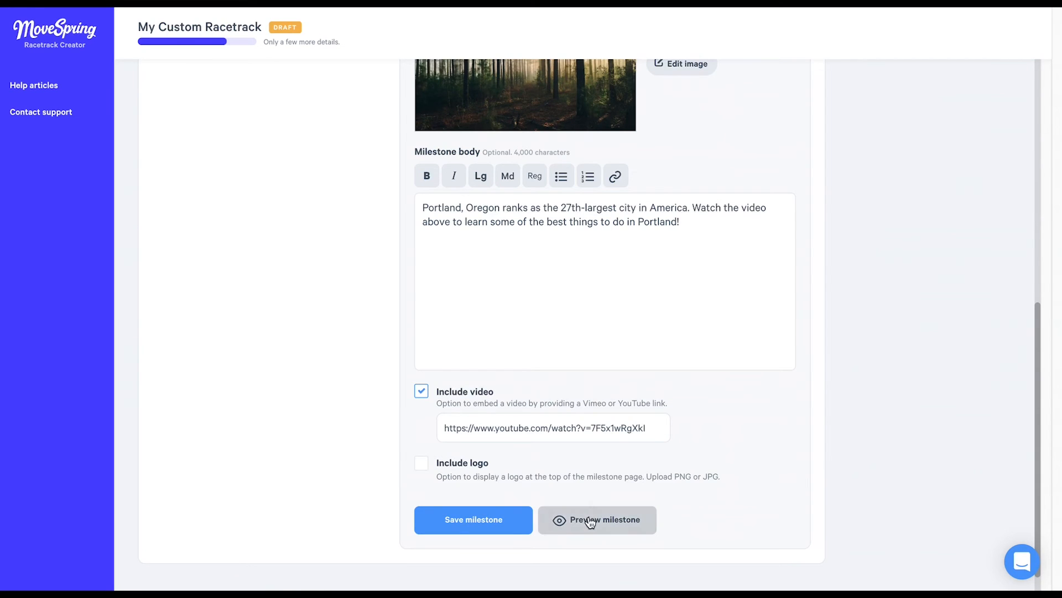
click(597, 520)
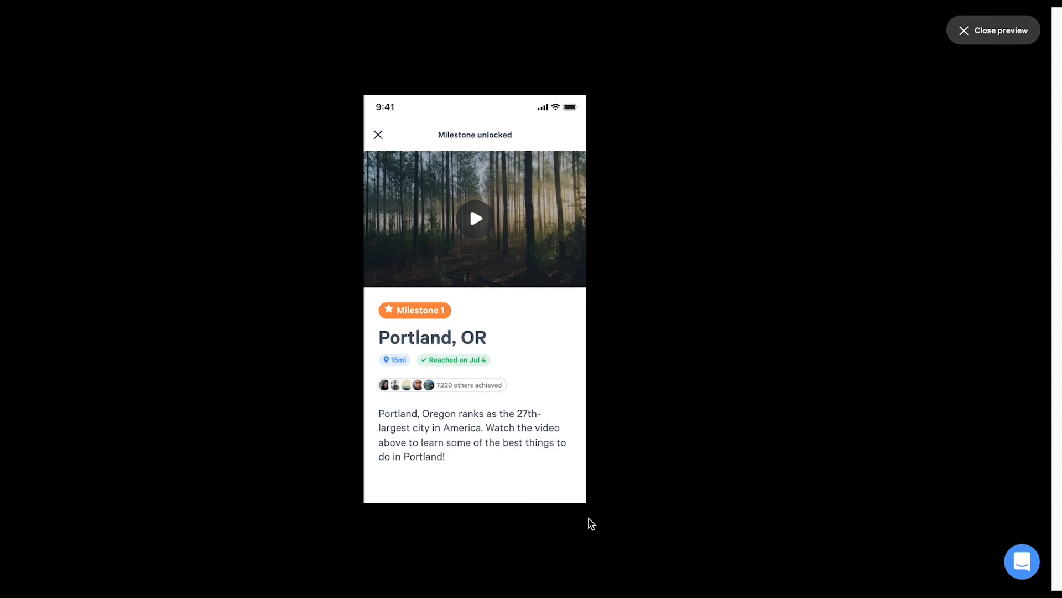
mouse_move(908, 117)
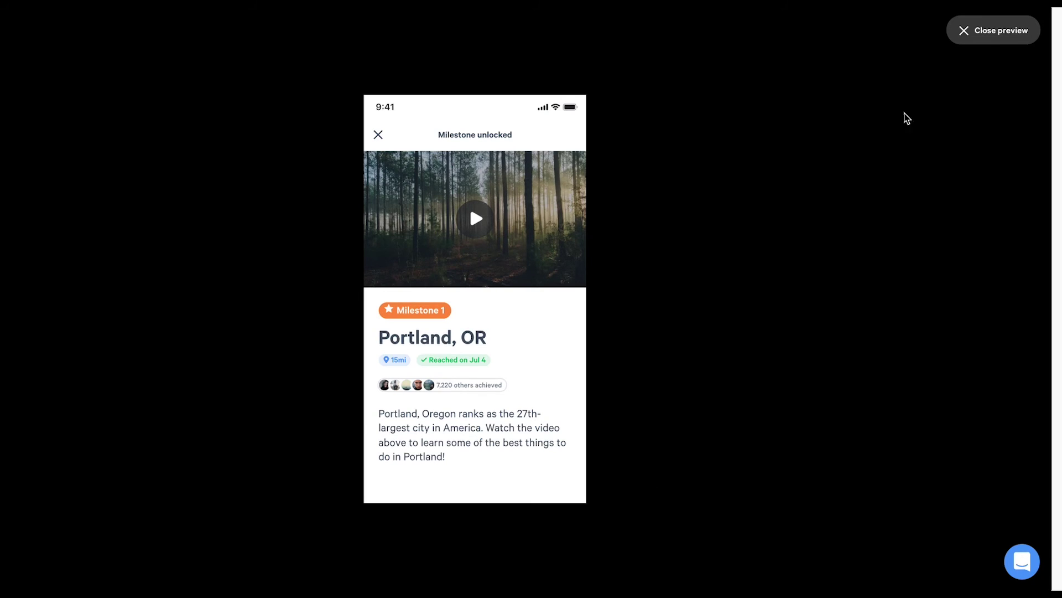
click(993, 31)
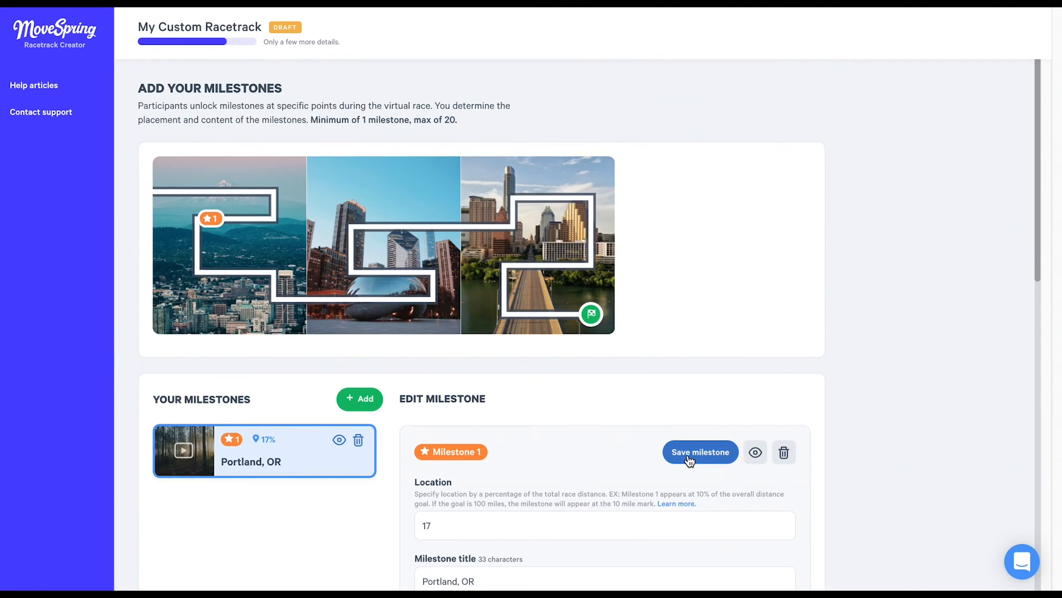
Save the Portland milestone and start adding another milestone
click(700, 451)
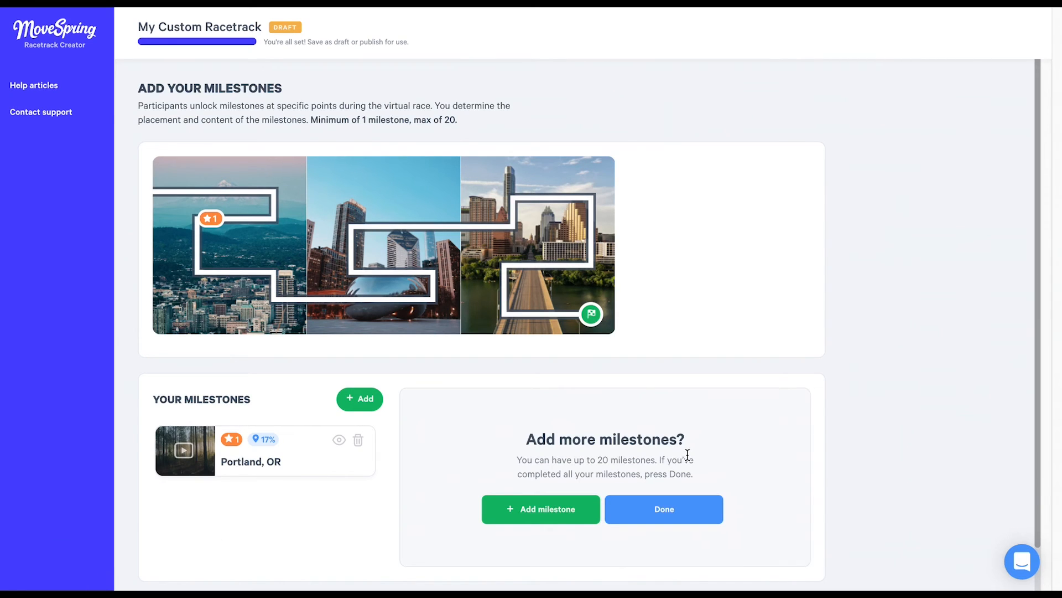
mouse_move(581, 511)
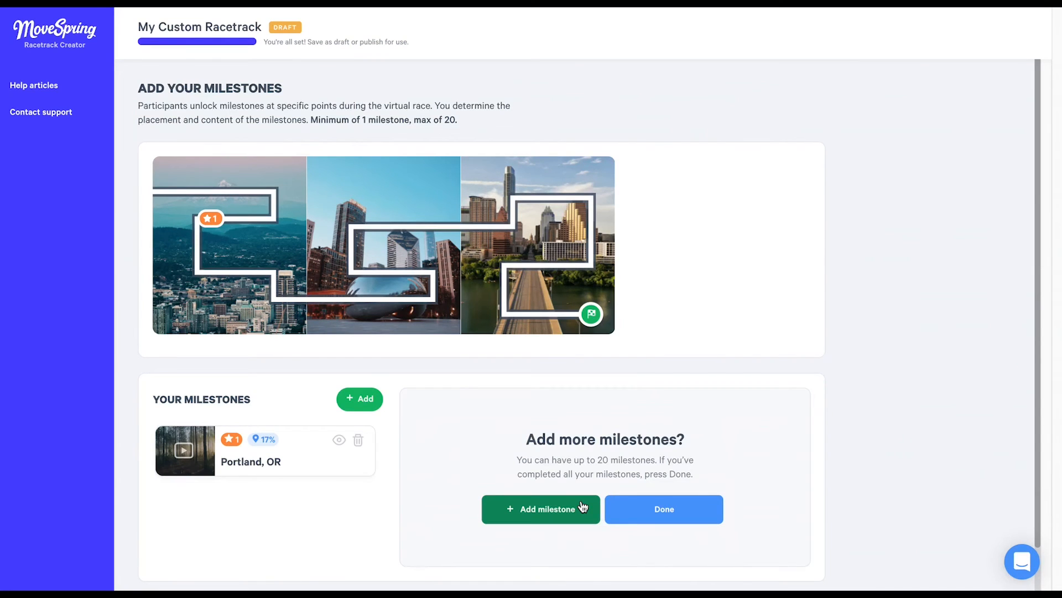
click(540, 509)
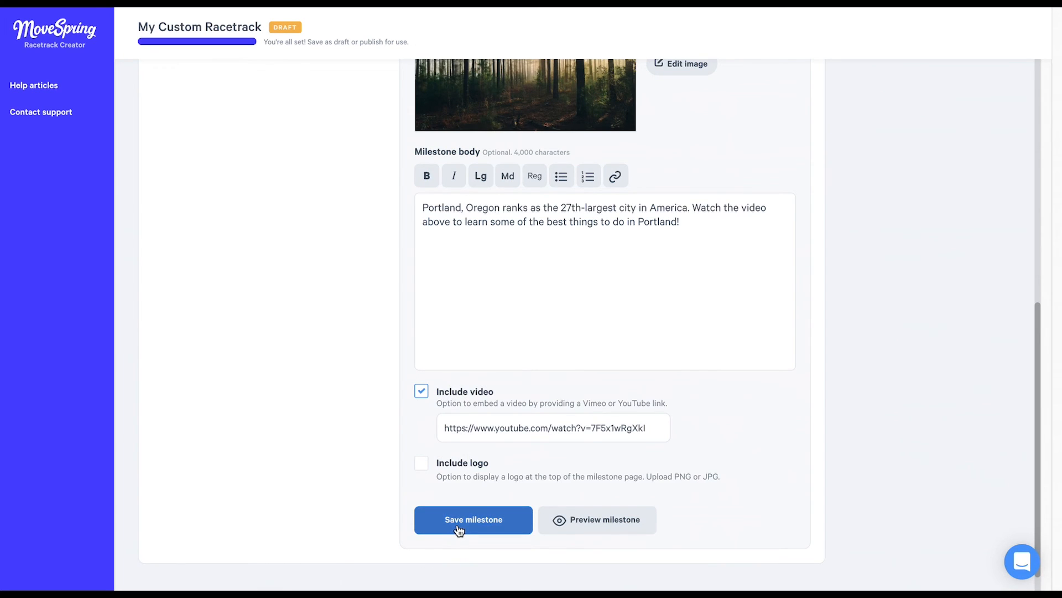
Save the edited milestone and decline deleting Chicago, keeping Portland 17%, Chicago 50%, Austin 75%
click(474, 520)
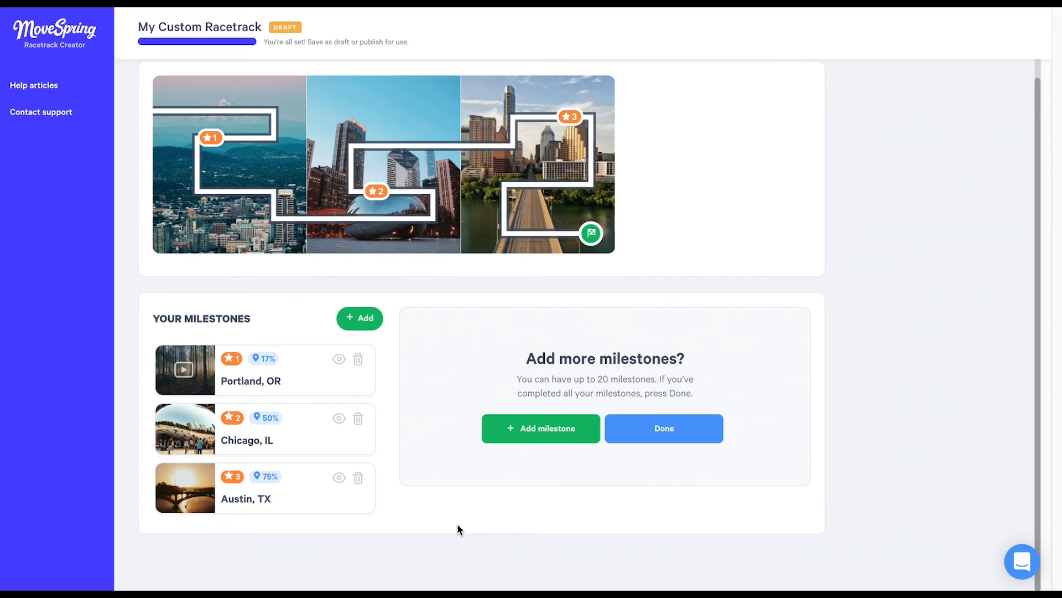
mouse_move(358, 422)
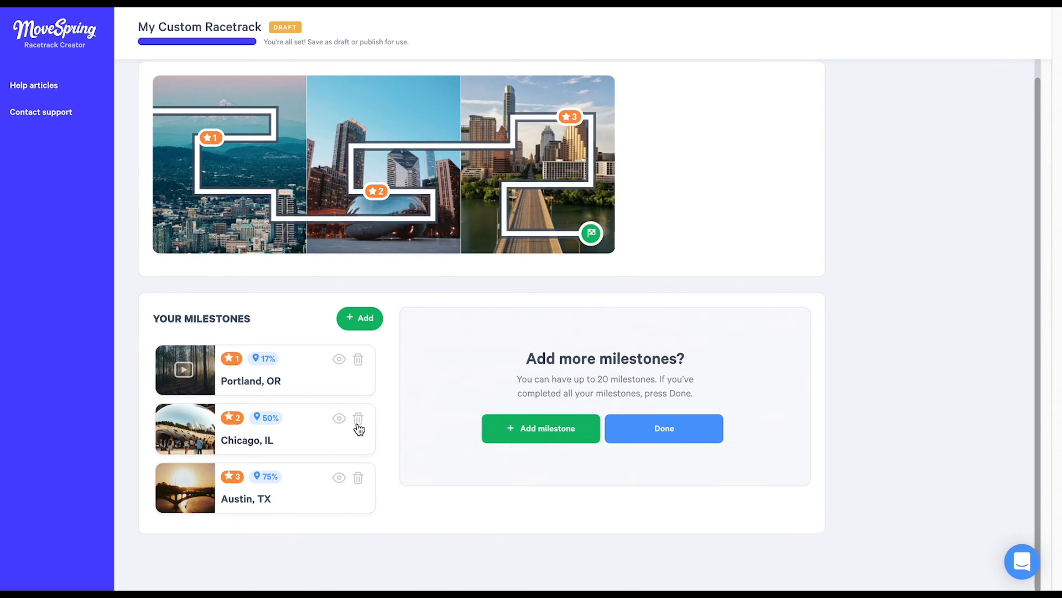
click(359, 419)
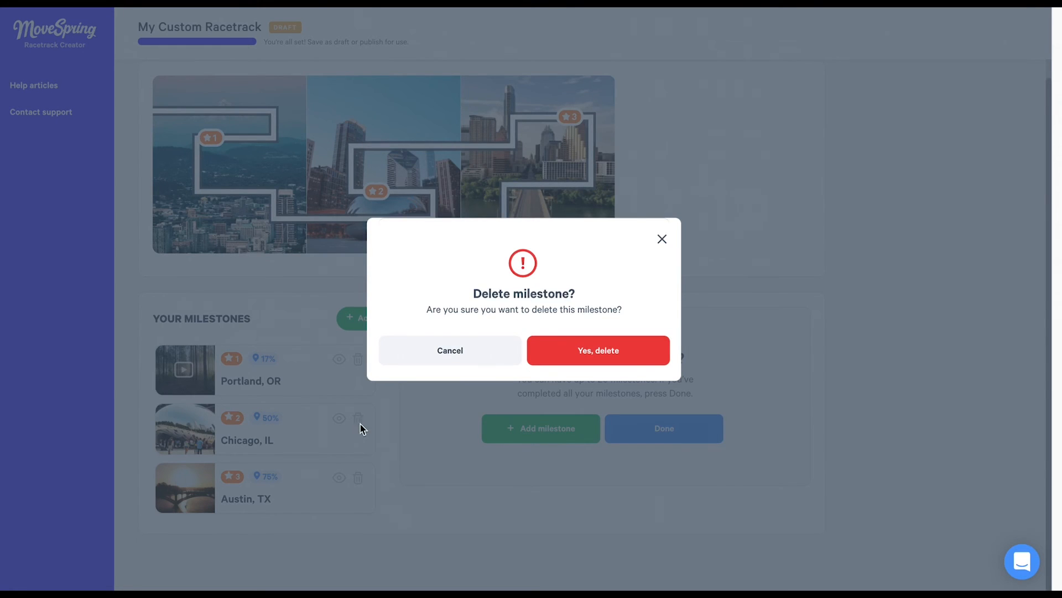
click(450, 349)
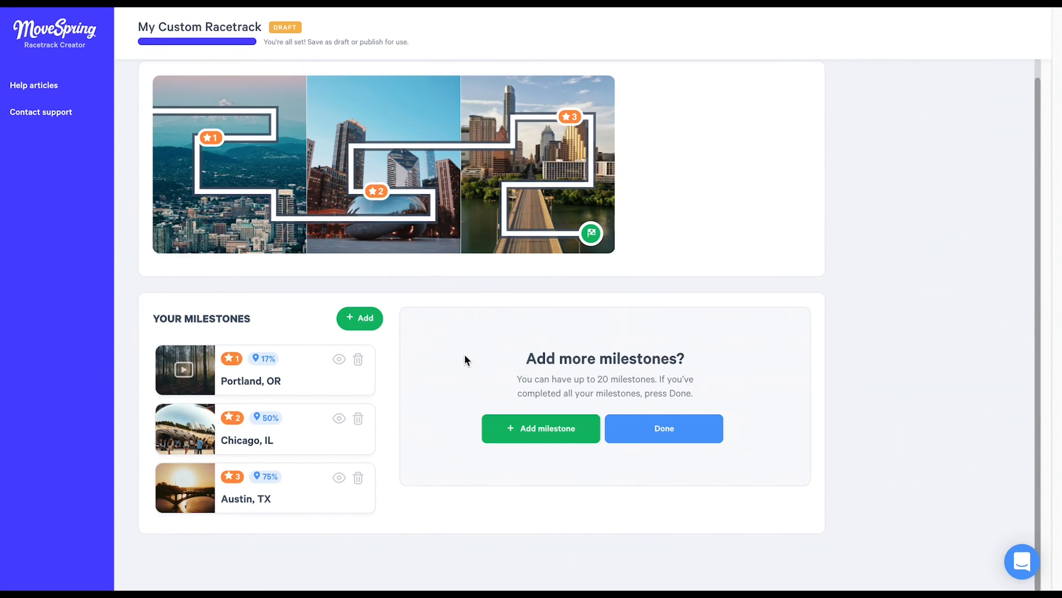
Finish the milestones, review My Custom Racetrack and publish it live
click(664, 428)
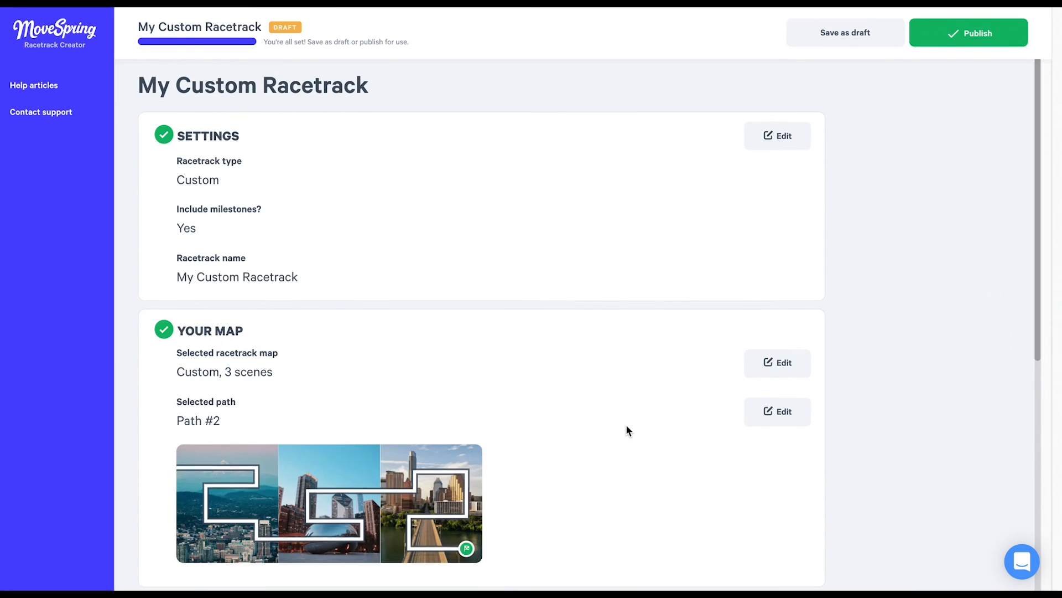
scroll(down, 3)
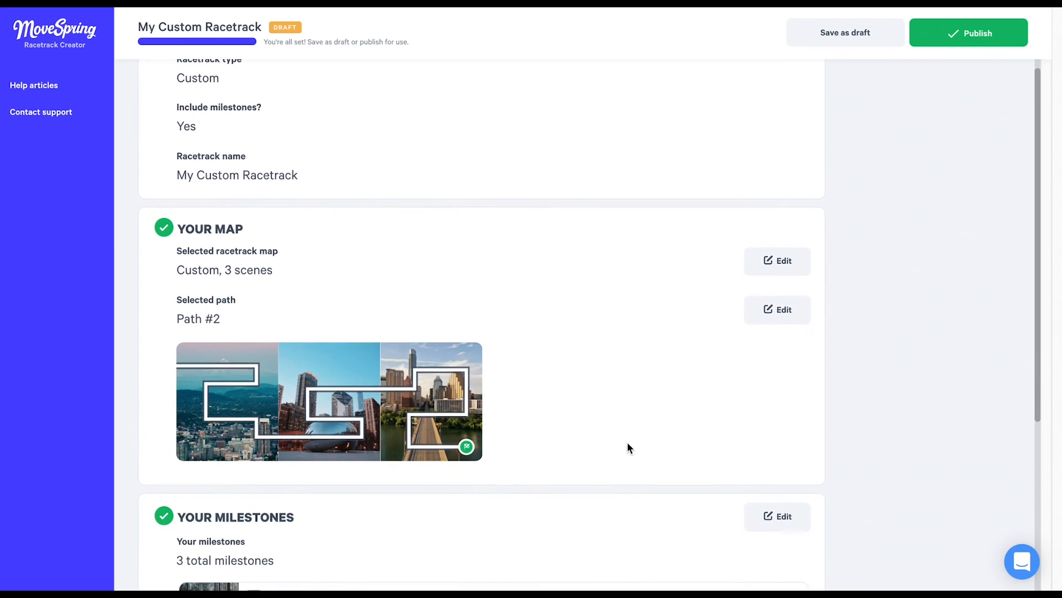
scroll(down, 3)
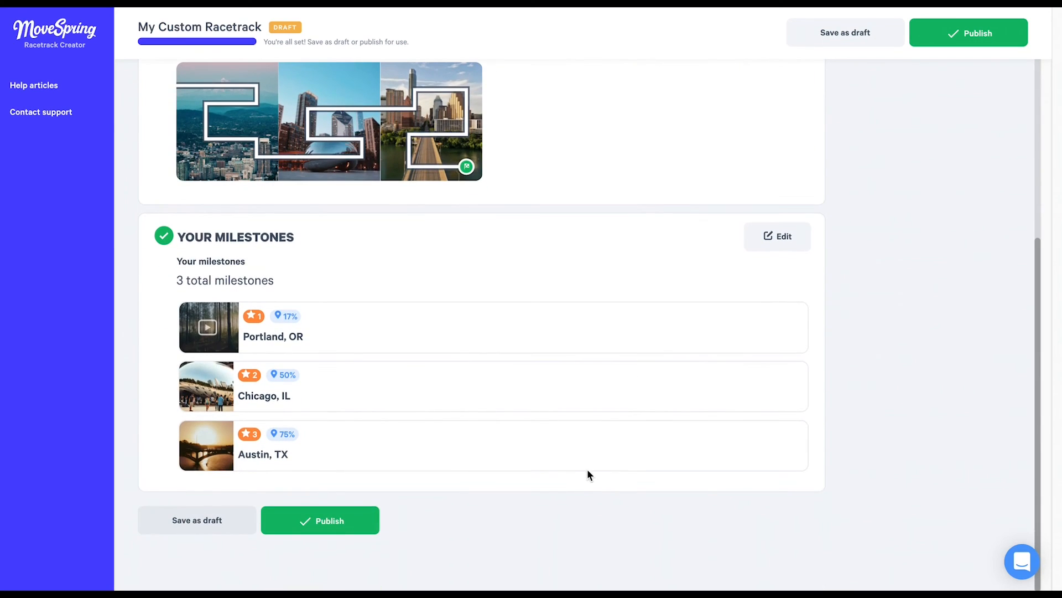
mouse_move(365, 531)
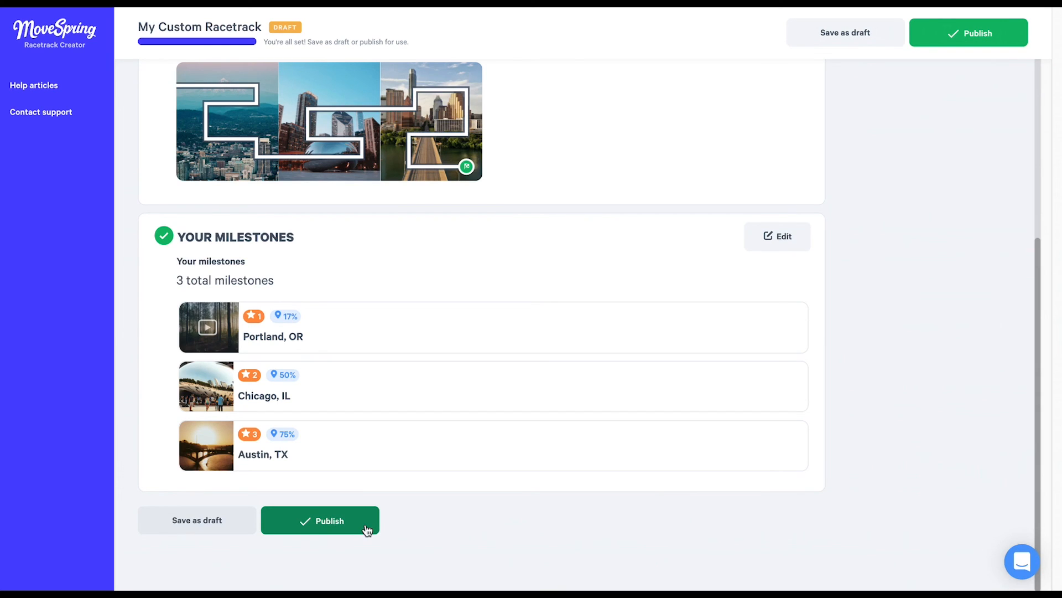
mouse_move(270, 560)
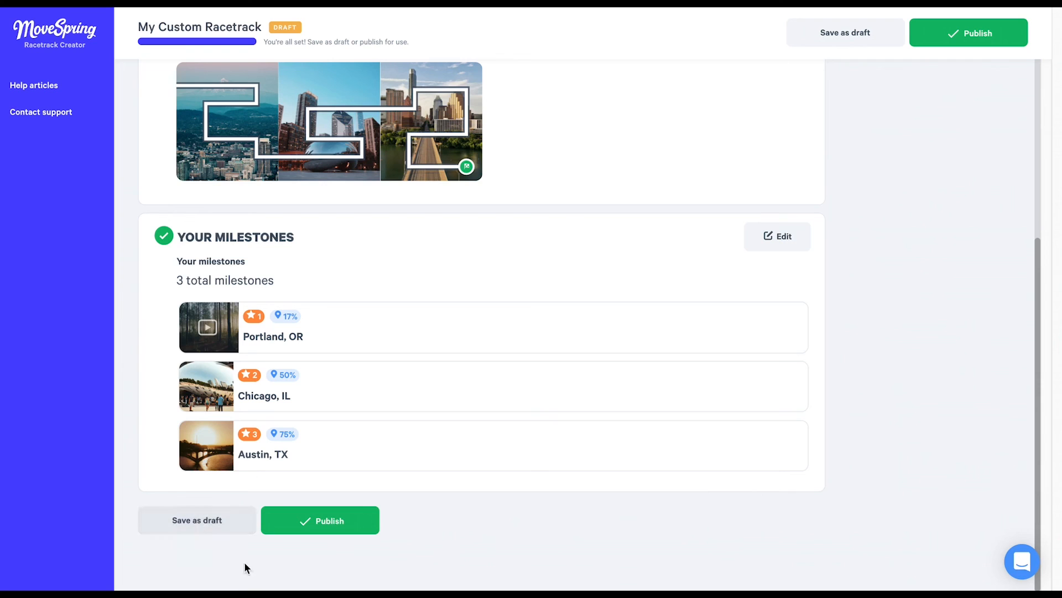
click(320, 520)
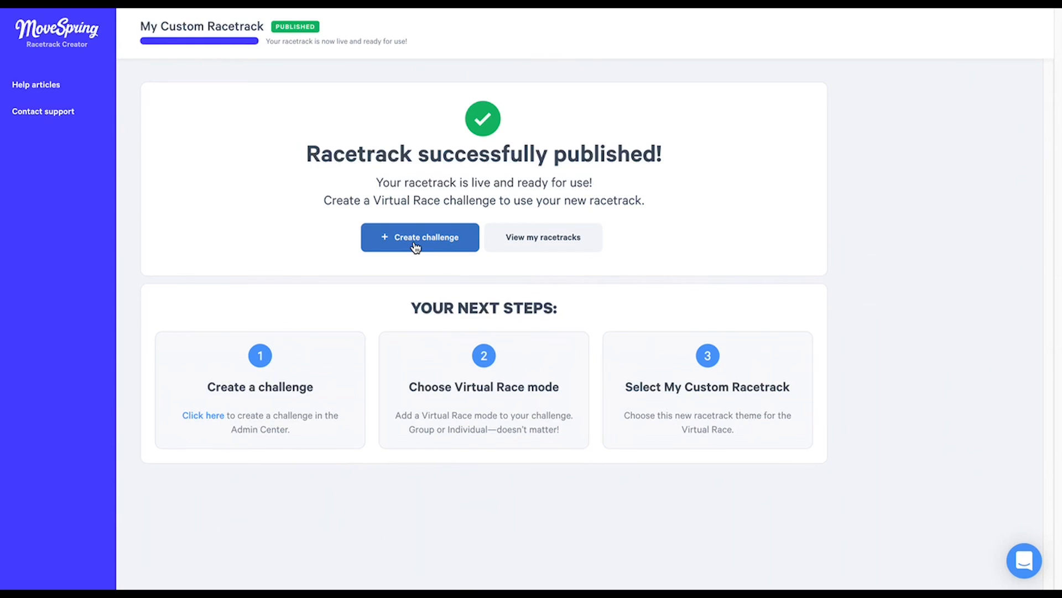
Create the challenge Tucker's Virtual Race from the racetrack and review its Oct 1–9, 2021 details
click(420, 237)
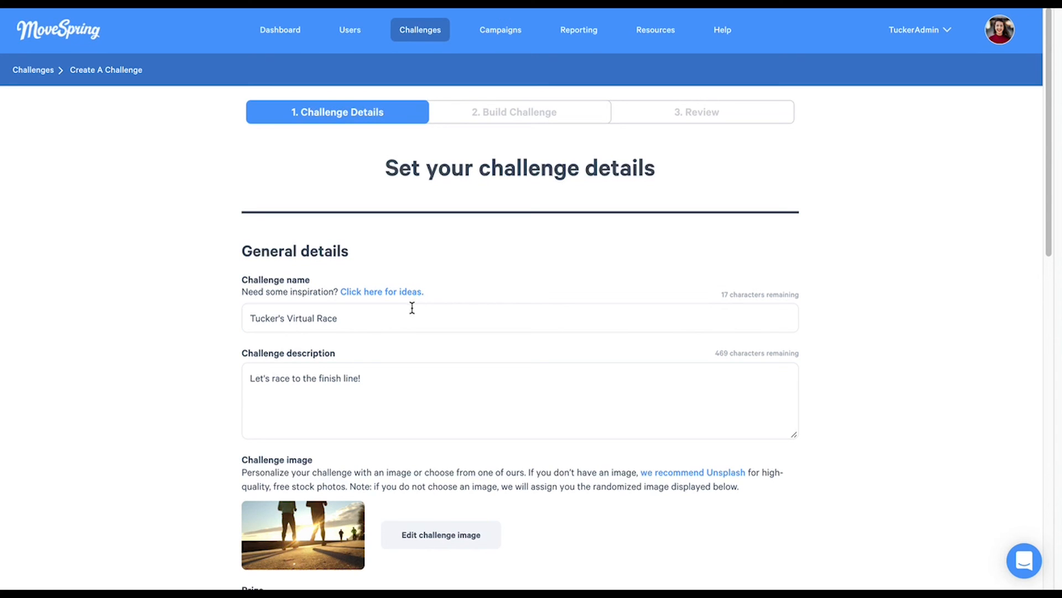
scroll(down, 3)
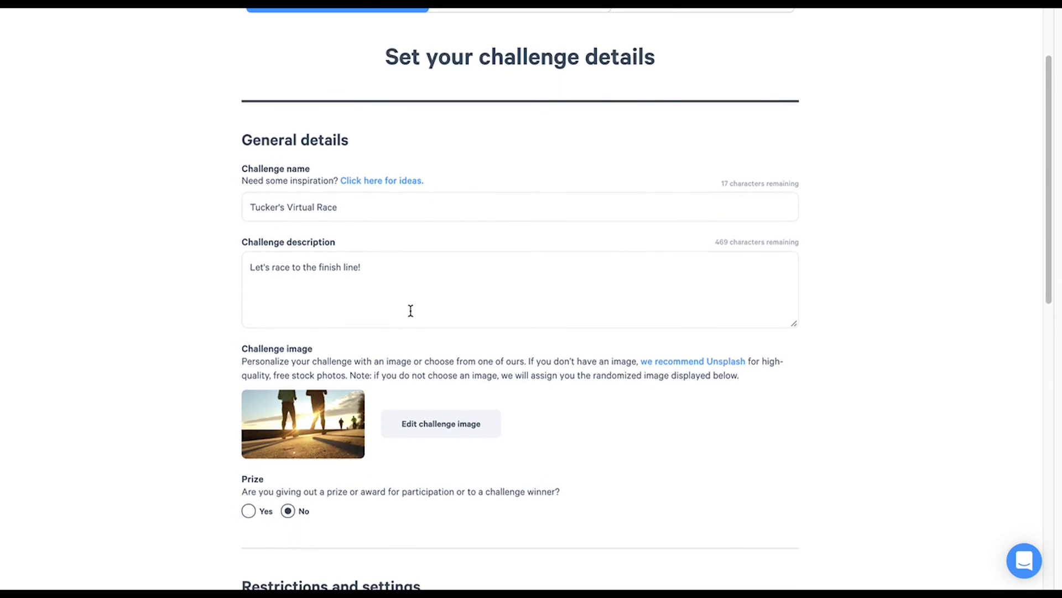
scroll(down, 3)
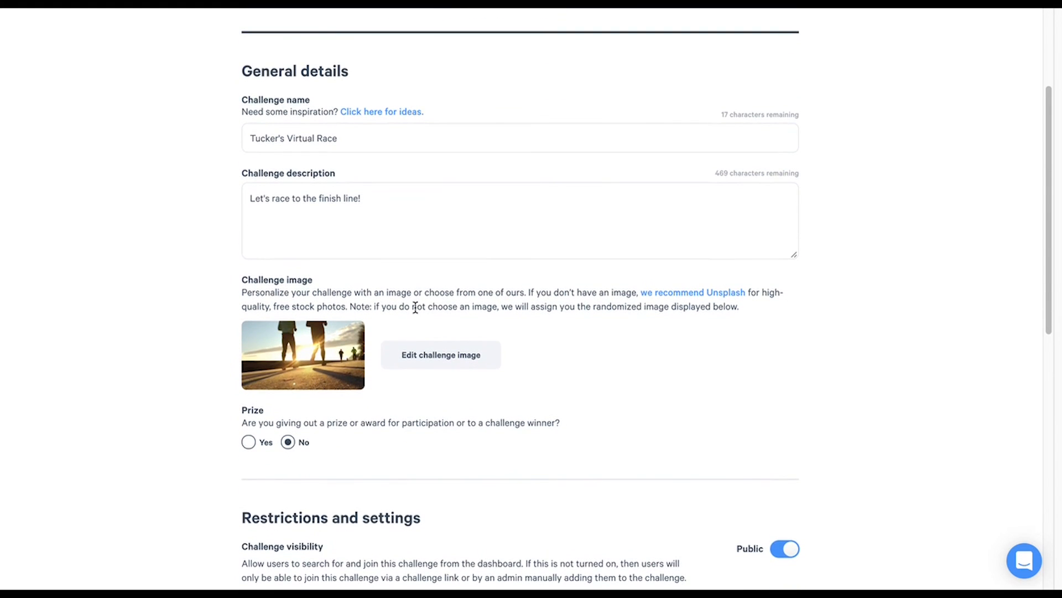
scroll(down, 3)
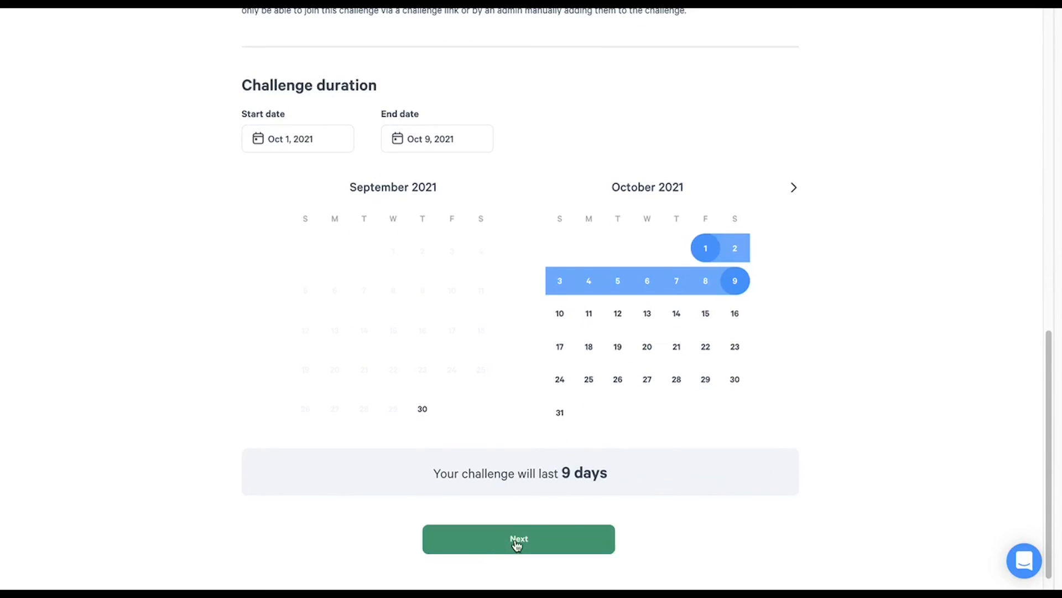
mouse_move(654, 407)
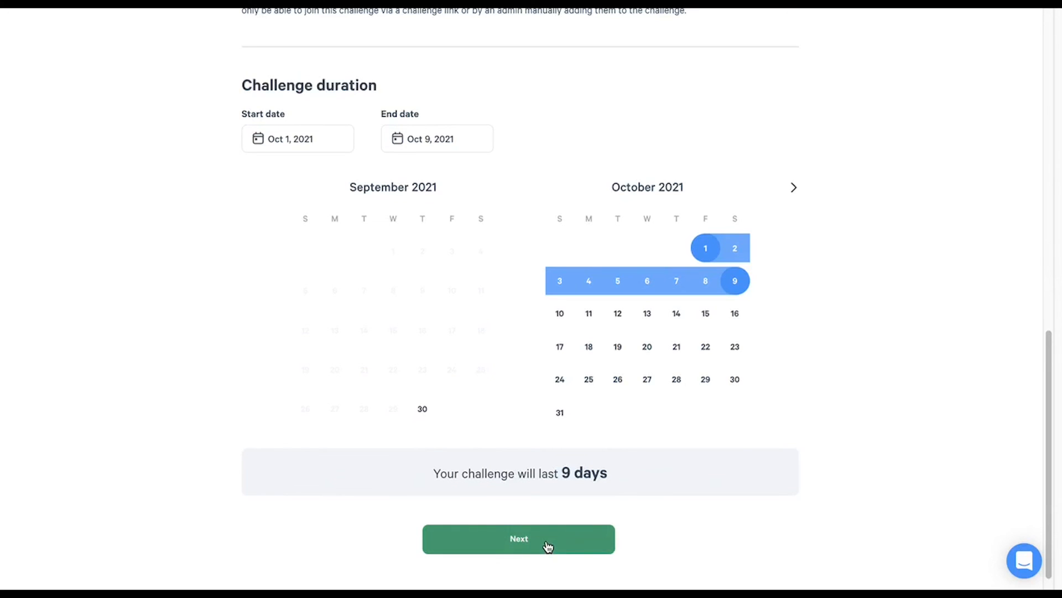
On Build Challenge, choose the Virtual Race mode and select My Custom Racetrack as its theme
click(518, 539)
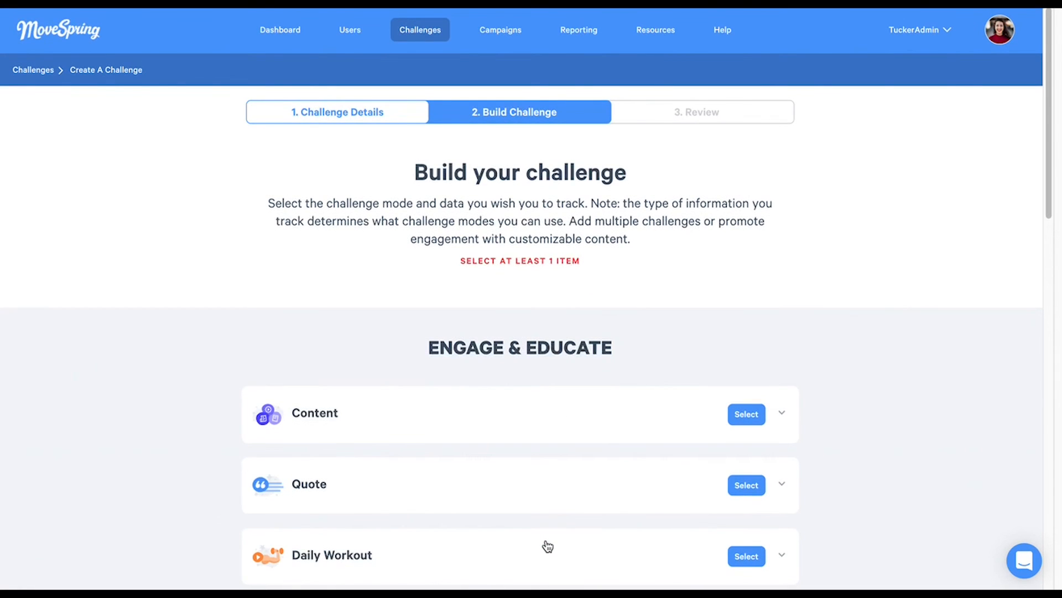
mouse_move(176, 415)
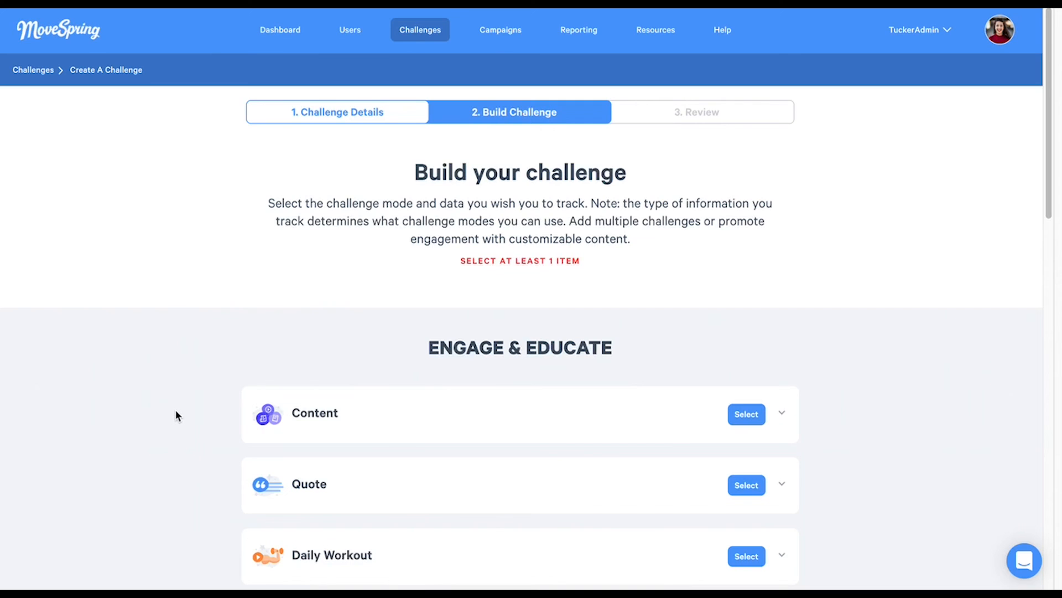
scroll(down, 3)
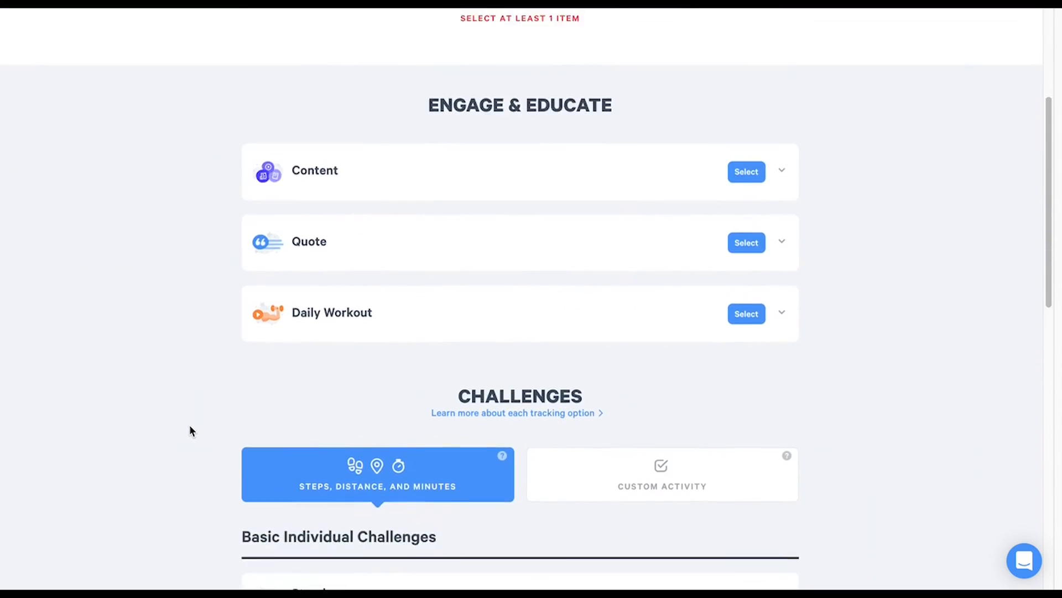
scroll(down, 3)
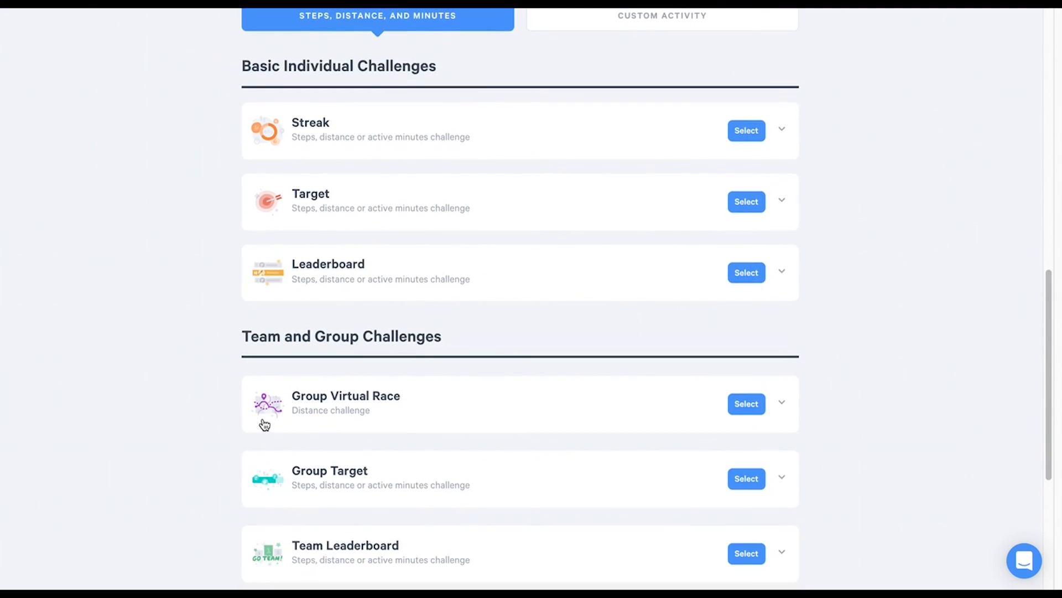
scroll(down, 3)
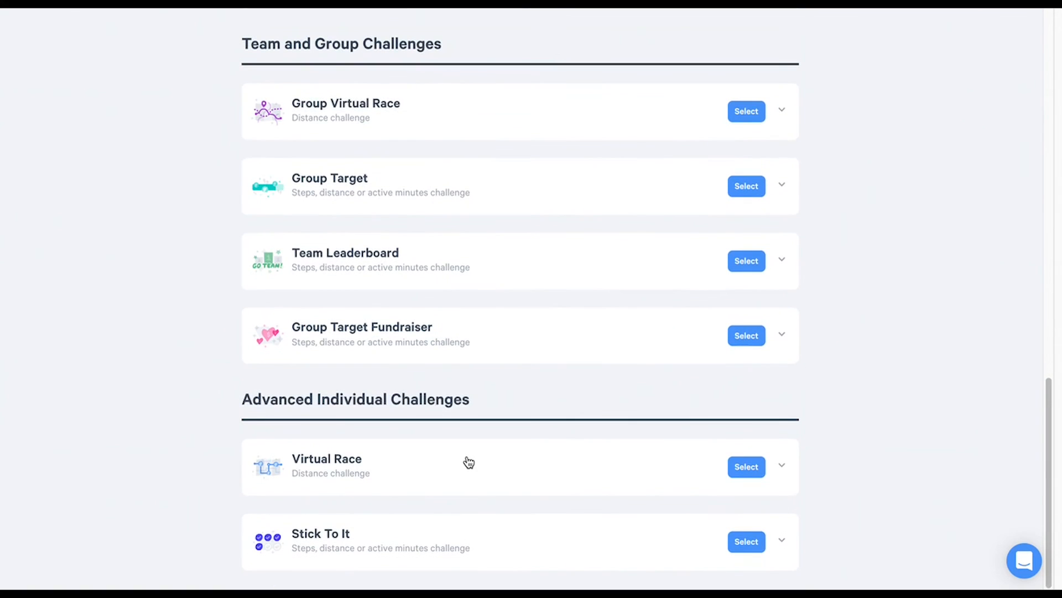
mouse_move(473, 468)
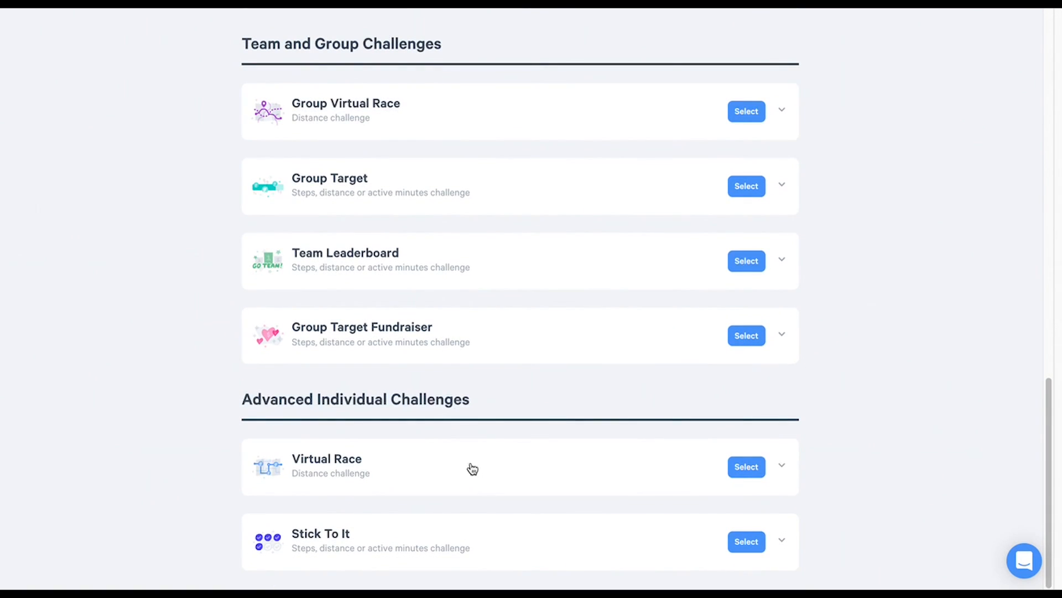
click(746, 465)
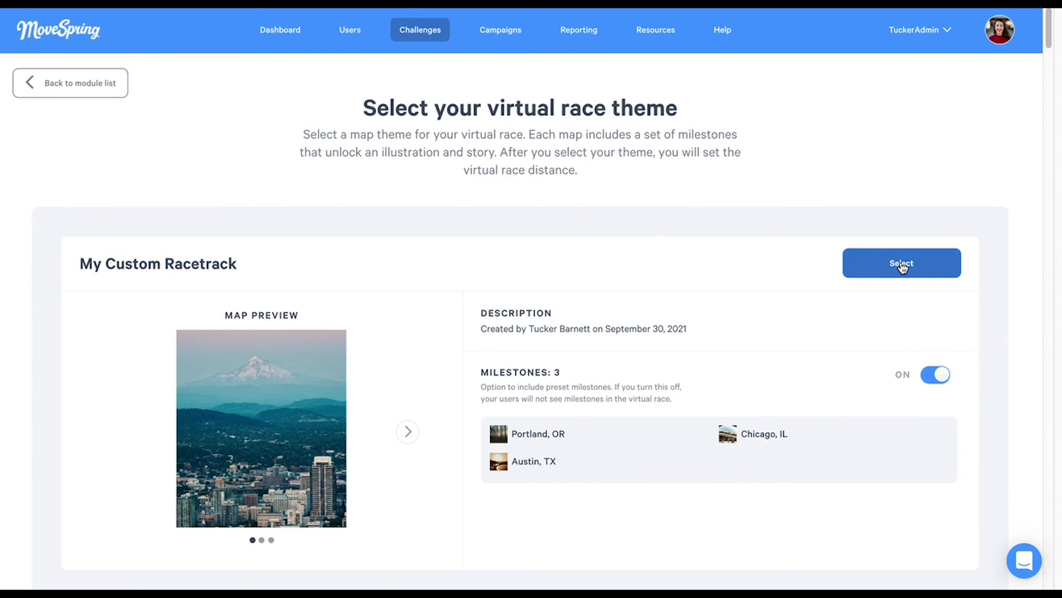
click(902, 263)
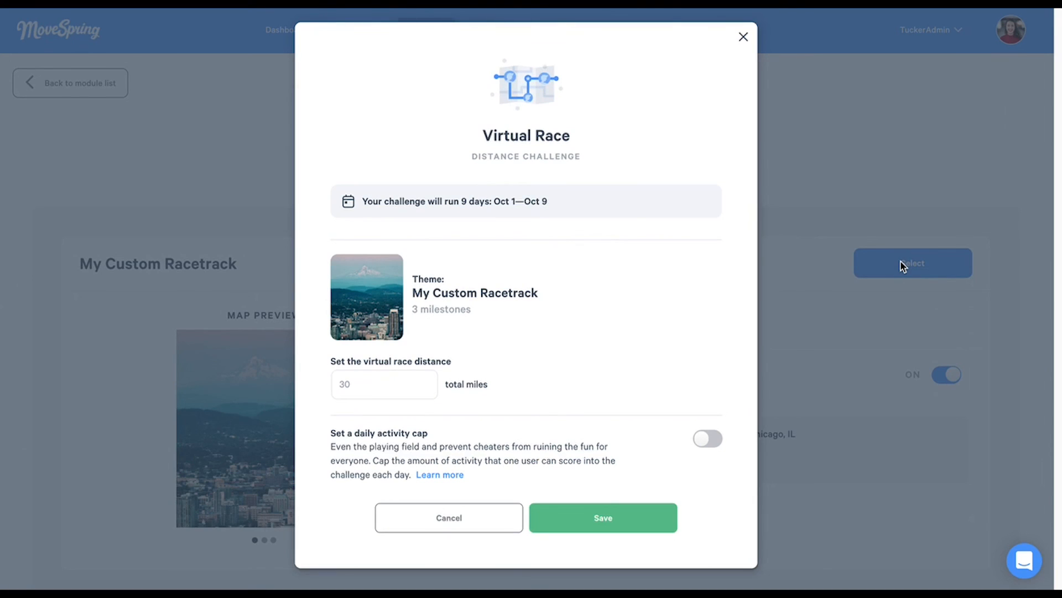